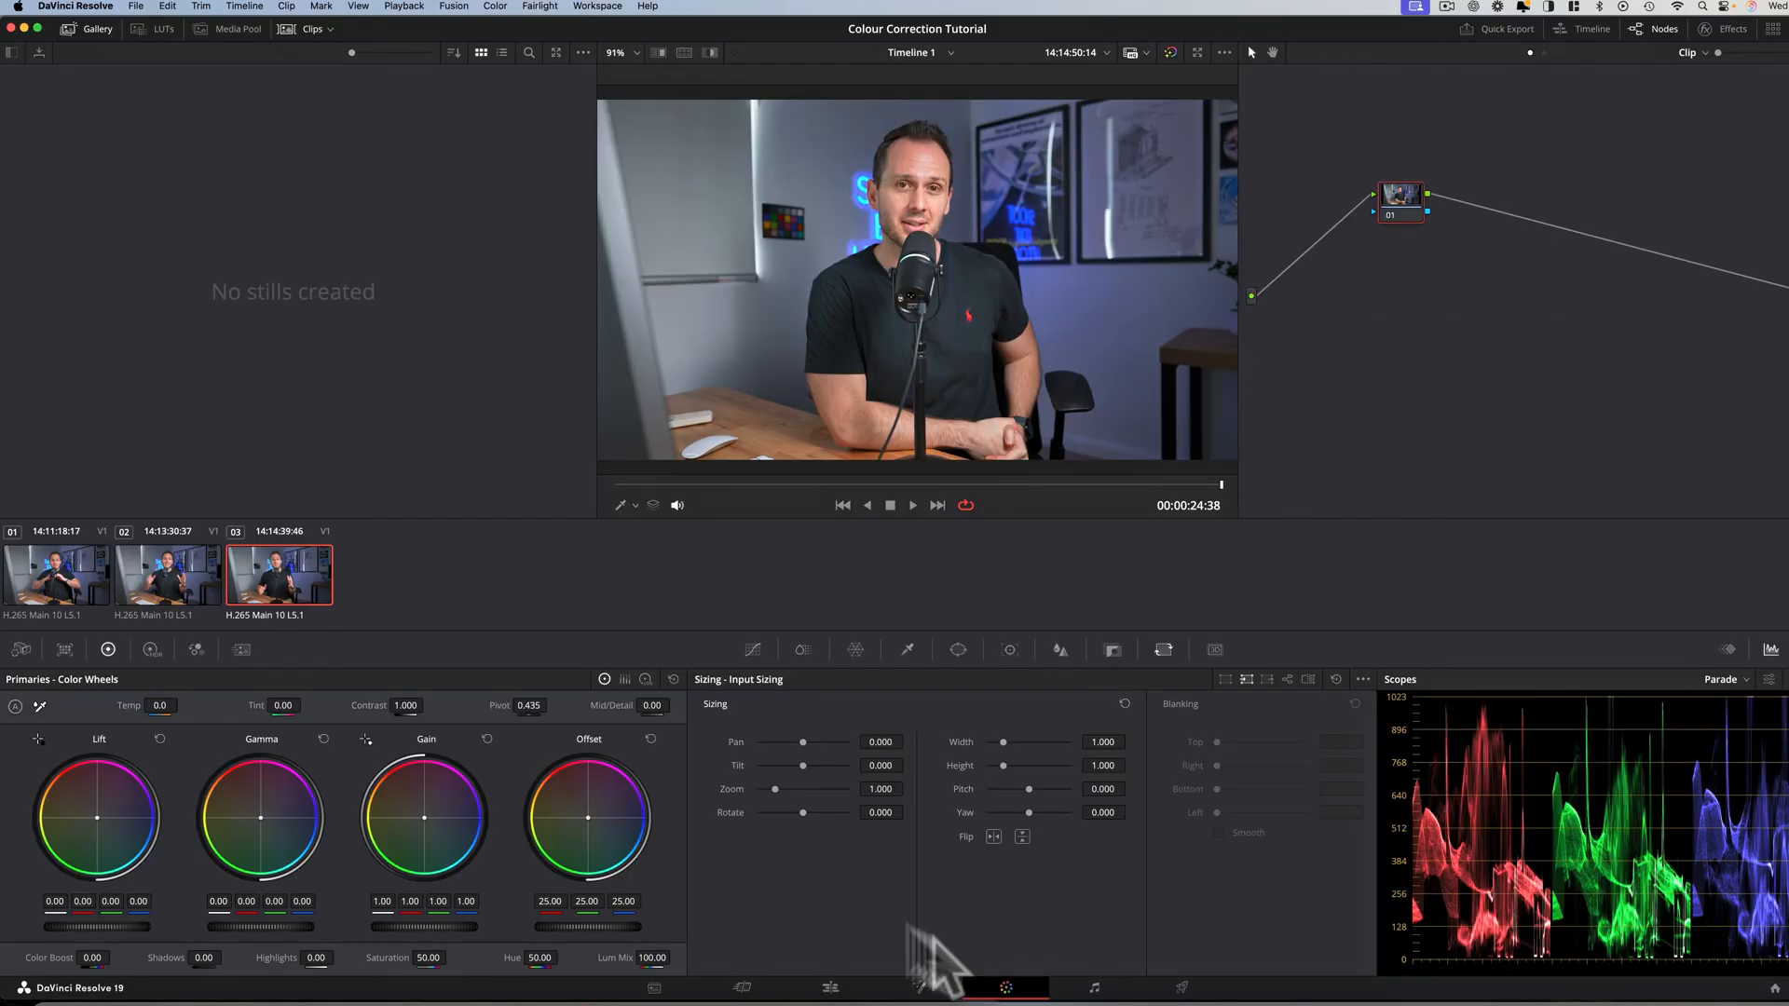
mouse_move(695, 867)
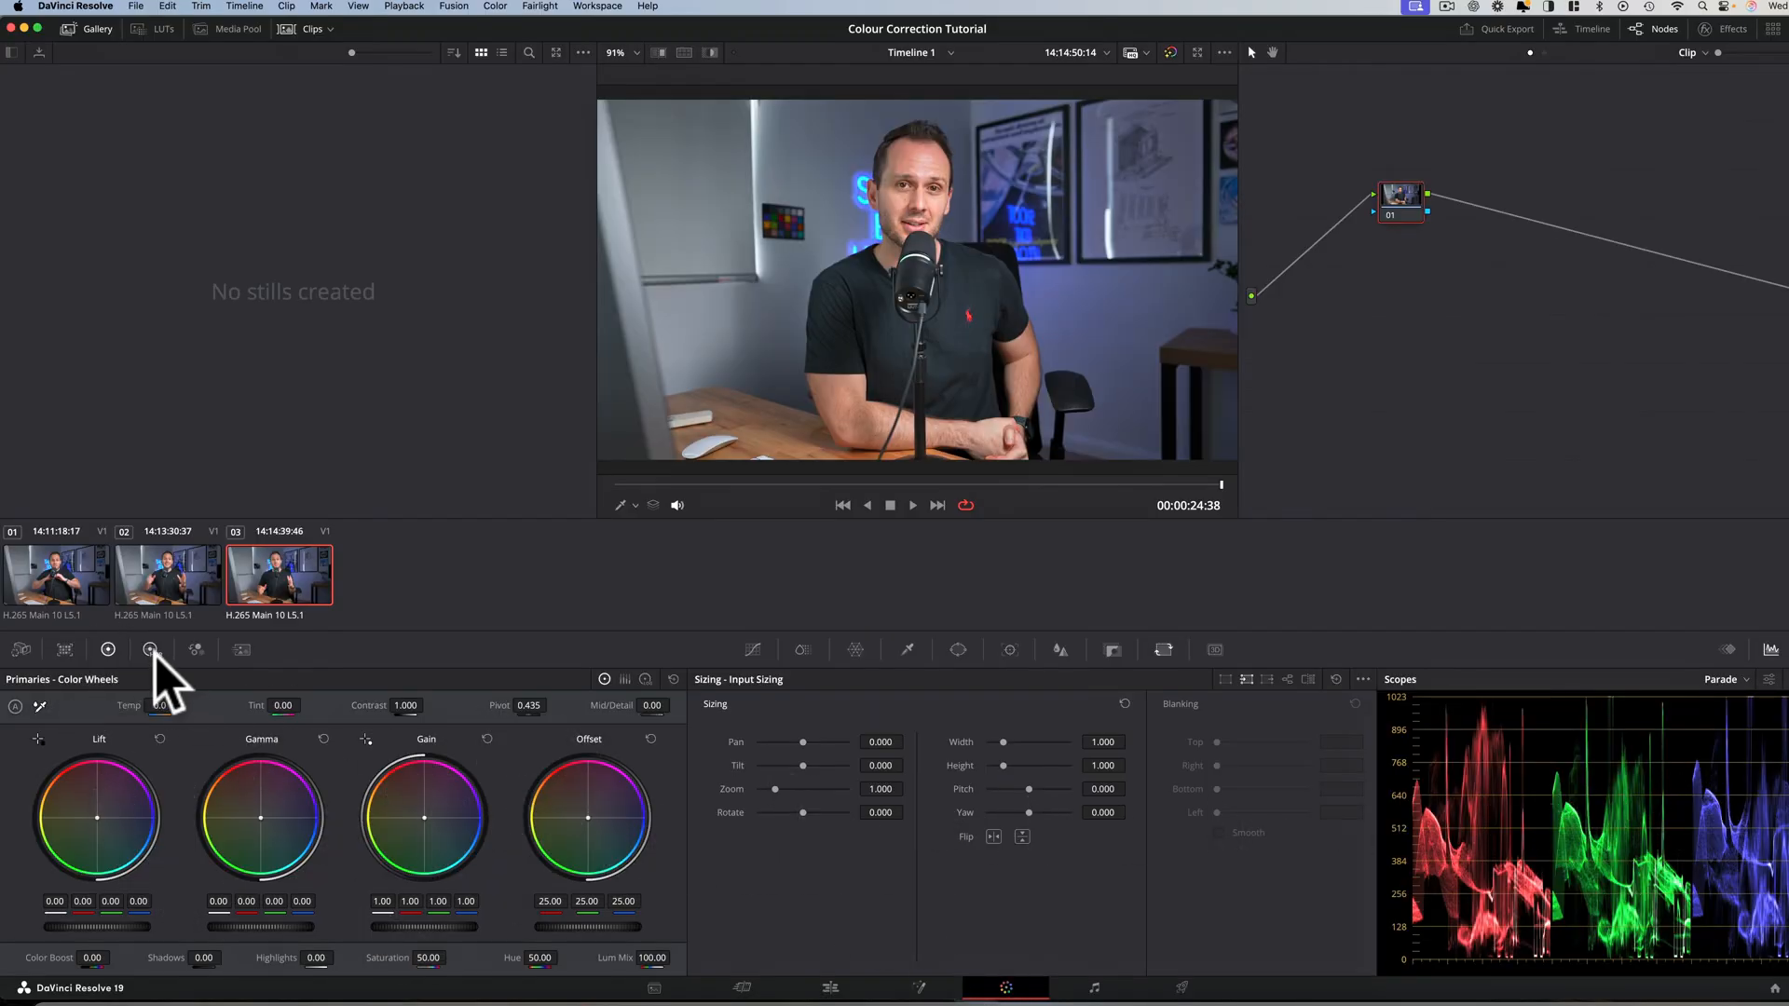
Check the RGB Mixer and primary wheels, then review clip 03's grading options on the timeline.
click(150, 649)
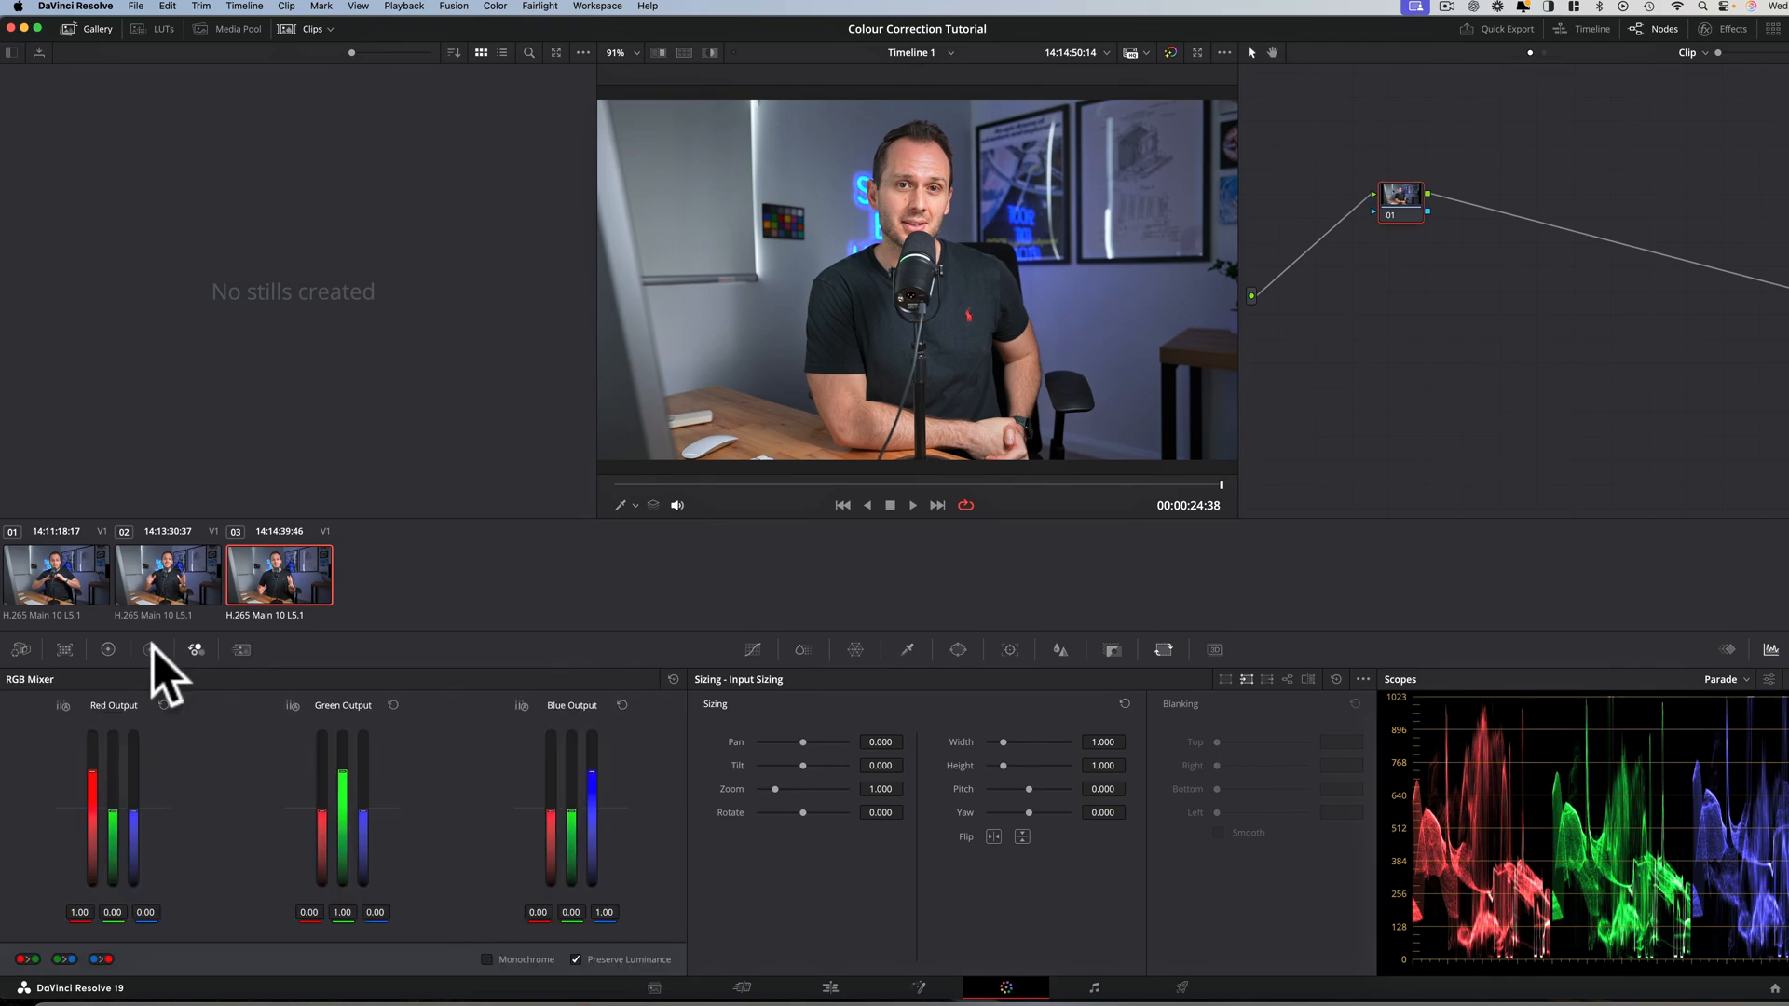
click(108, 649)
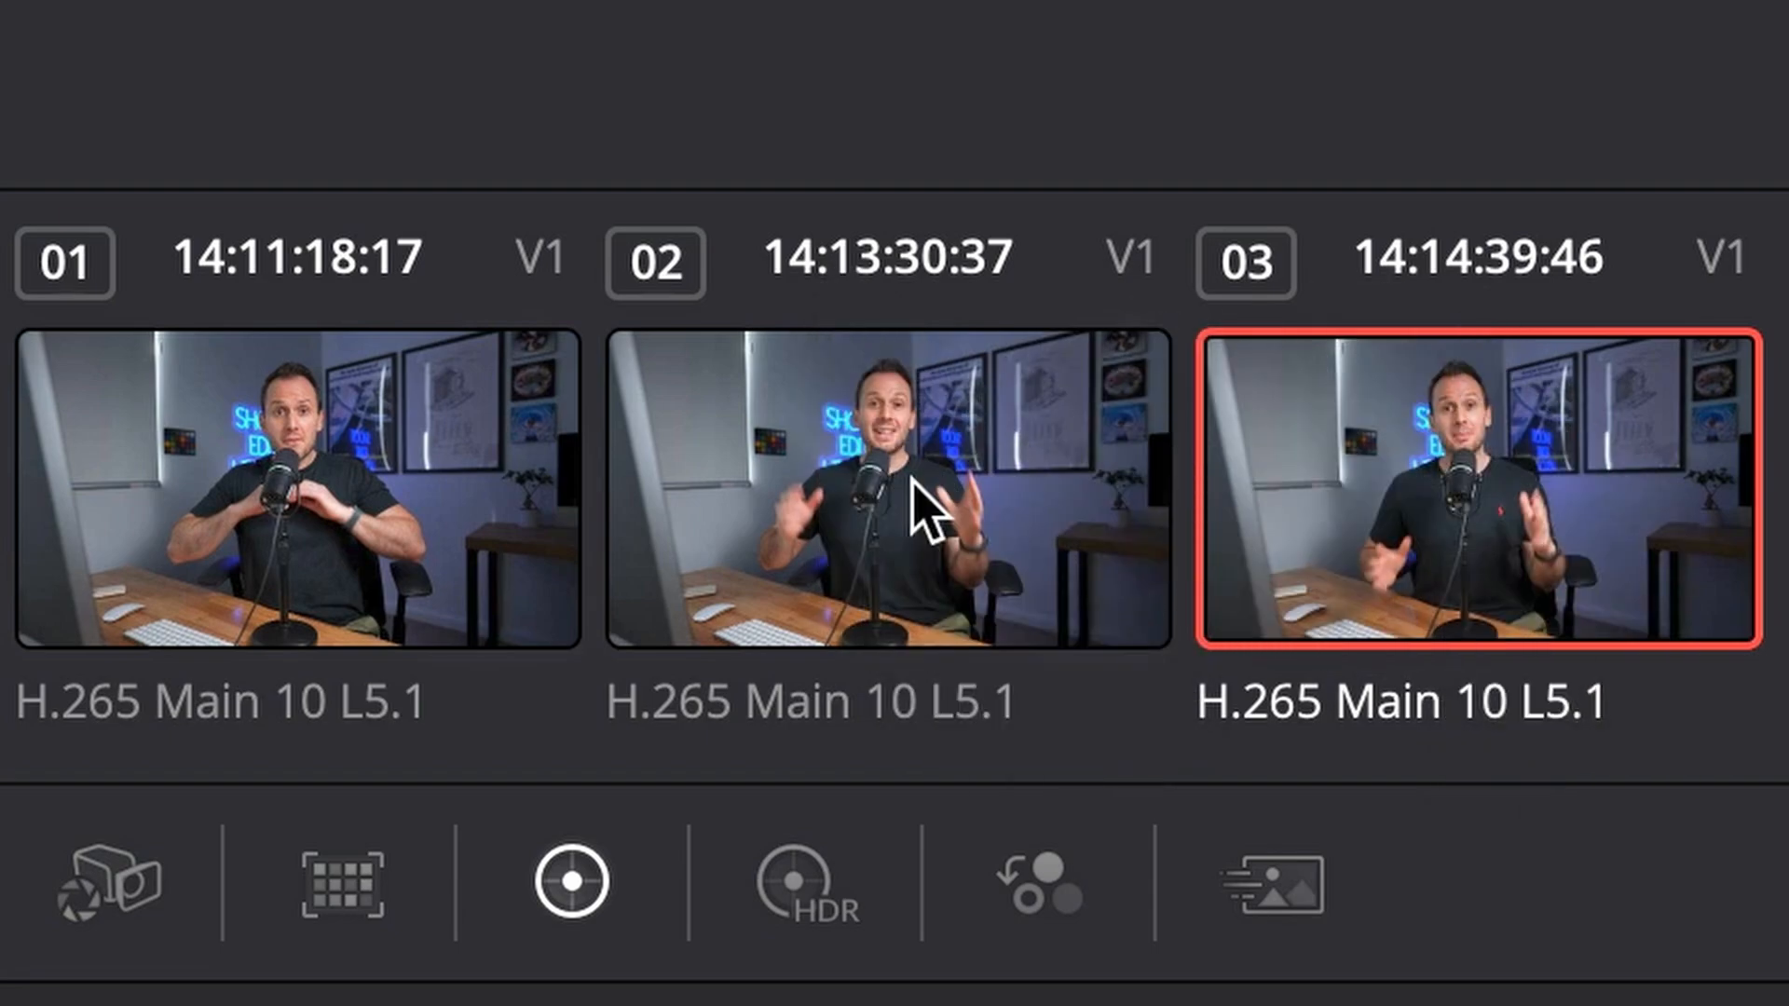
click(682, 974)
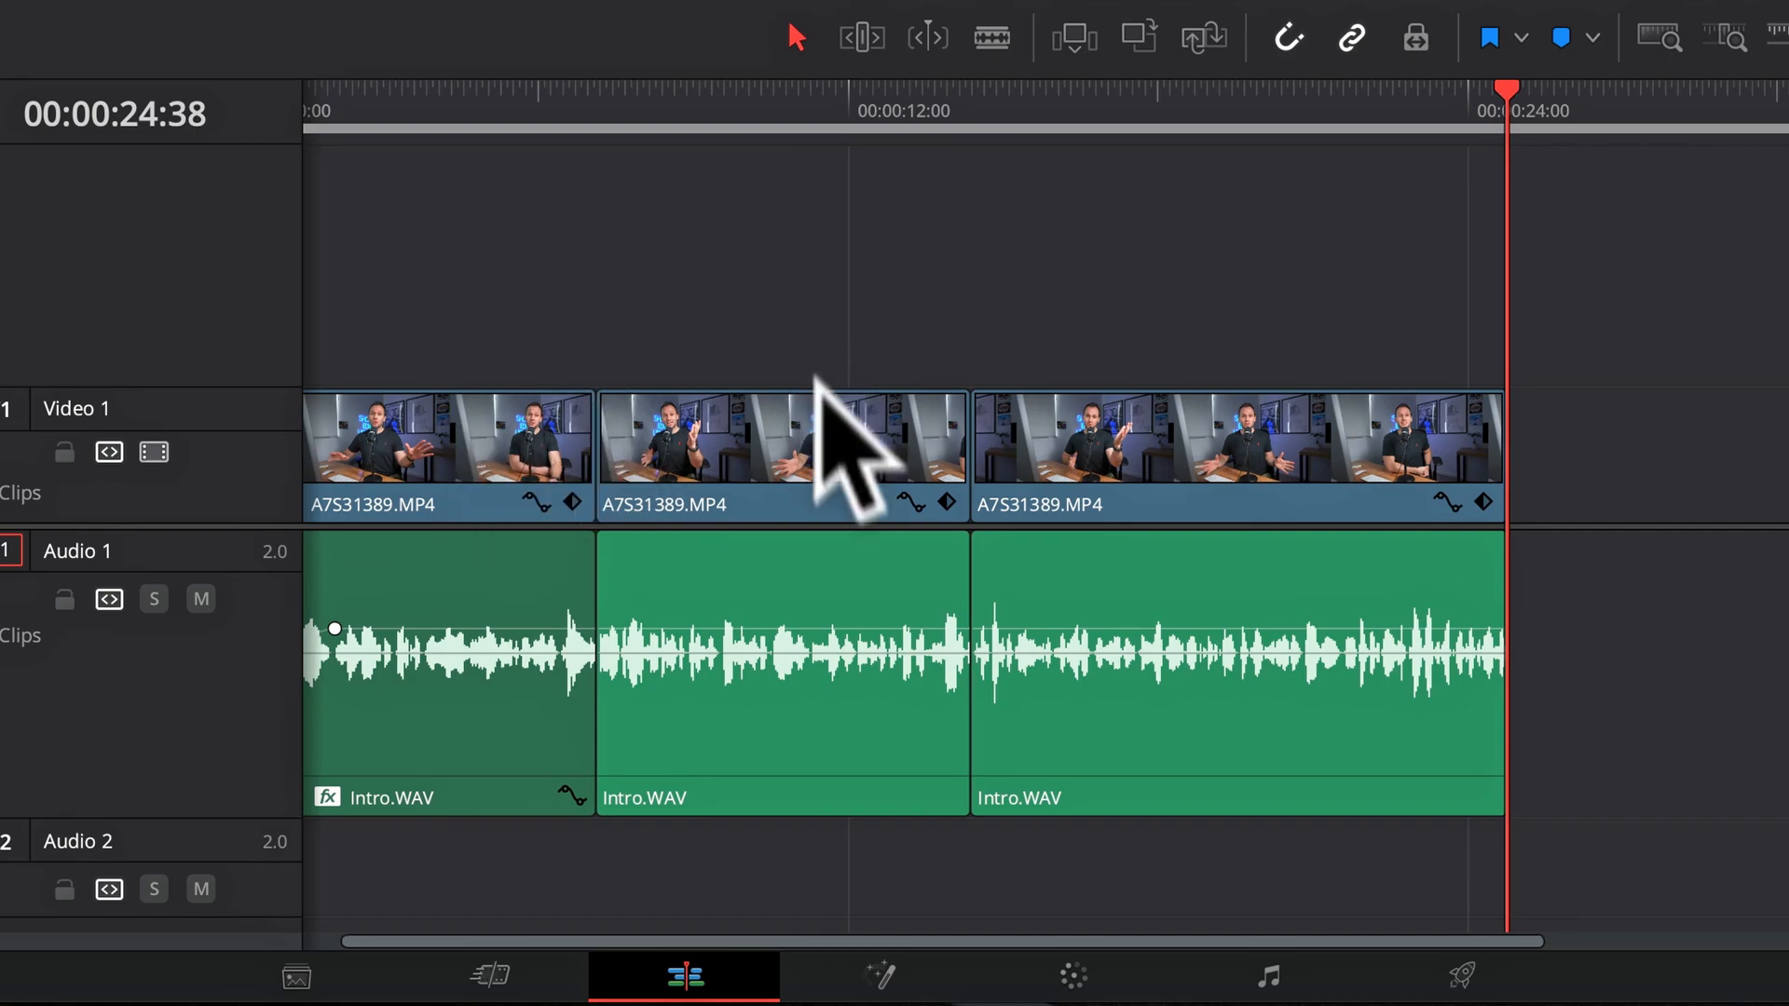
mouse_move(501, 514)
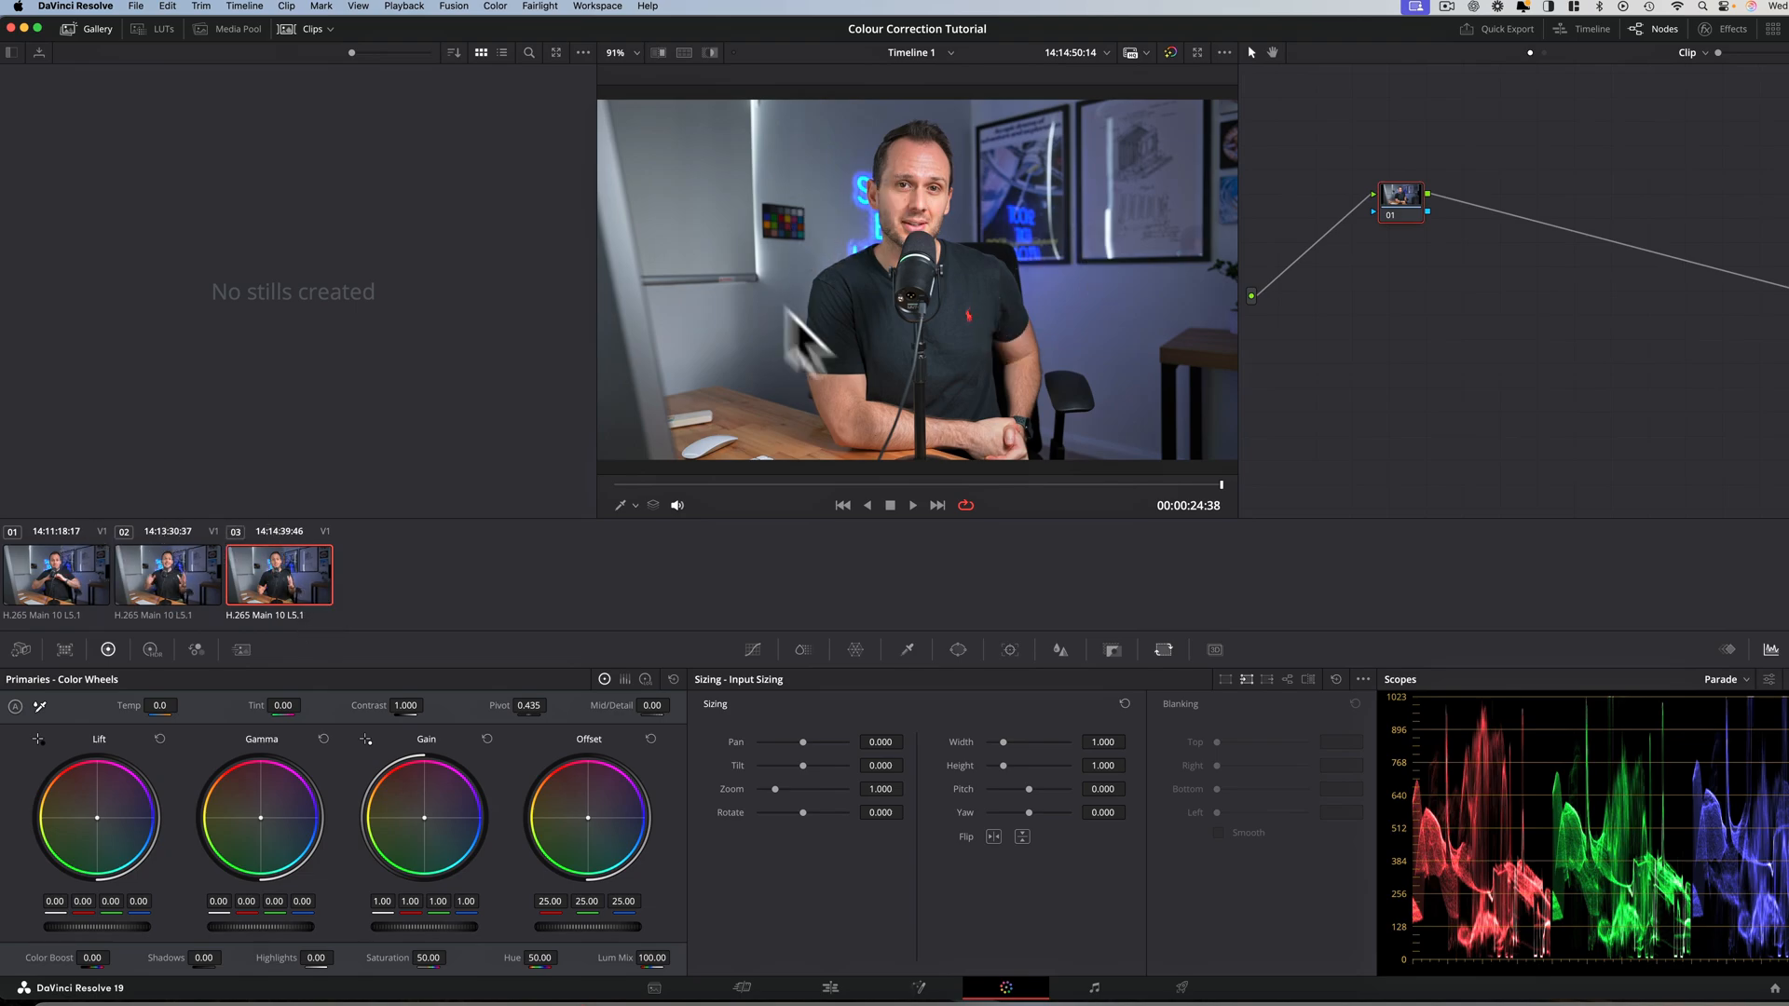
mouse_move(902, 307)
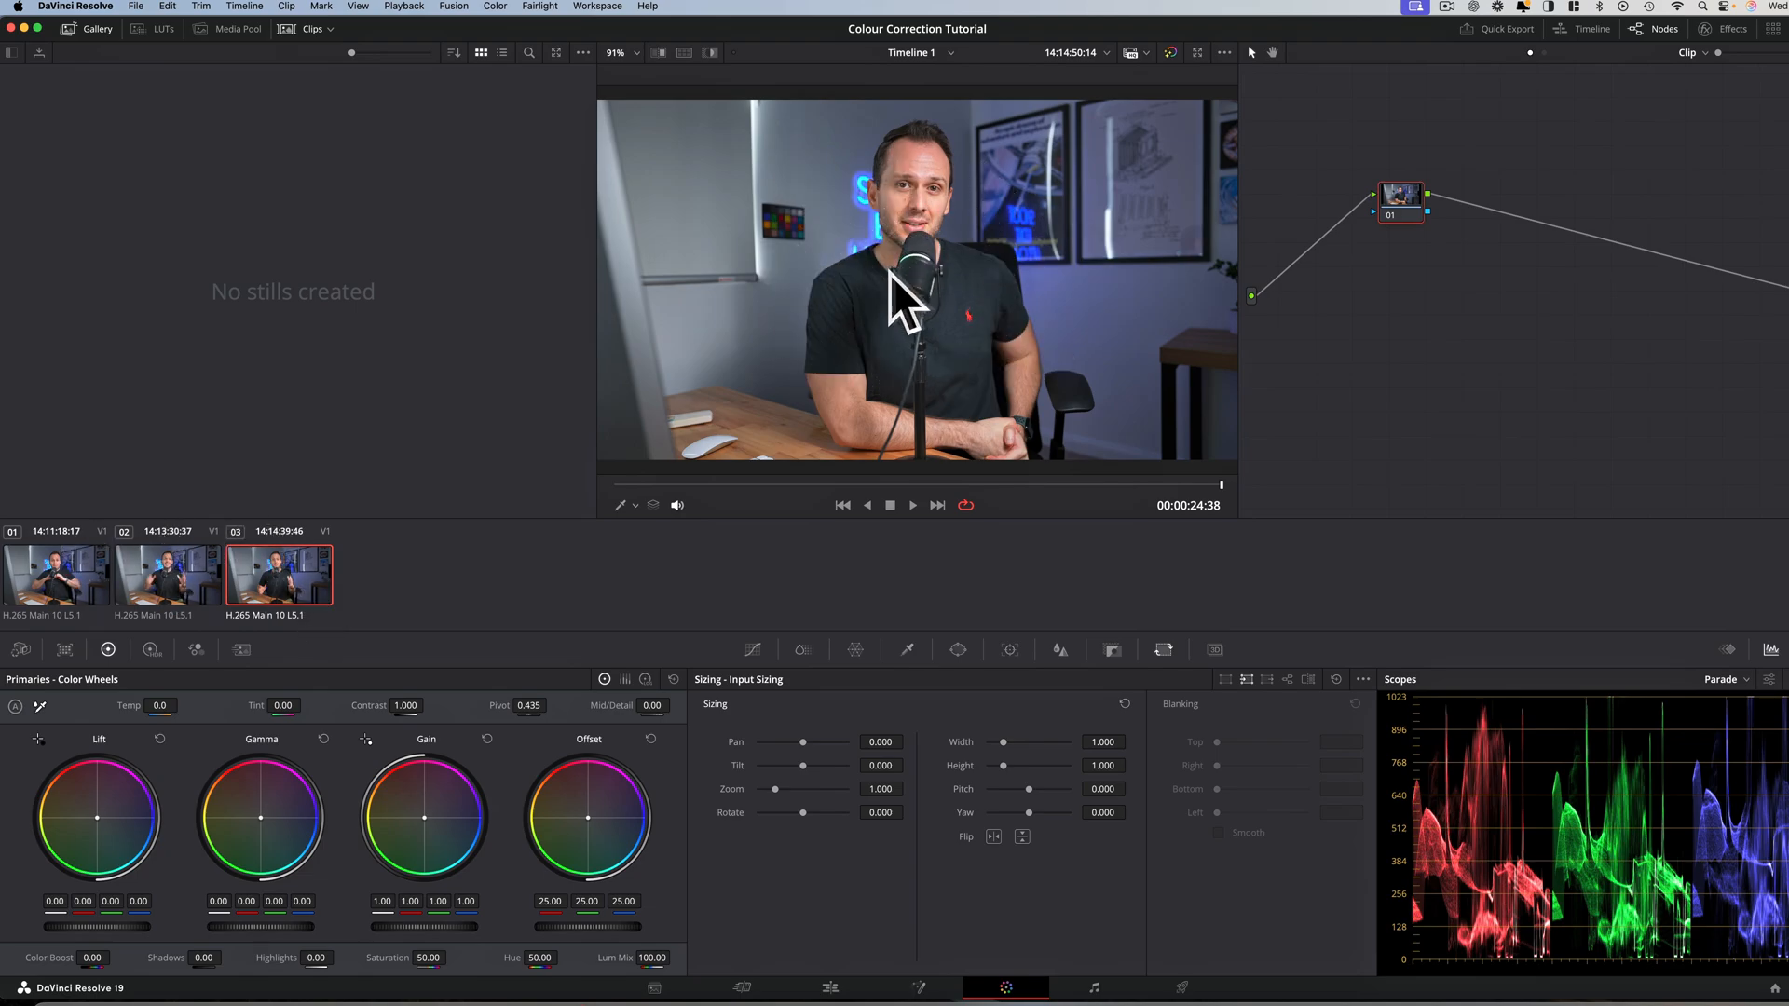
mouse_move(908, 332)
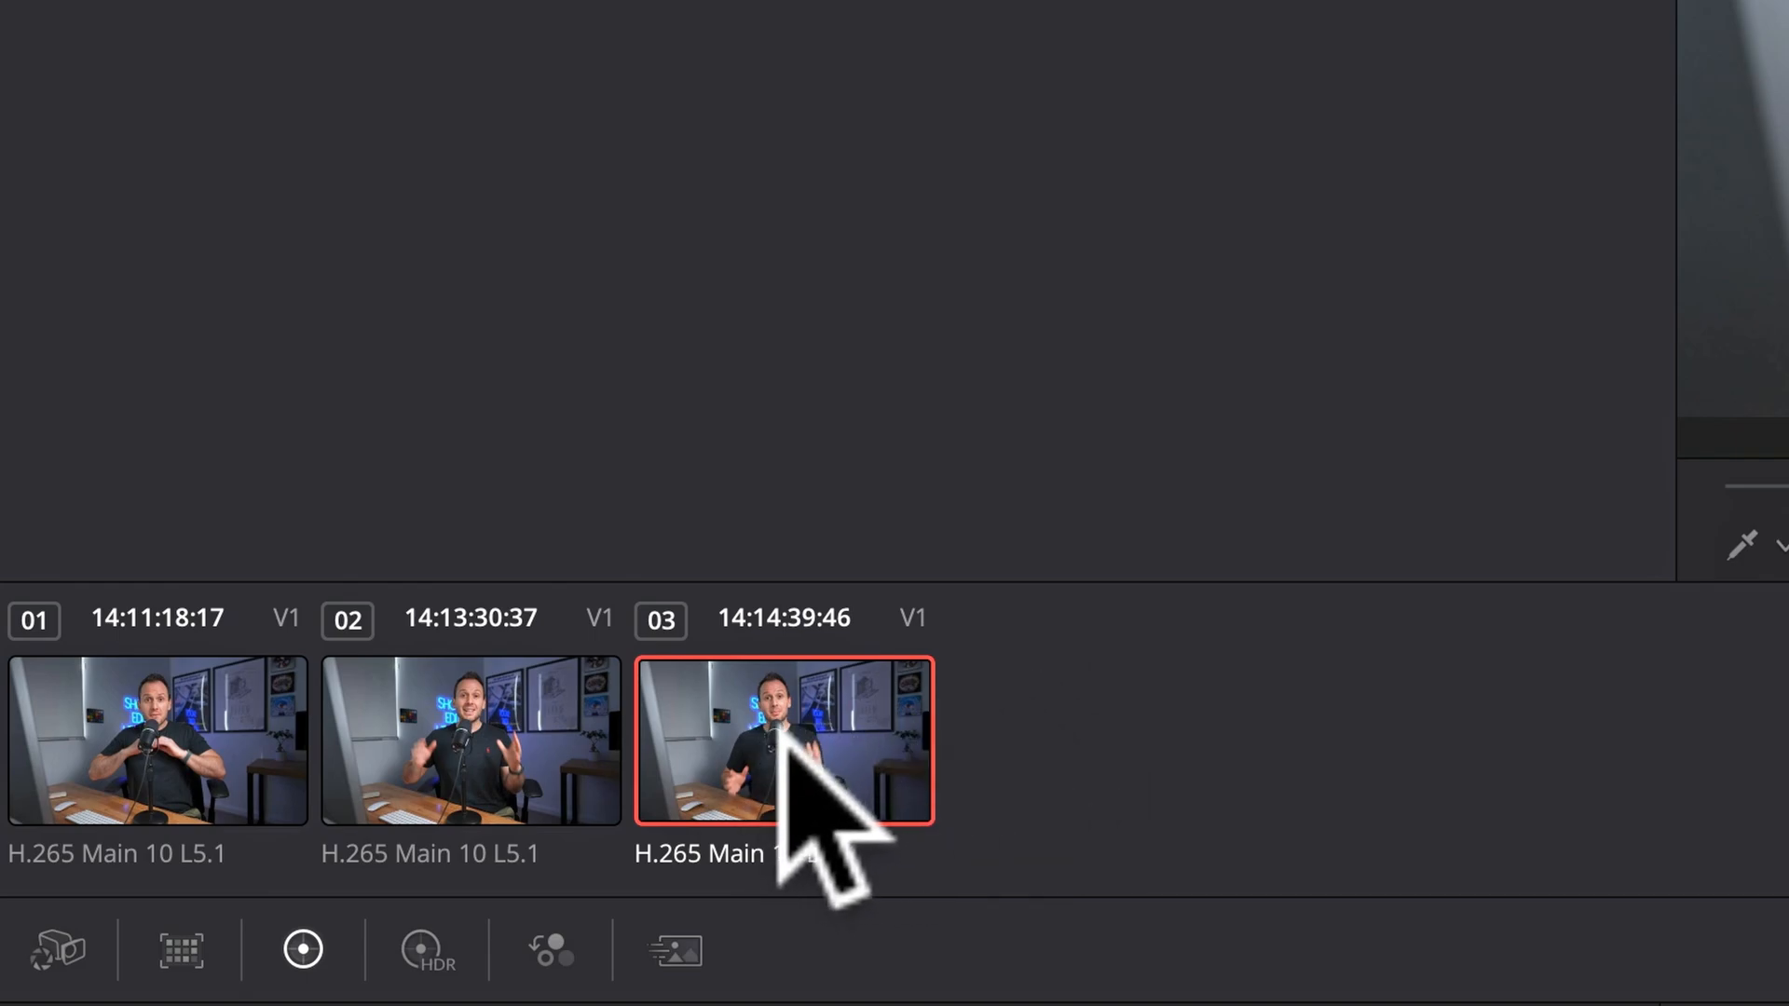
right_click(784, 742)
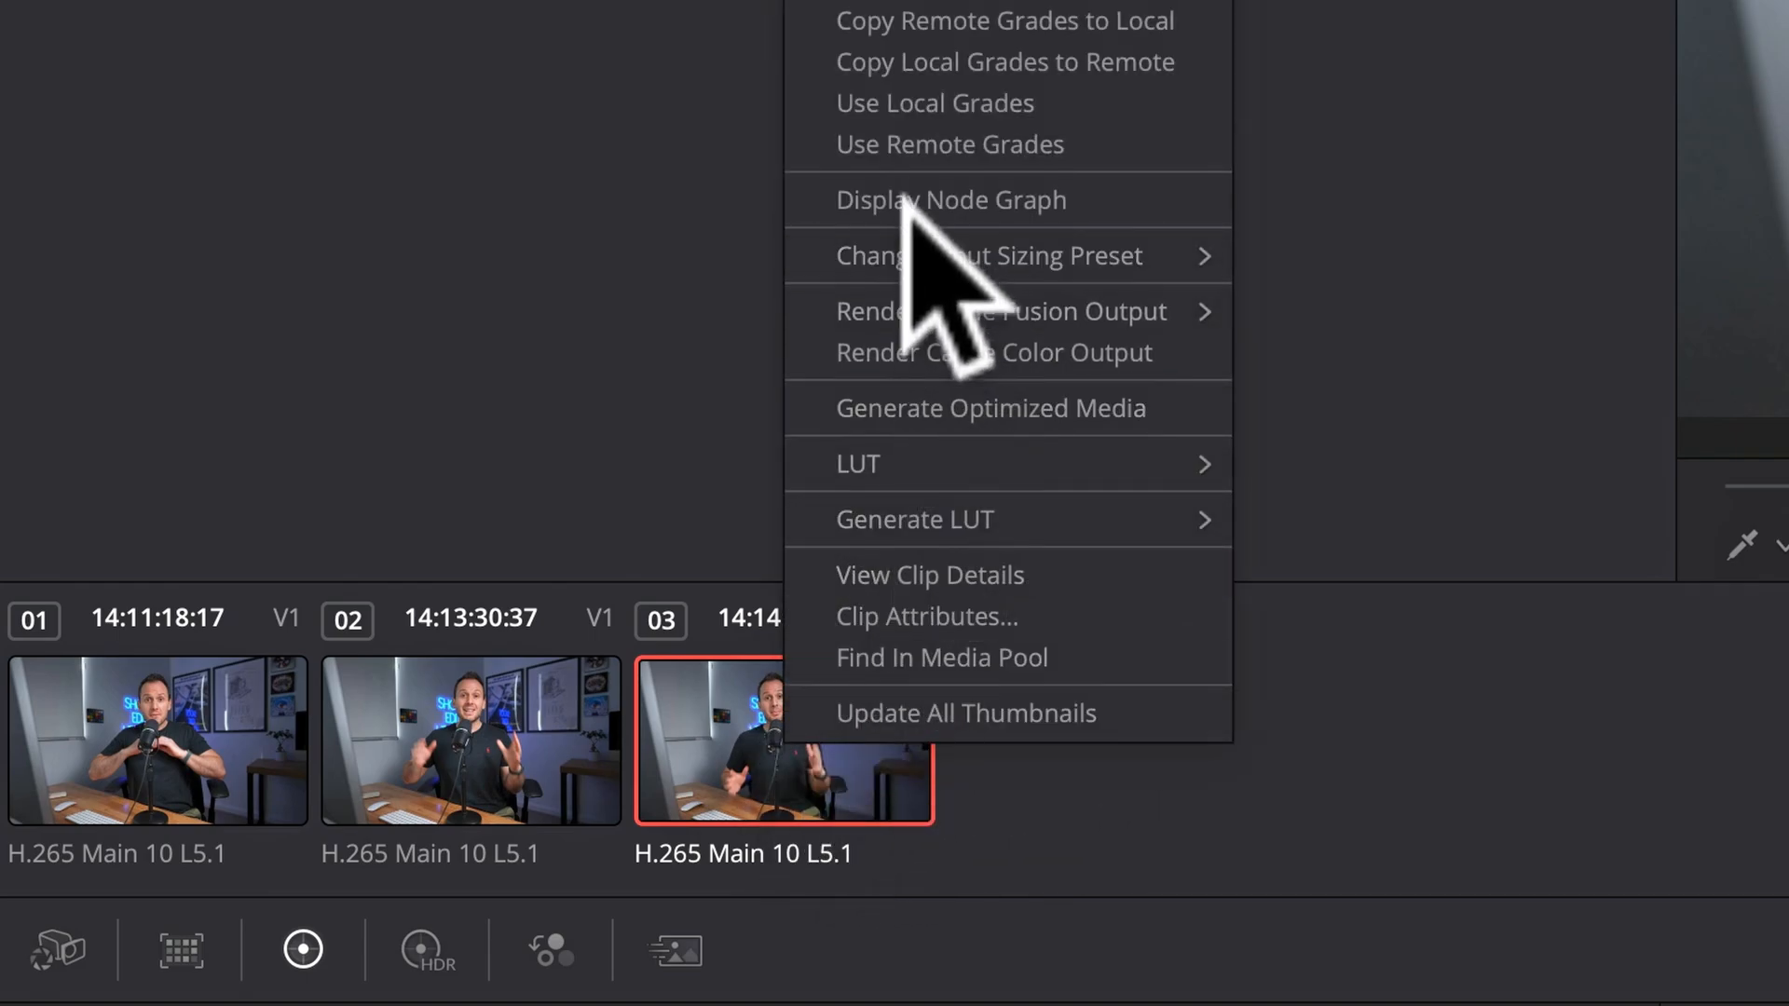
mouse_move(949, 144)
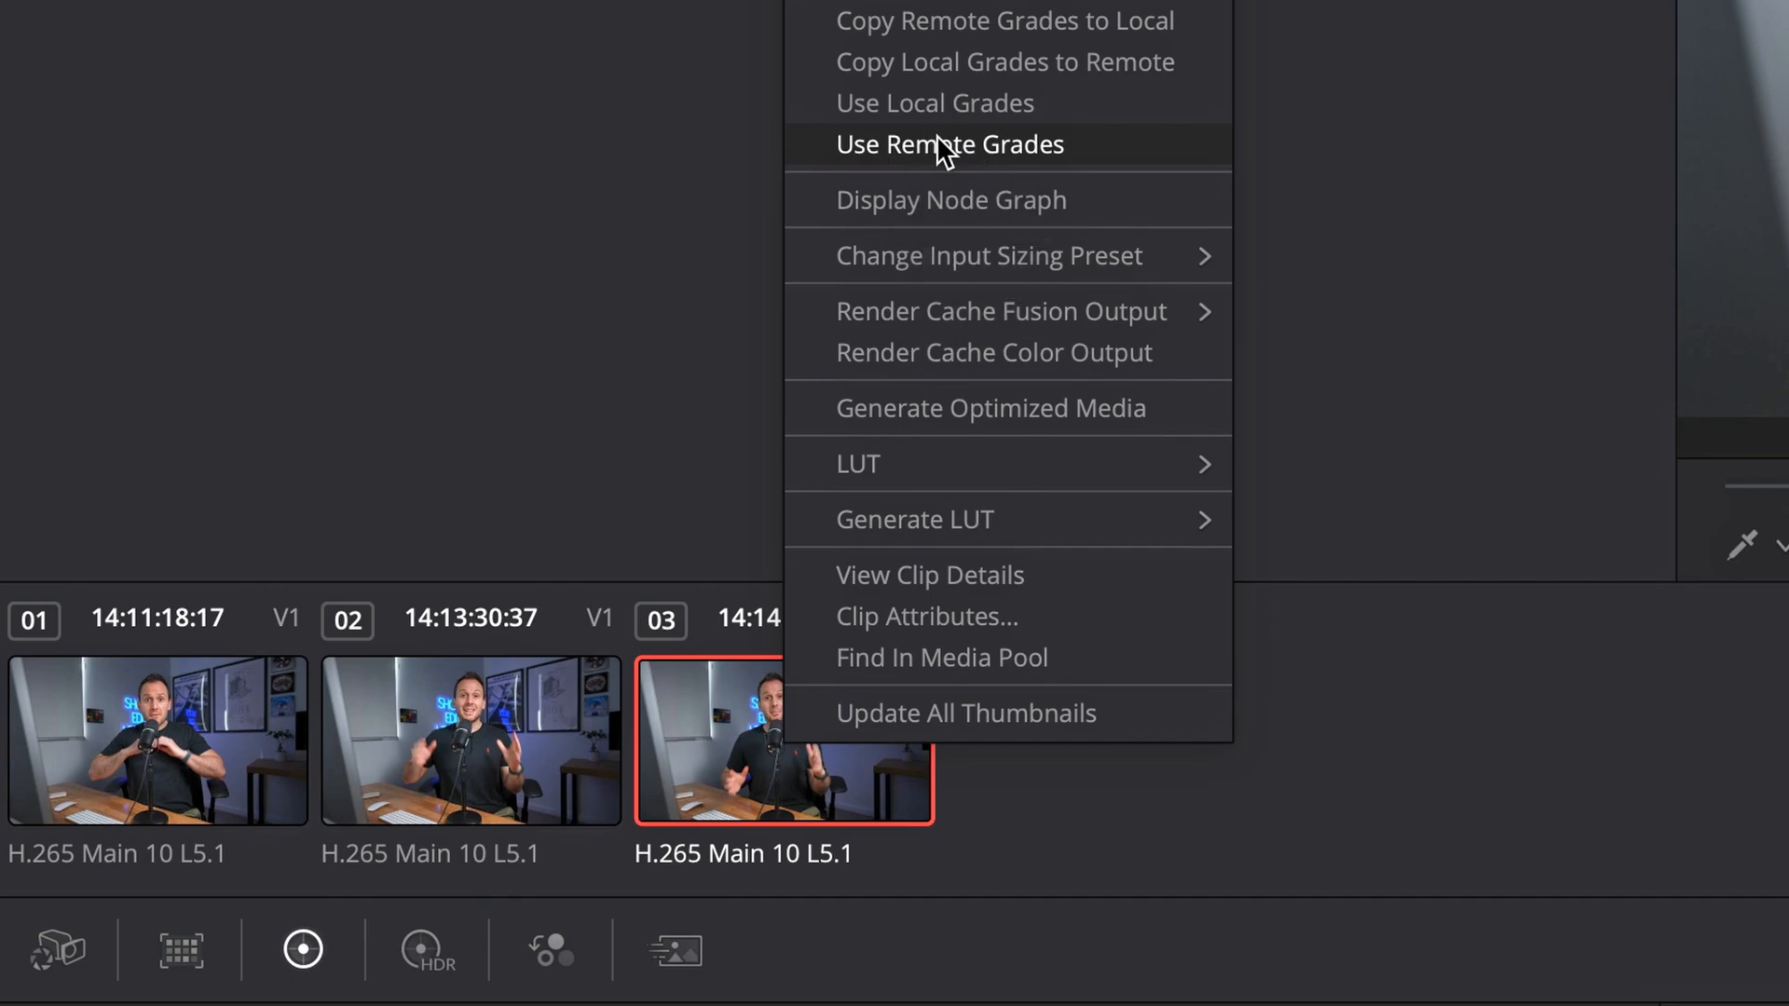
click(948, 143)
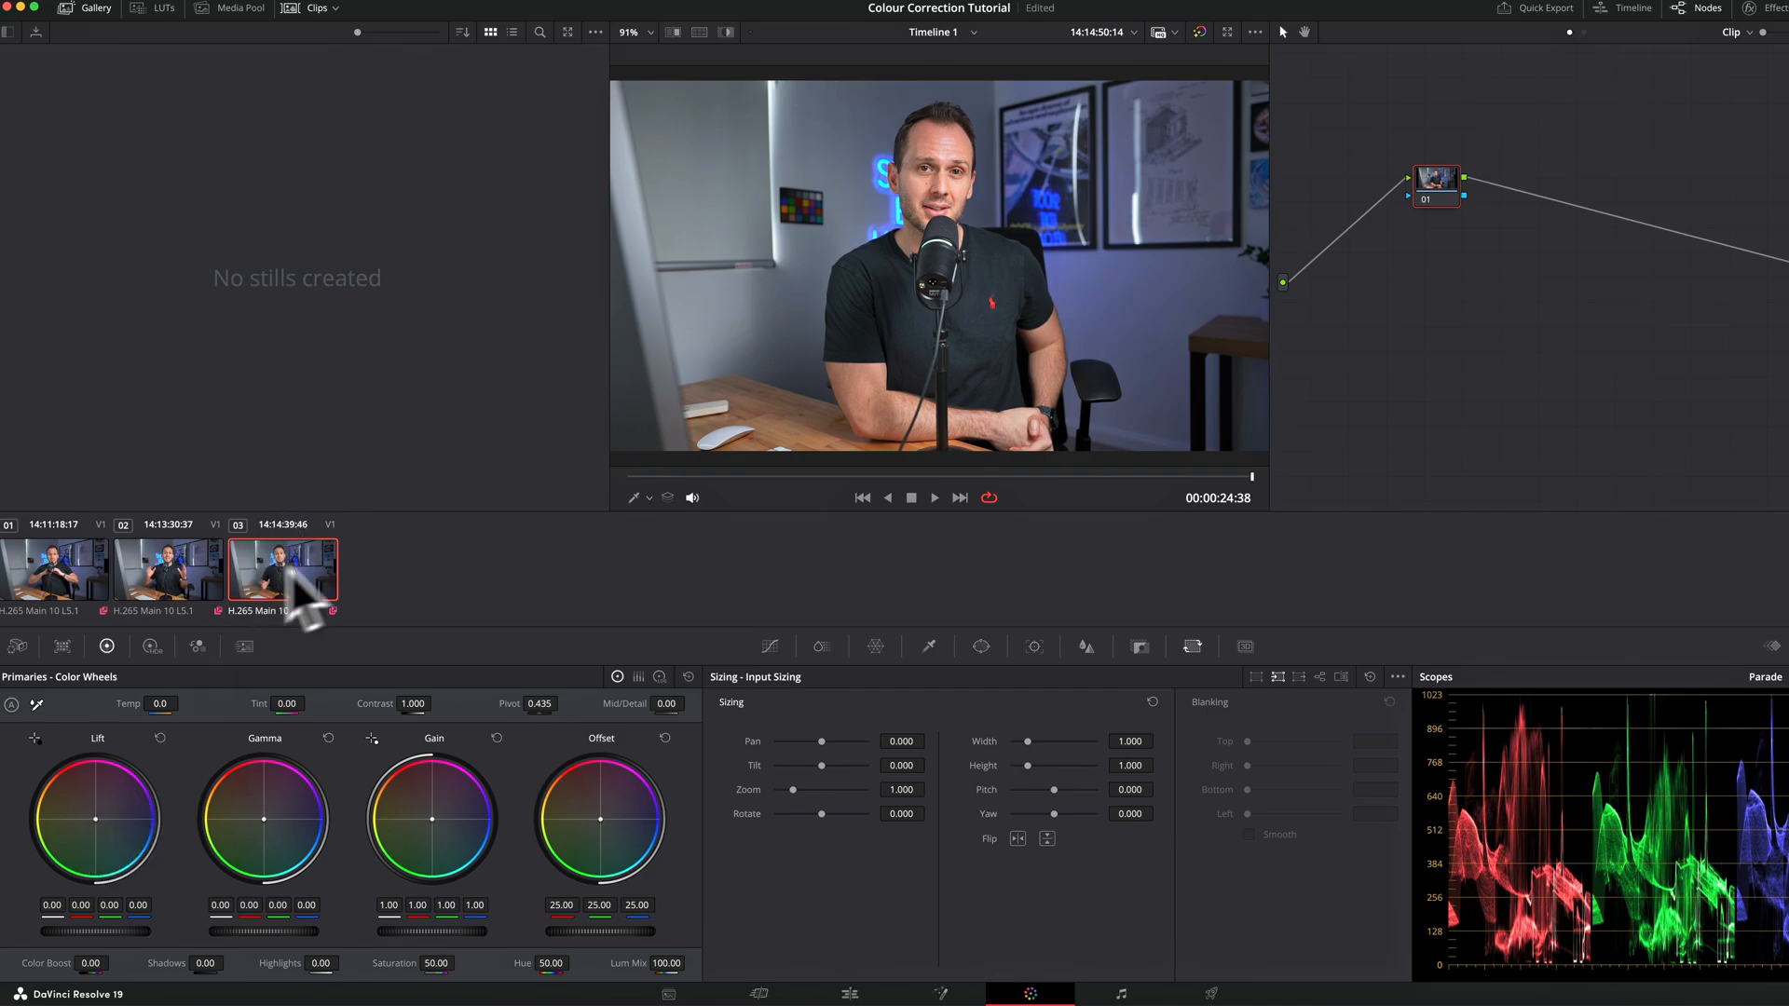
Set the timeline clips to Use Remote Grades from clip 03's context menu.
drag(114, 844, 136, 810)
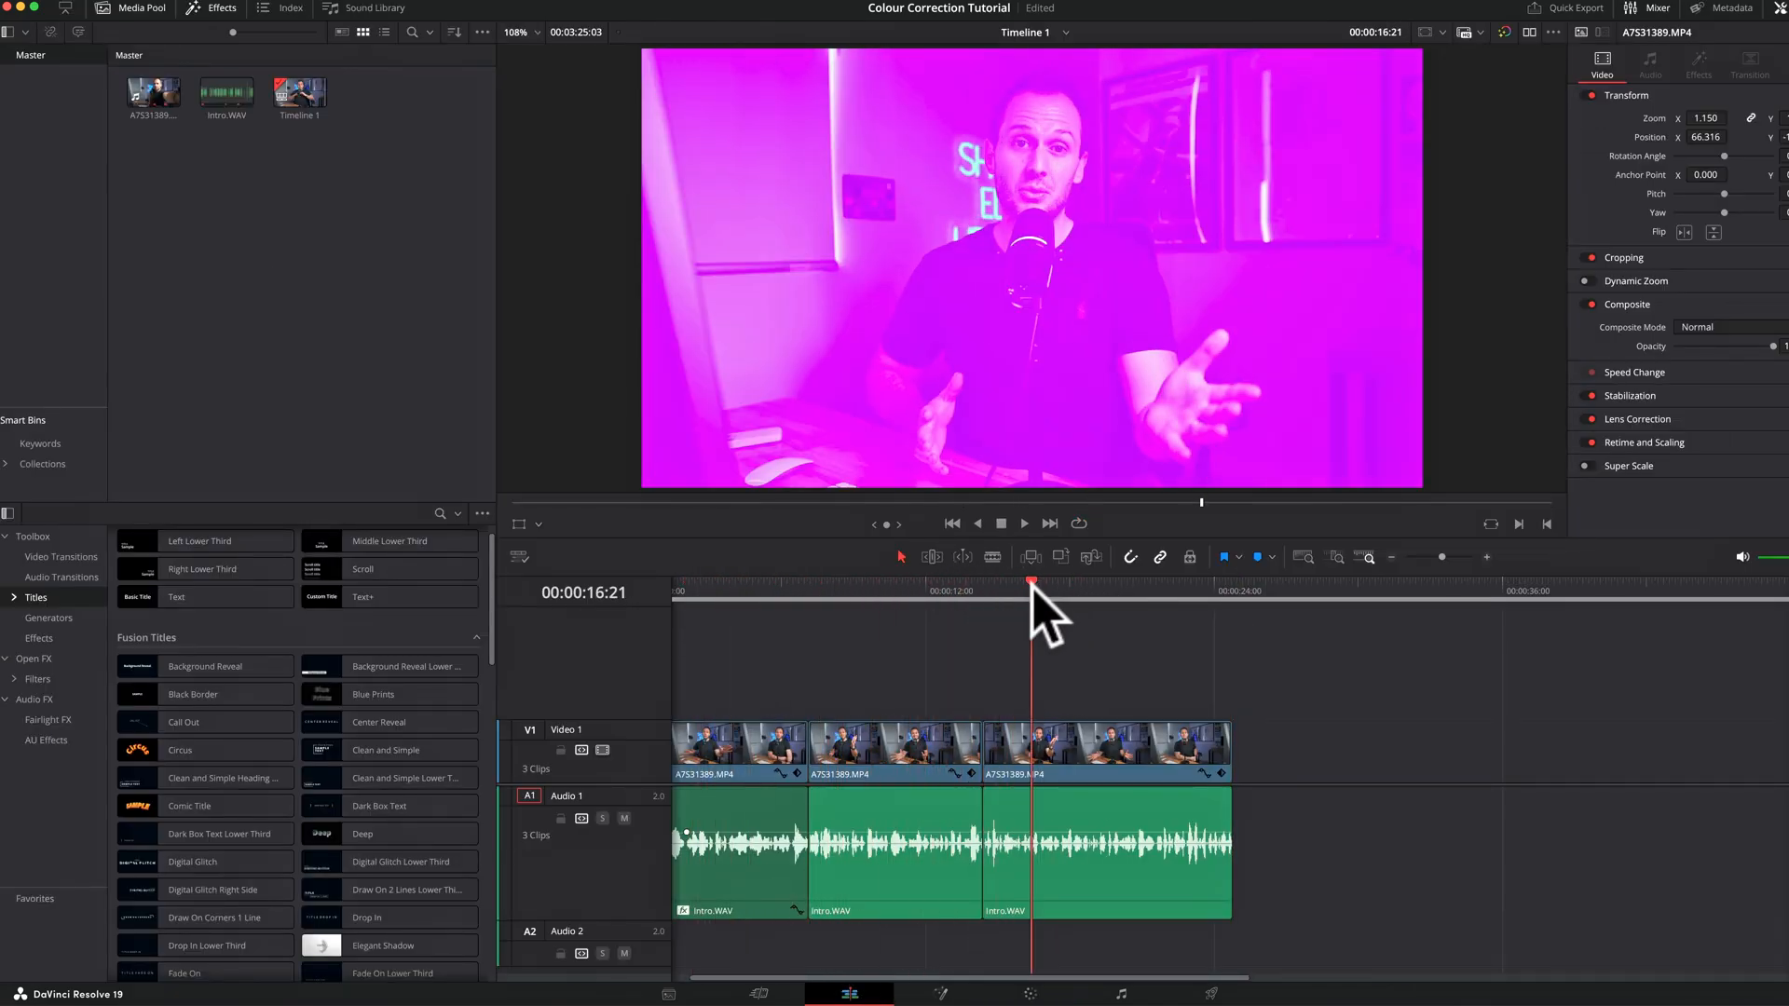
right_click(689, 779)
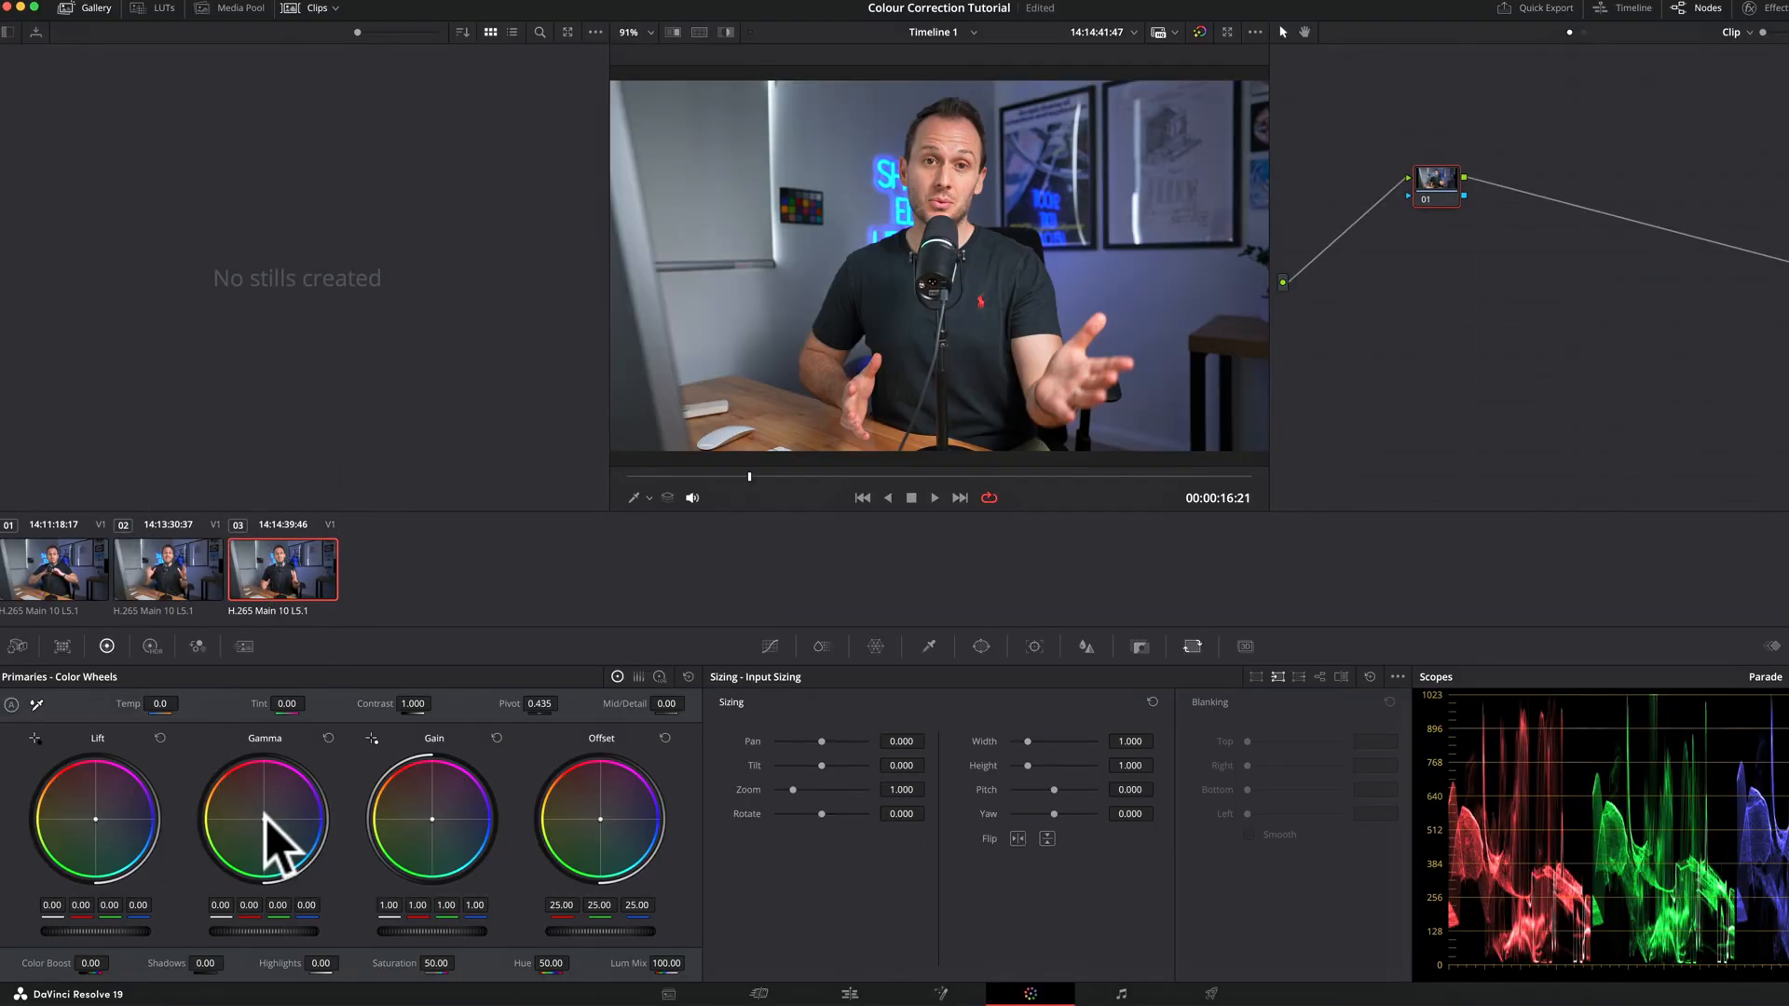
drag(291, 794, 295, 790)
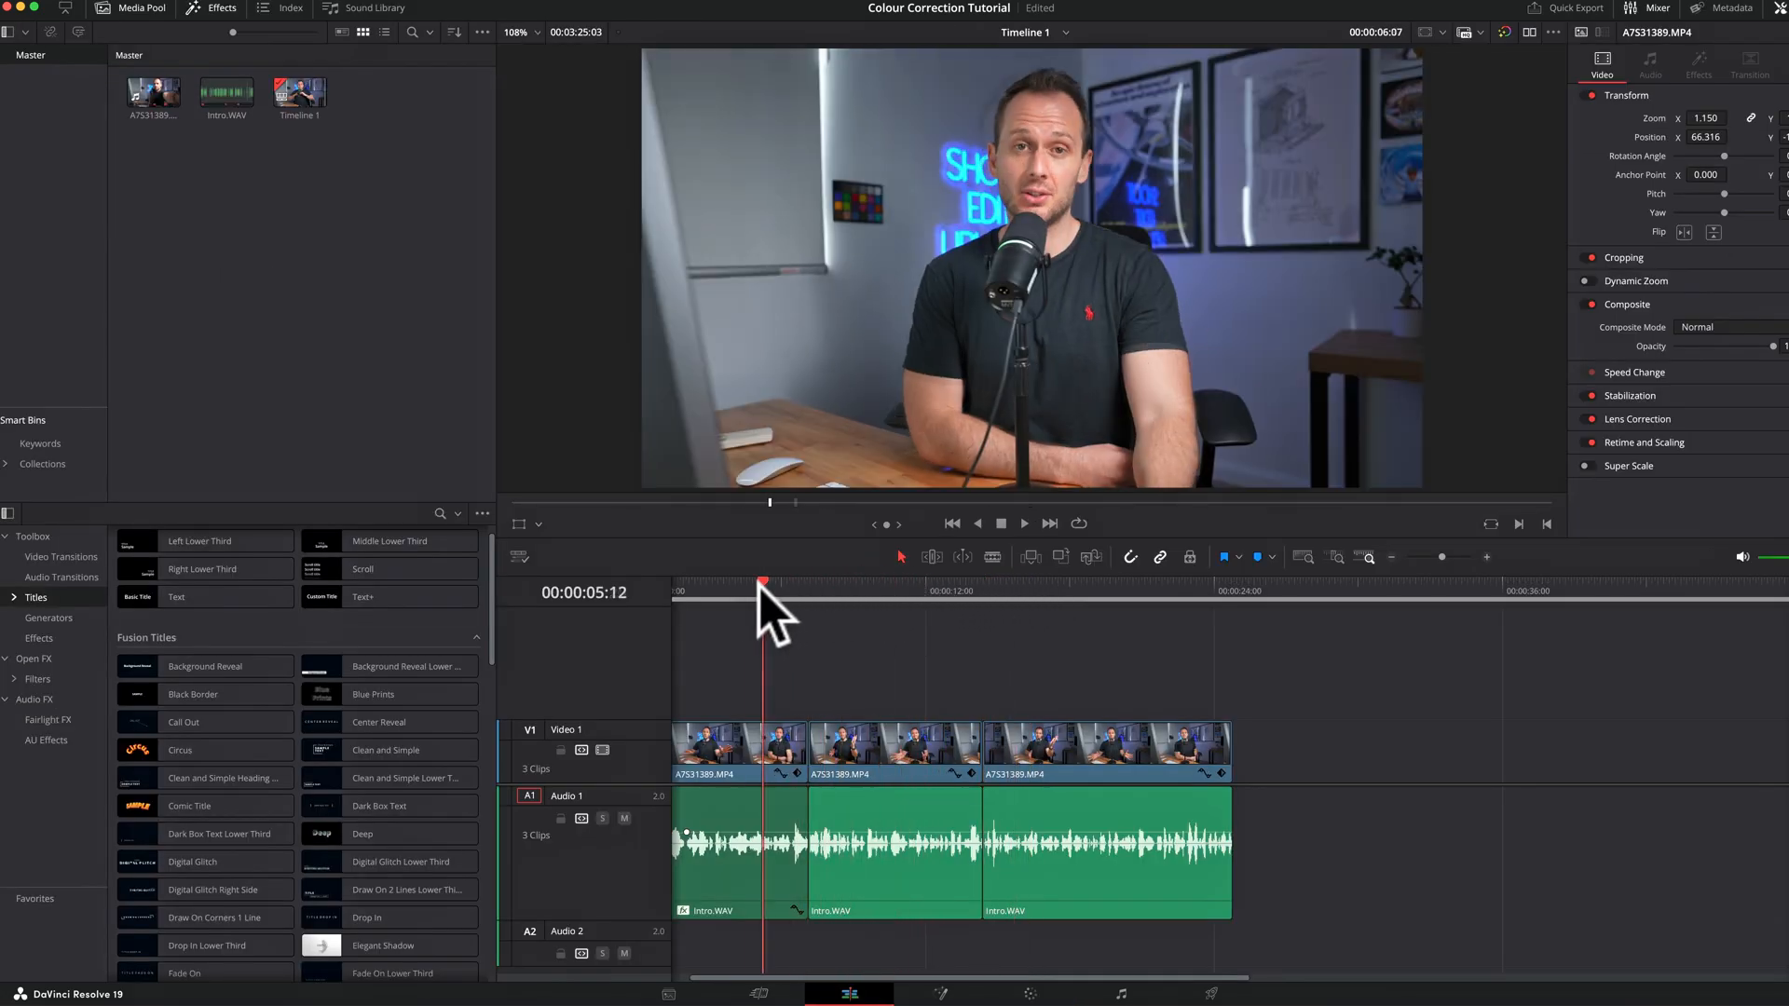
click(1066, 591)
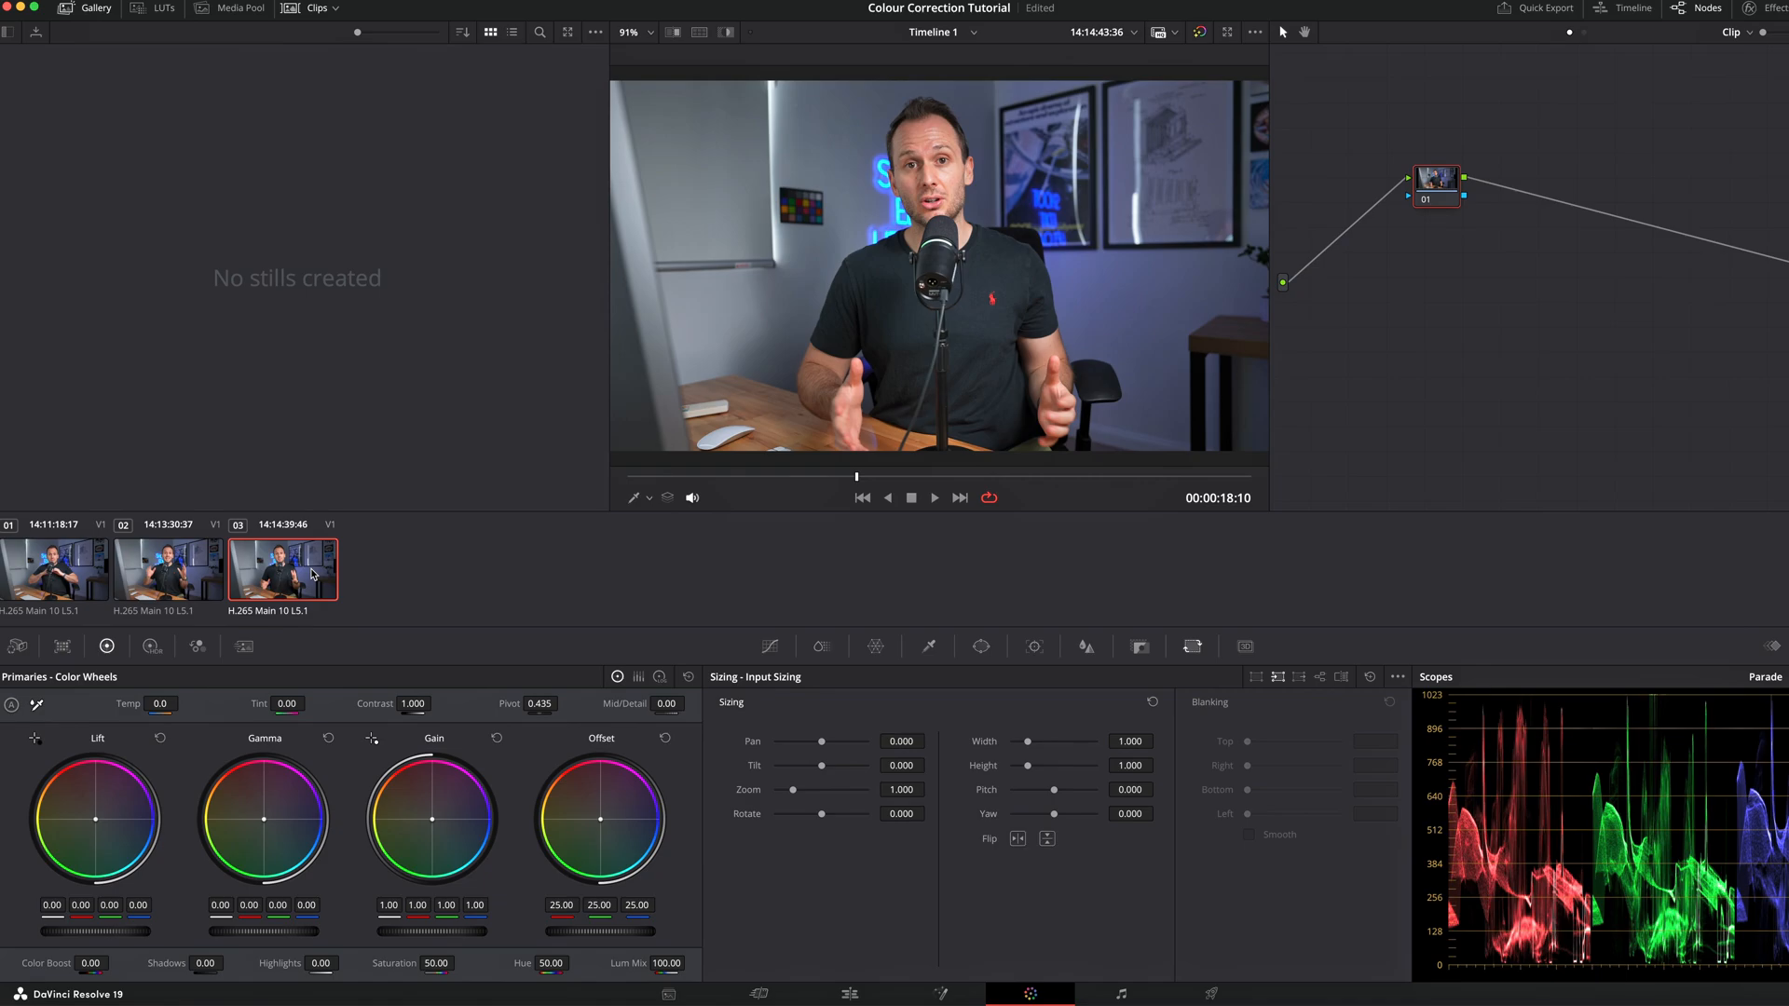
right_click(282, 570)
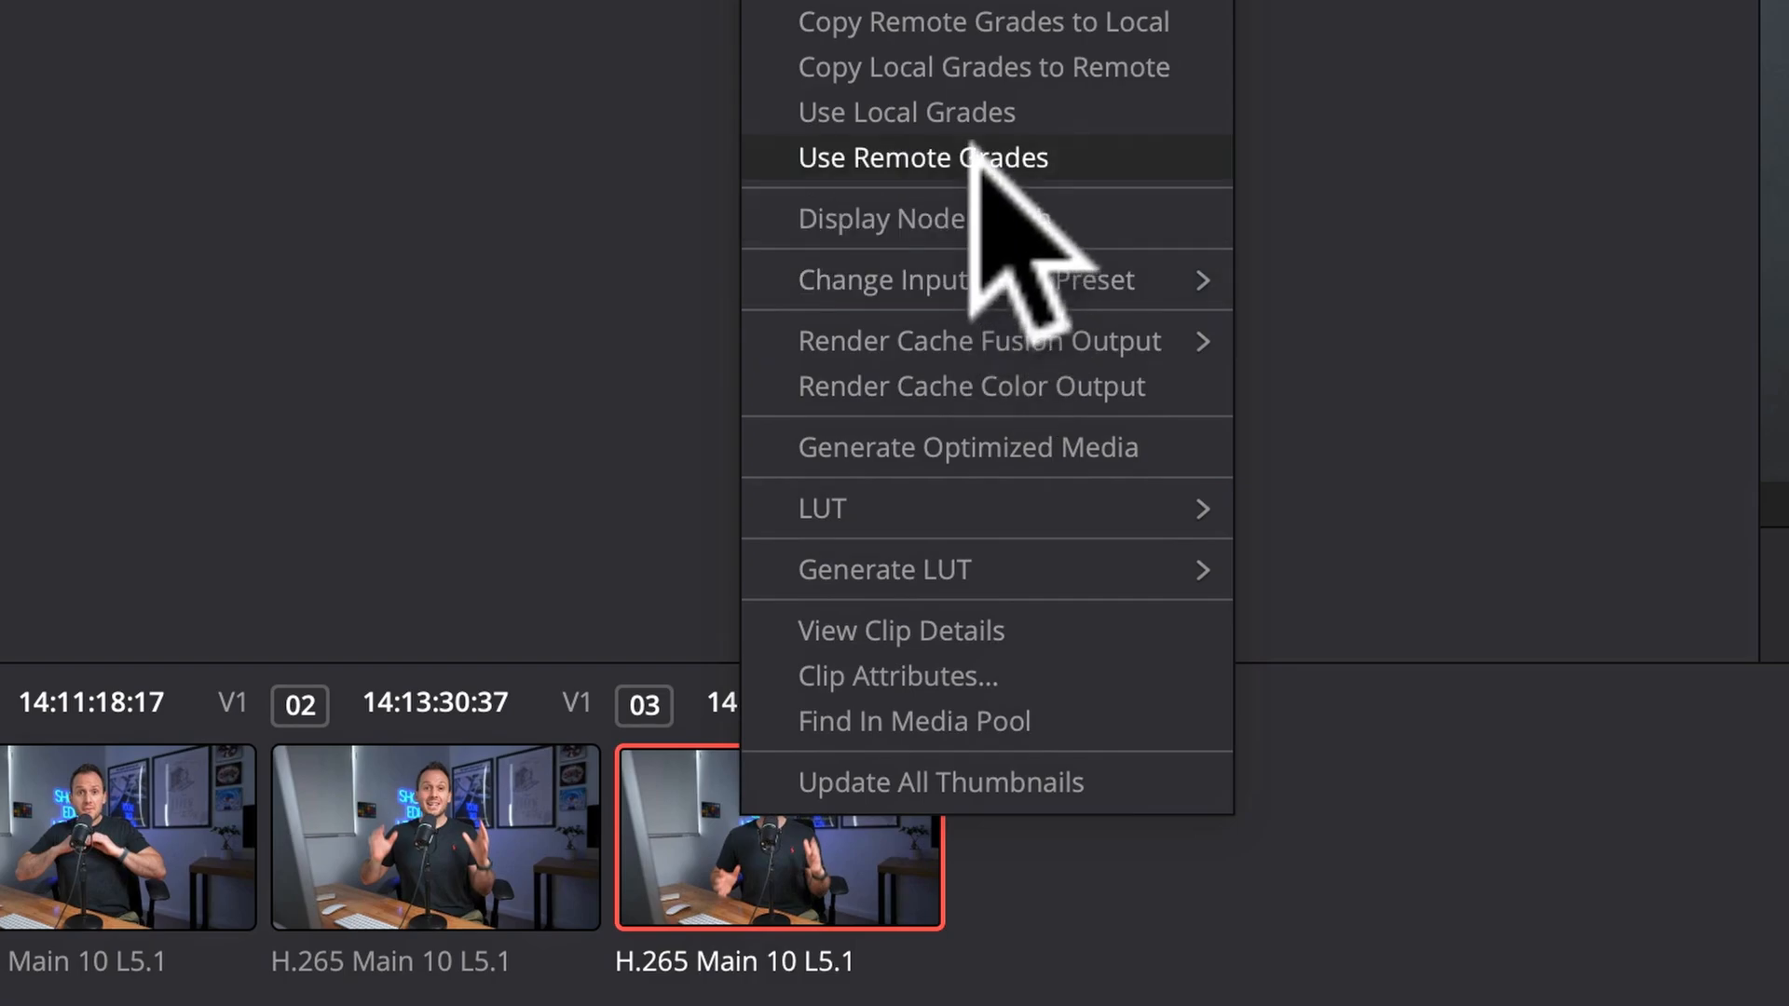
click(923, 157)
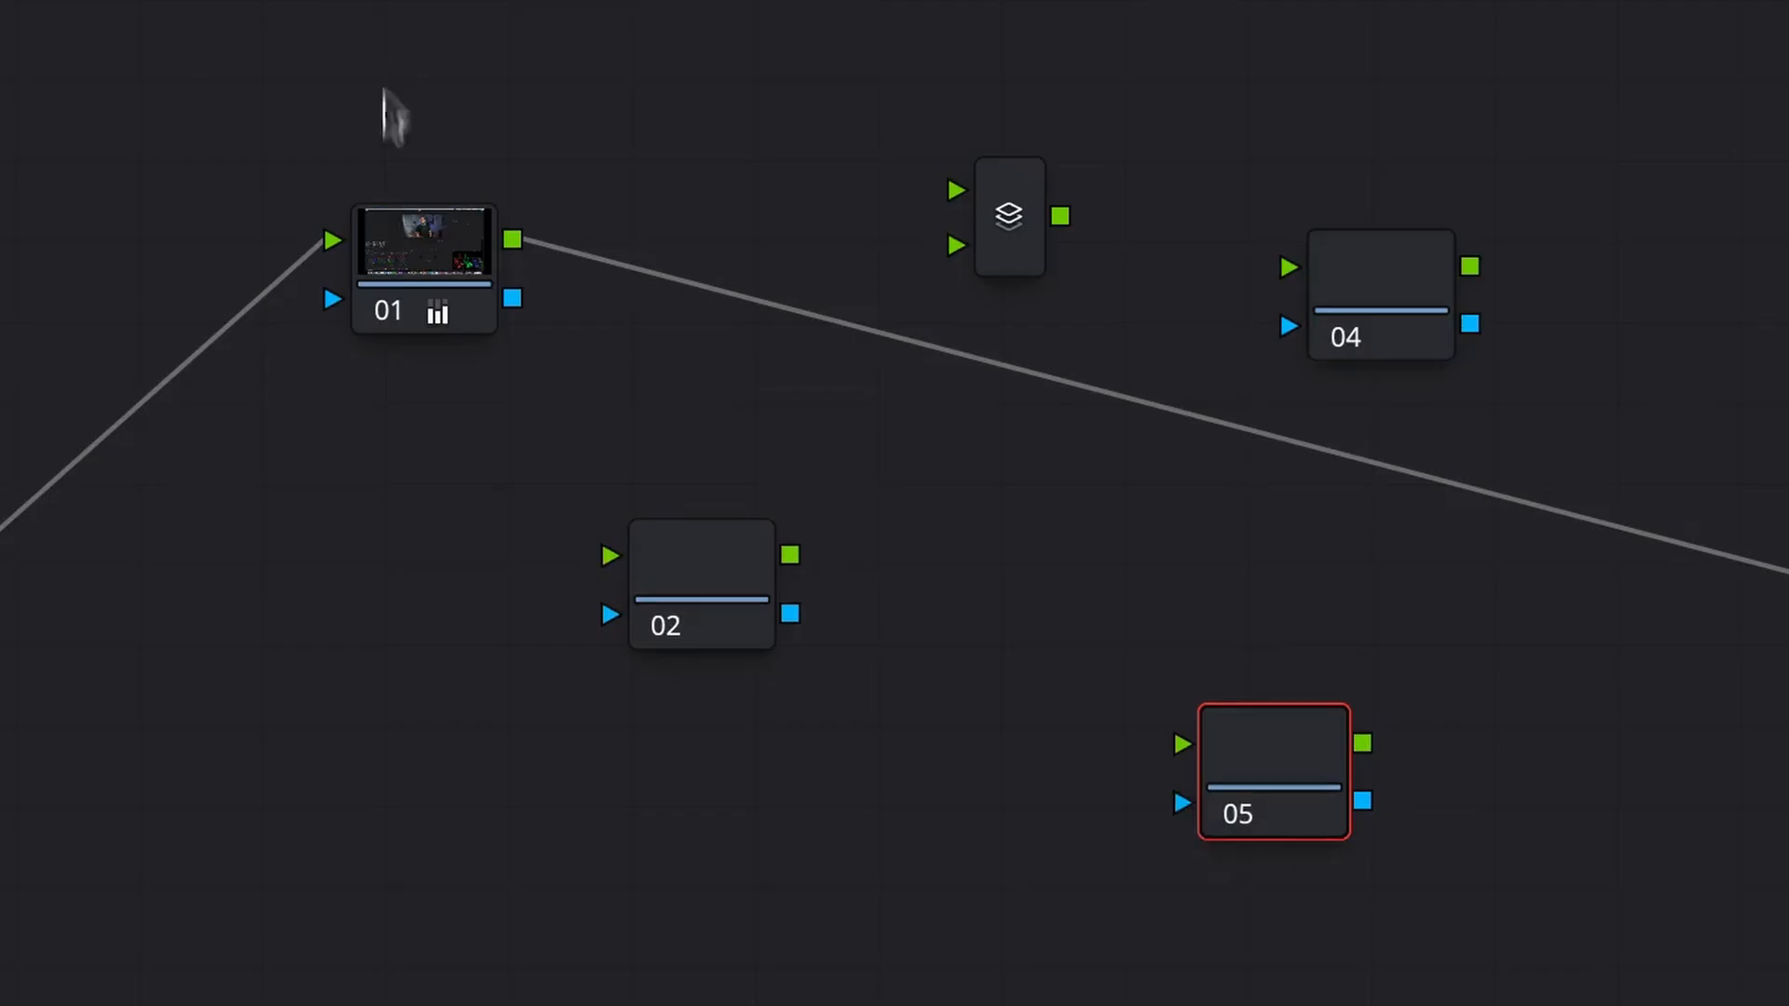
mouse_move(1472, 291)
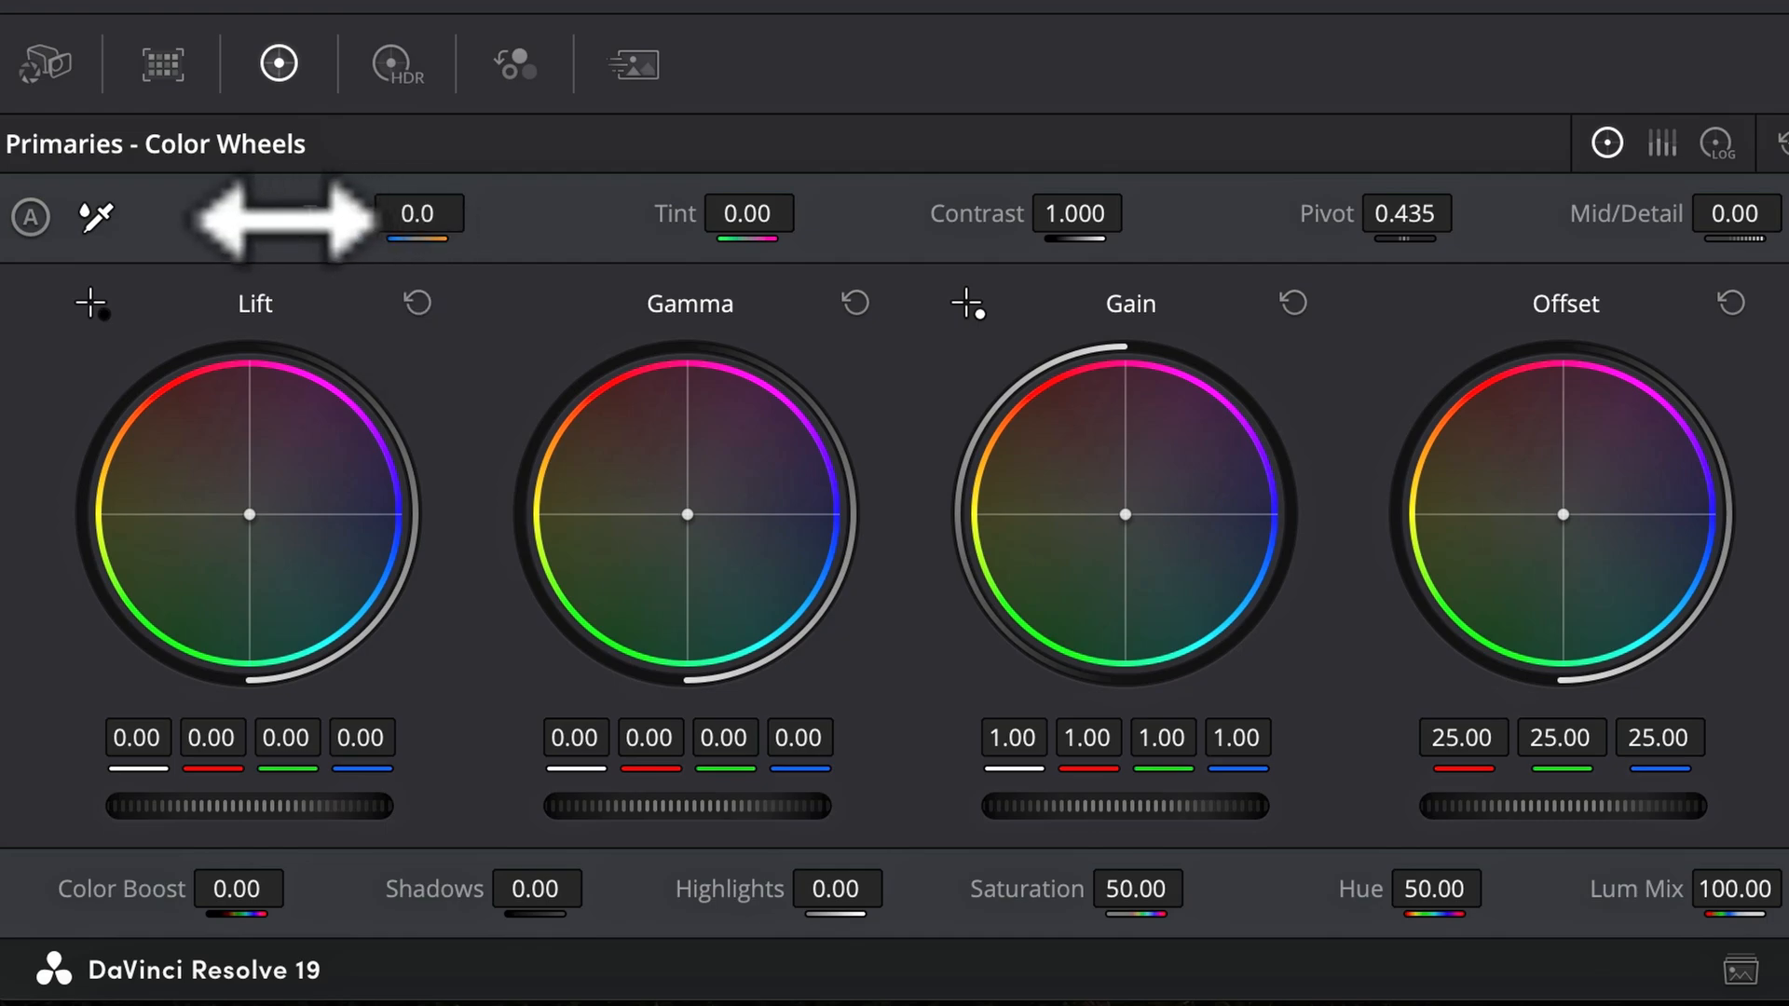
mouse_move(114, 893)
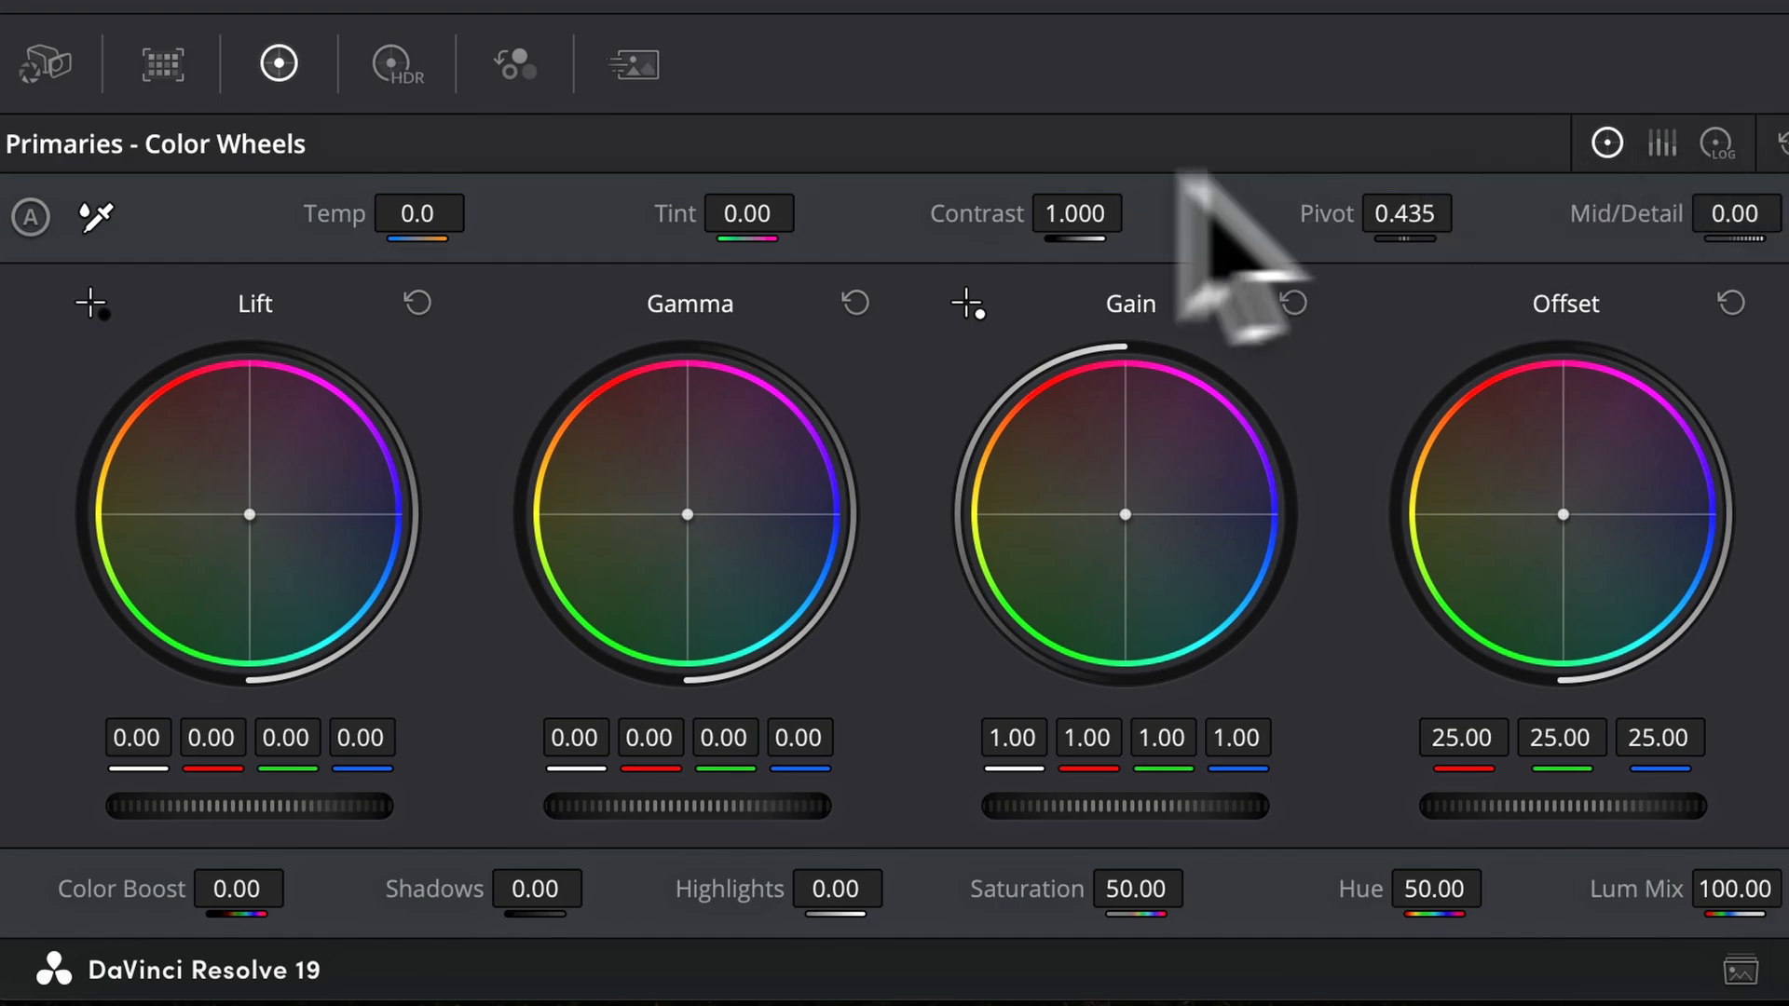
mouse_move(274, 216)
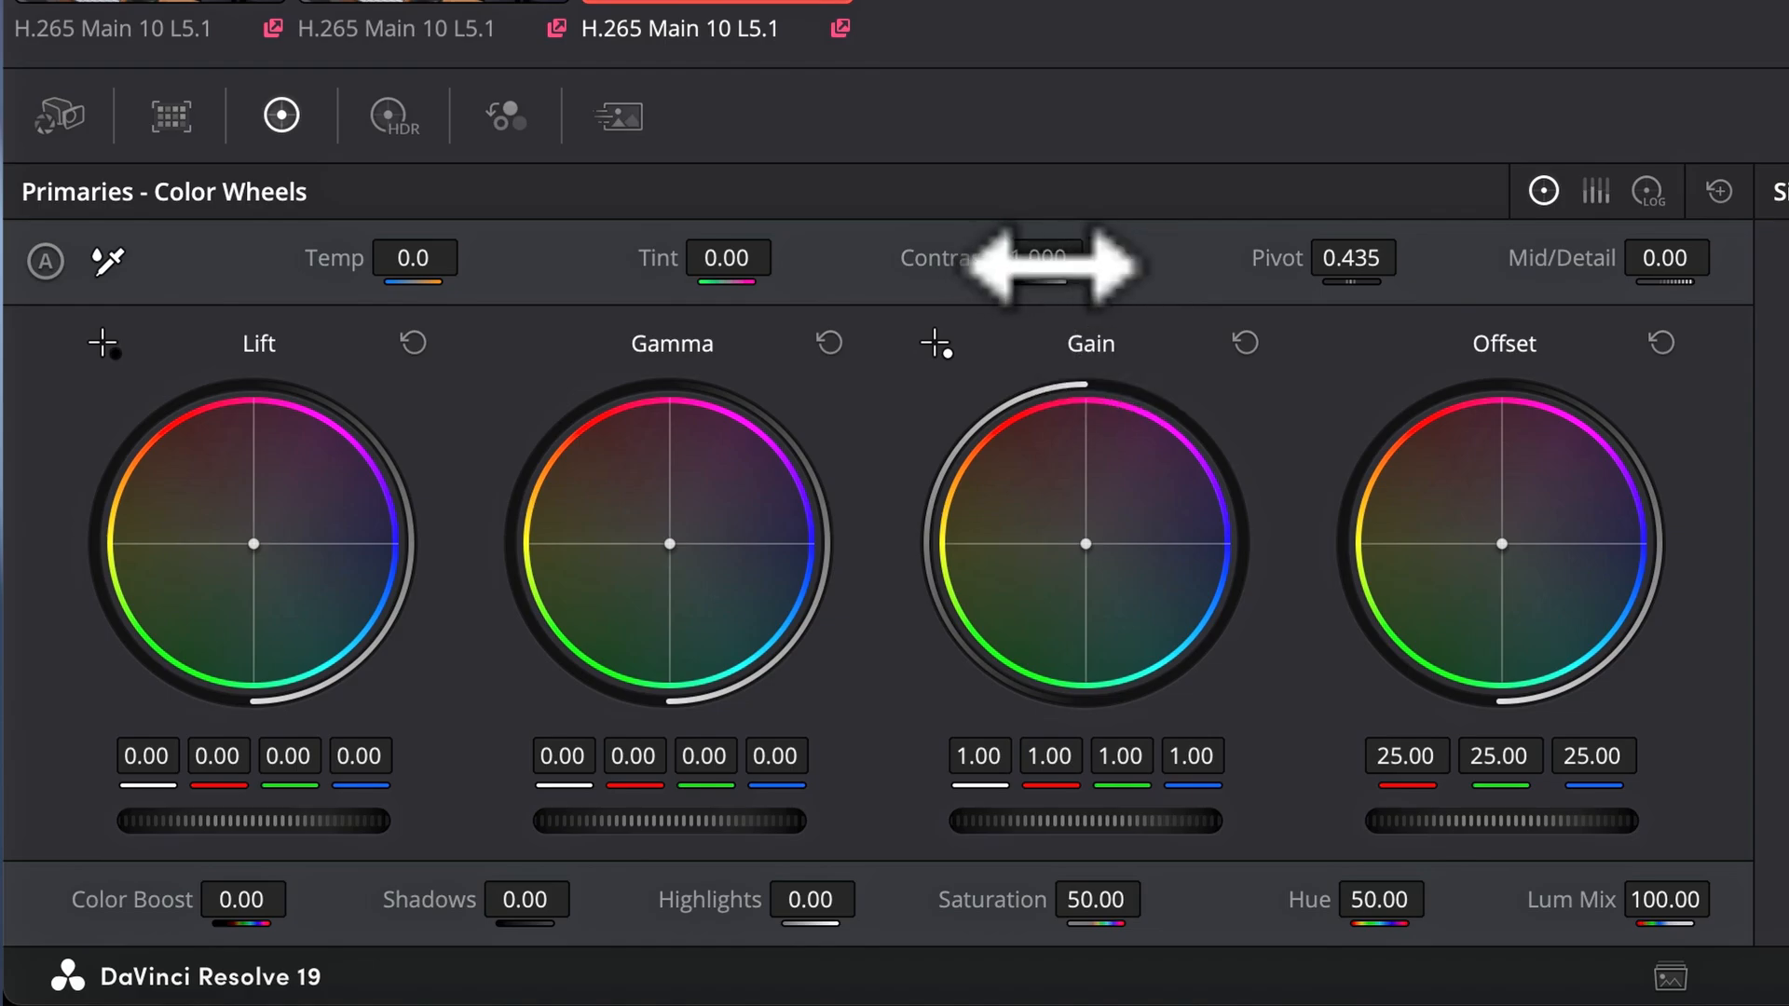
Lower the clip's Contrast slightly below 1.0 for a softer look.
drag(1027, 257, 1096, 257)
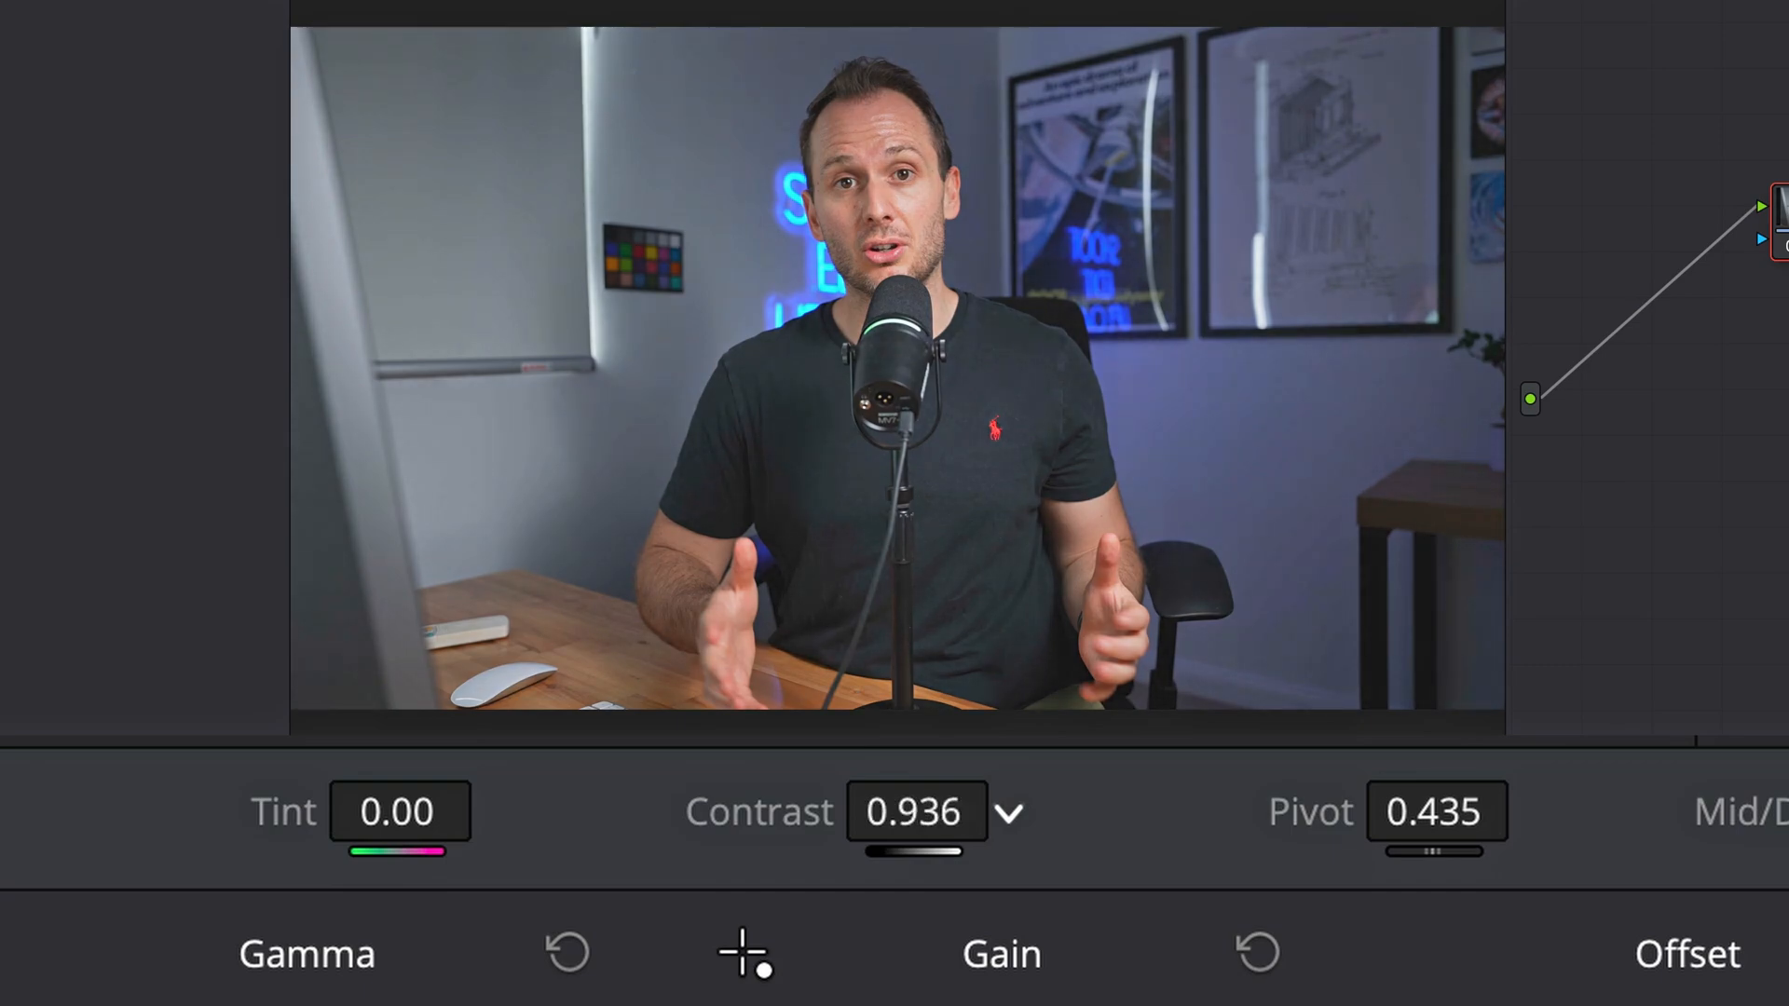
drag(924, 811, 907, 810)
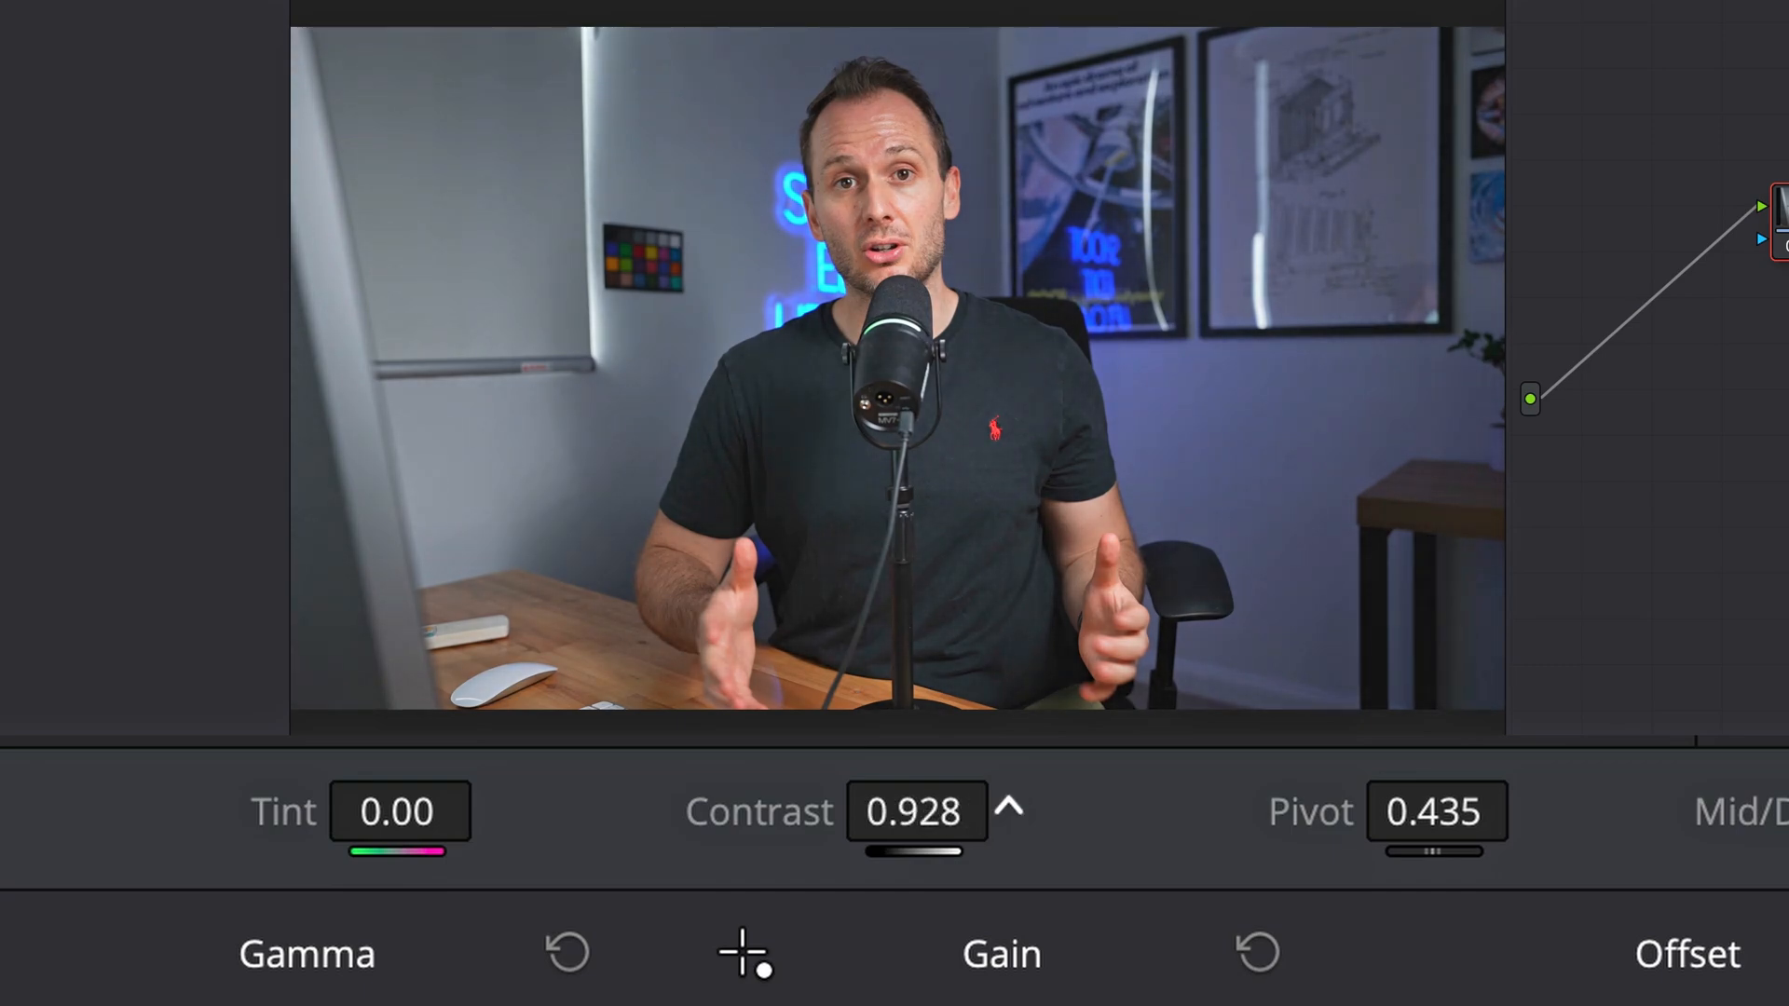
drag(917, 811, 950, 811)
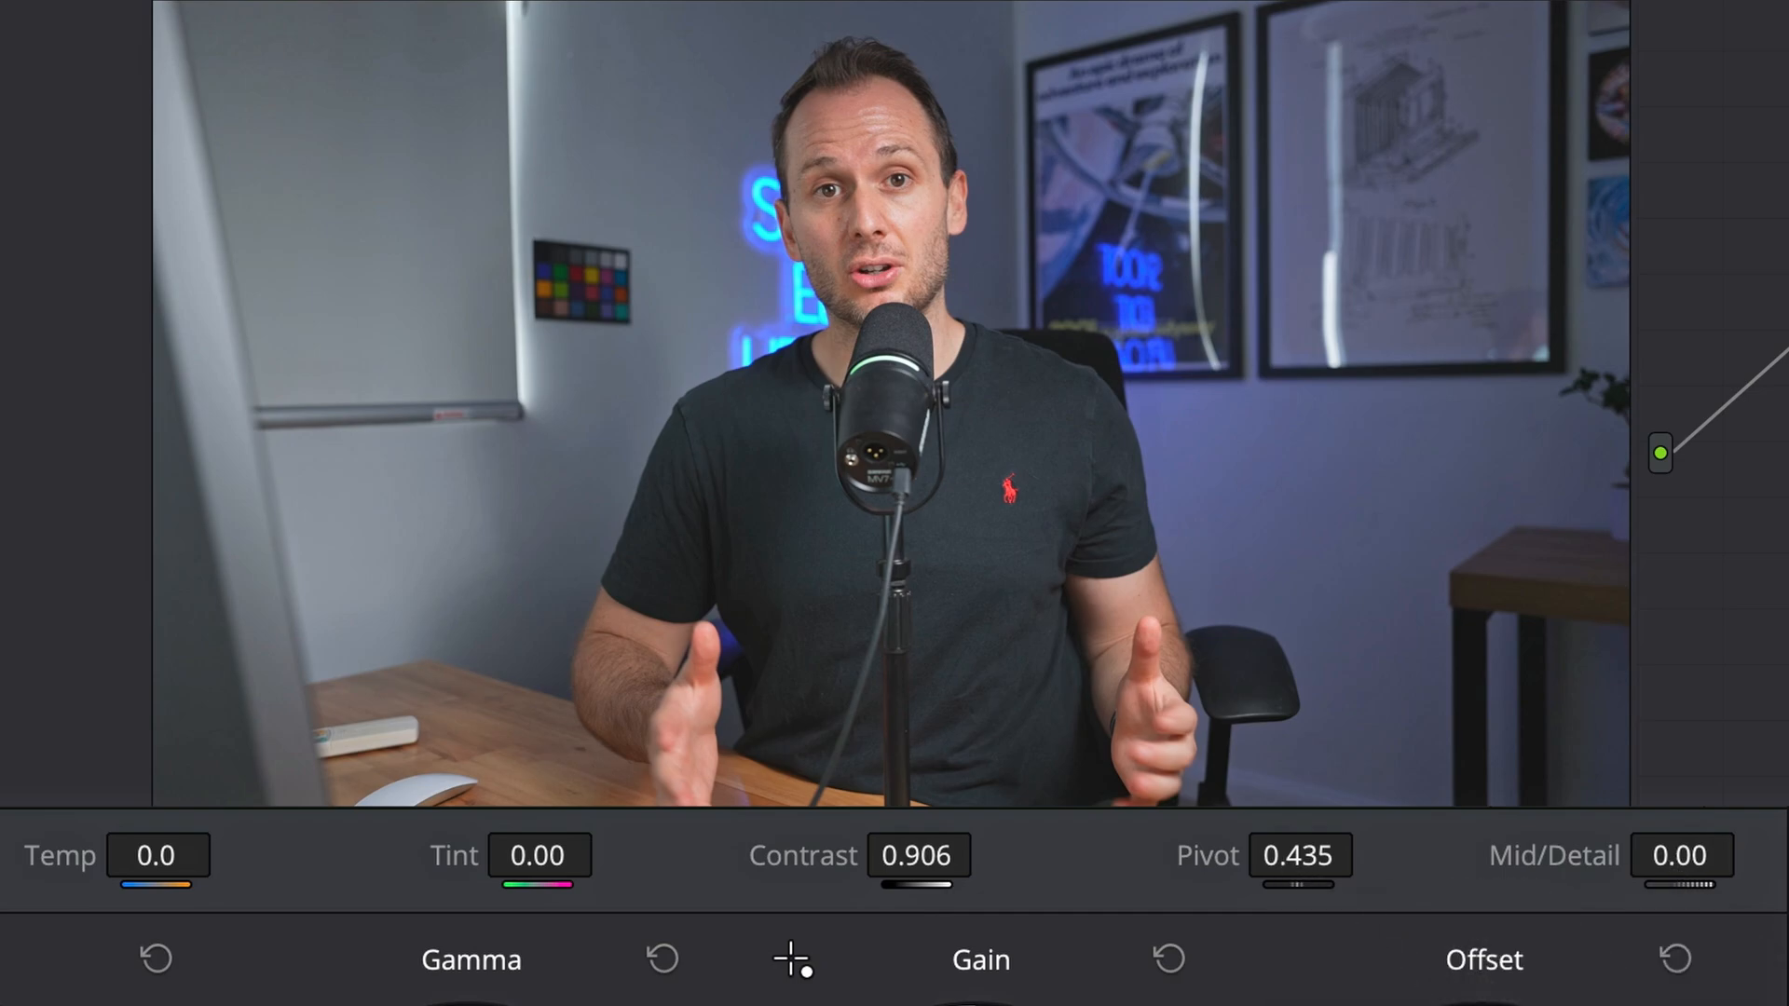
Settle Contrast at about 0.916 and the Pivot near 0.402.
drag(1300, 855, 1300, 821)
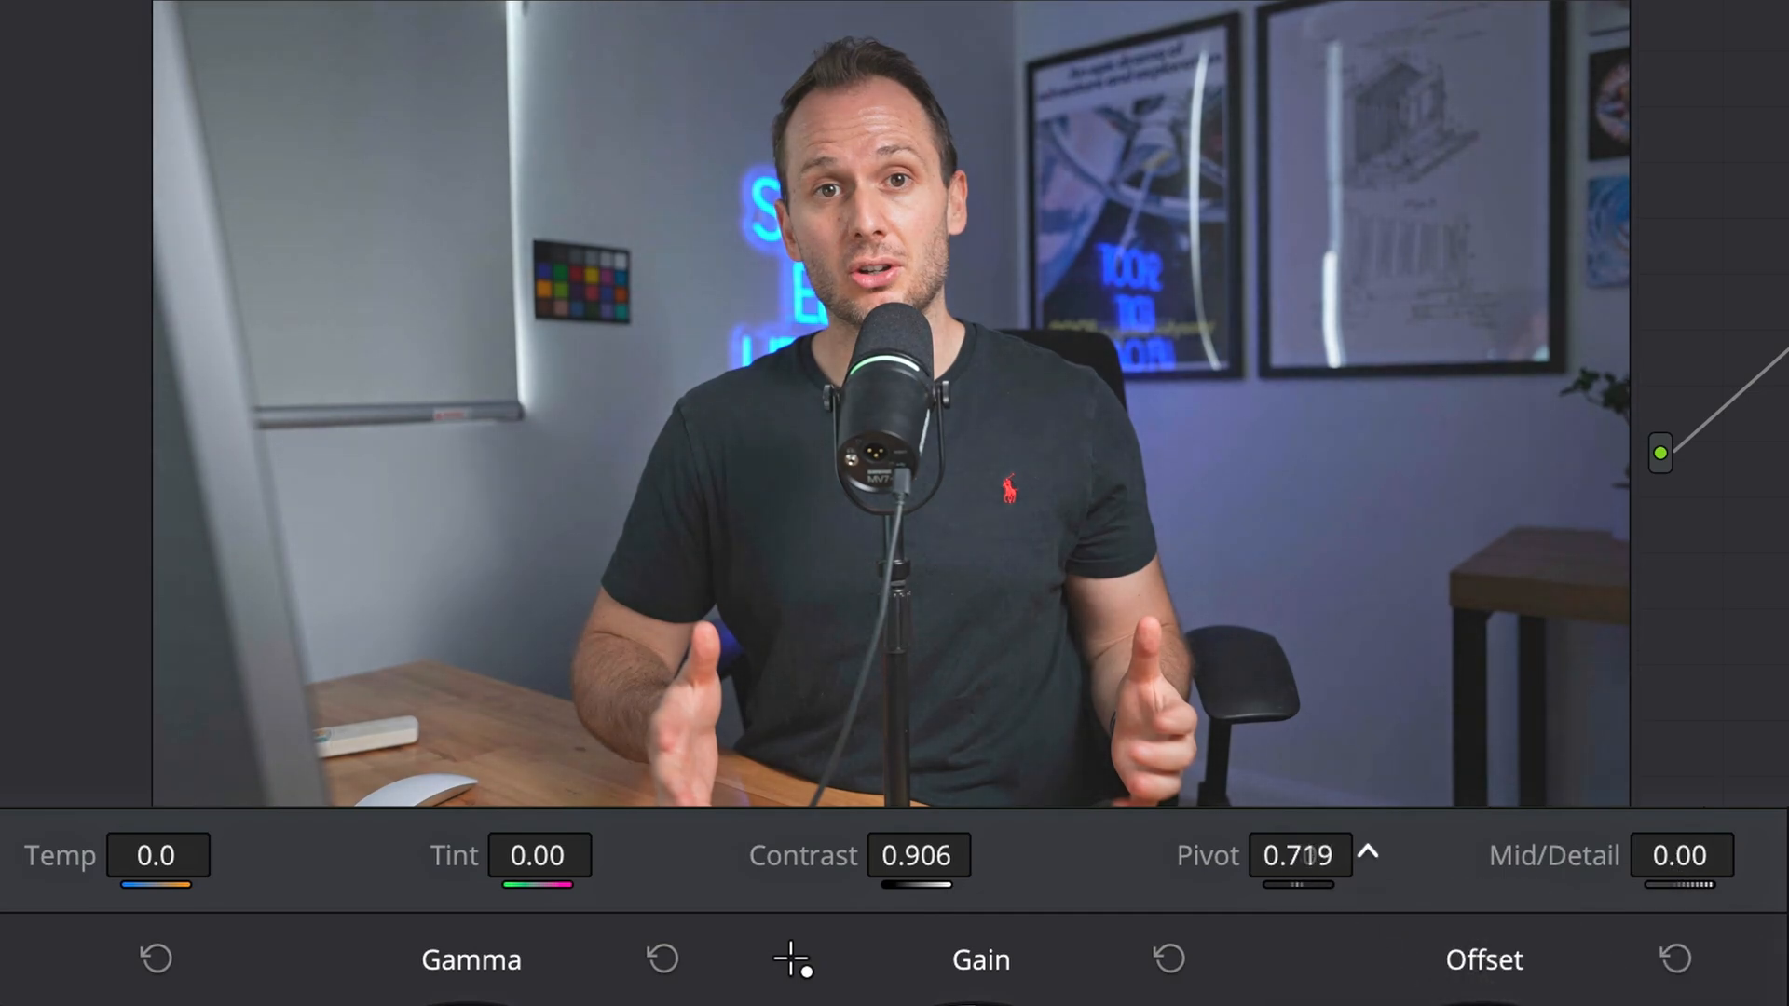
drag(1301, 855, 1346, 850)
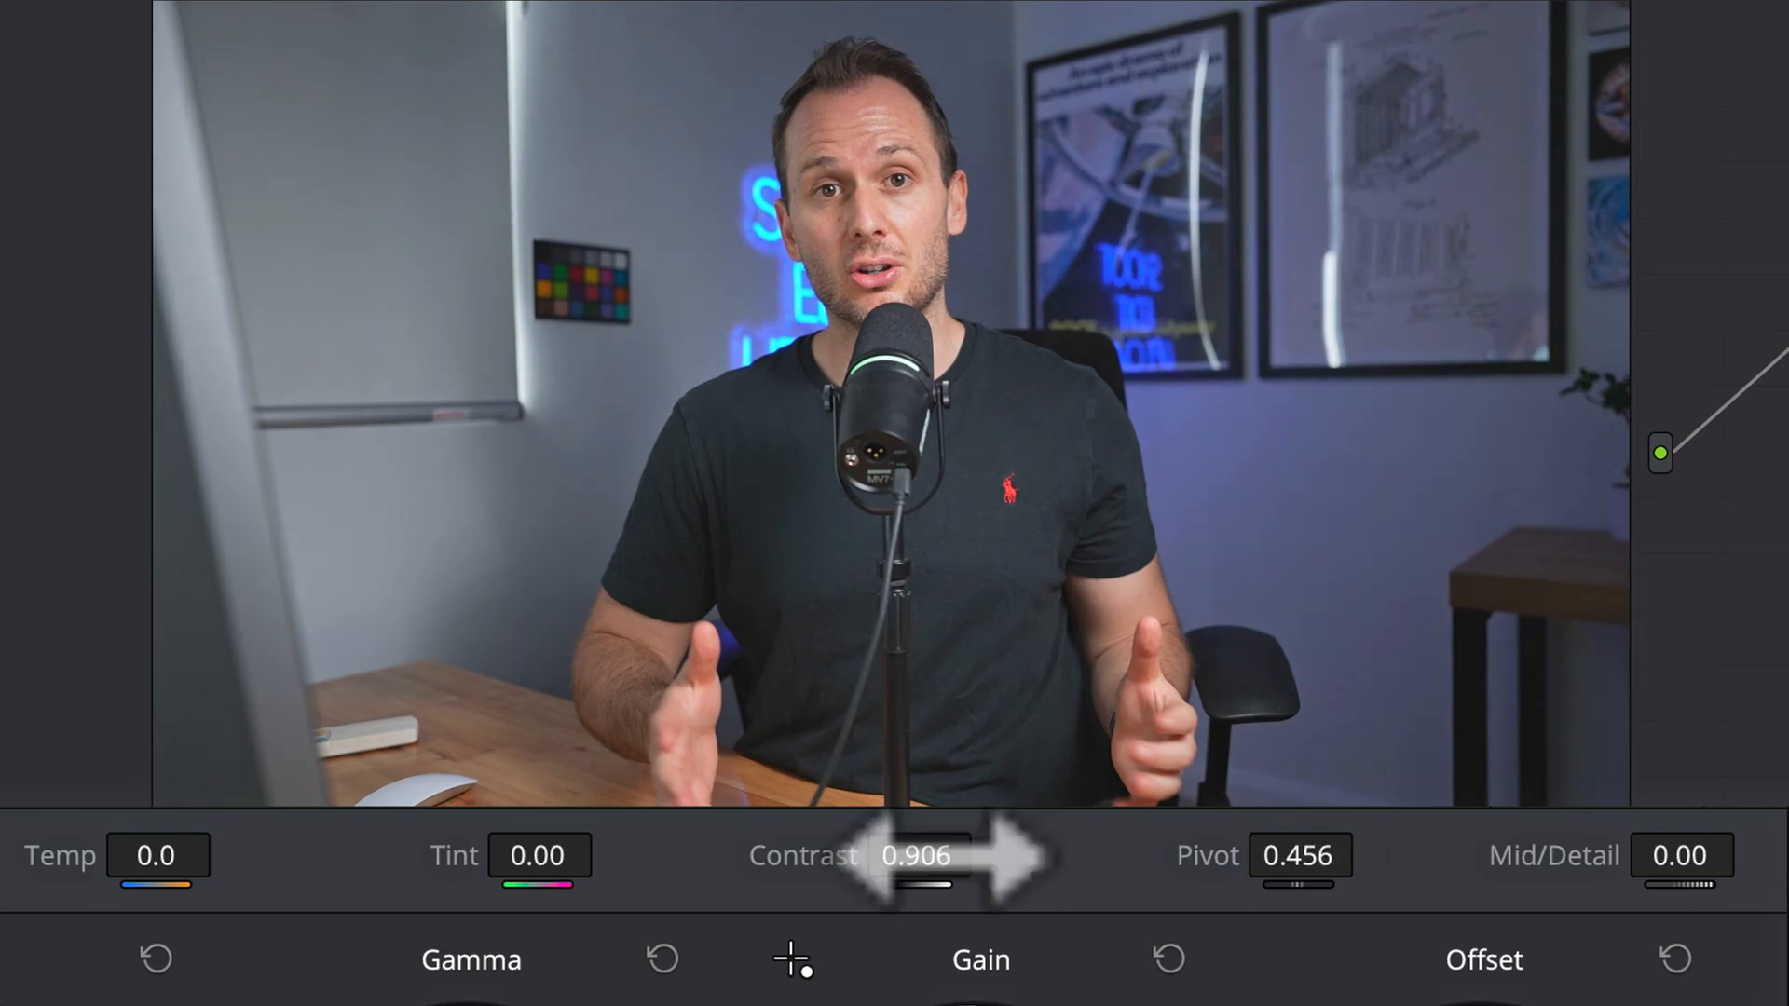
drag(902, 856, 947, 856)
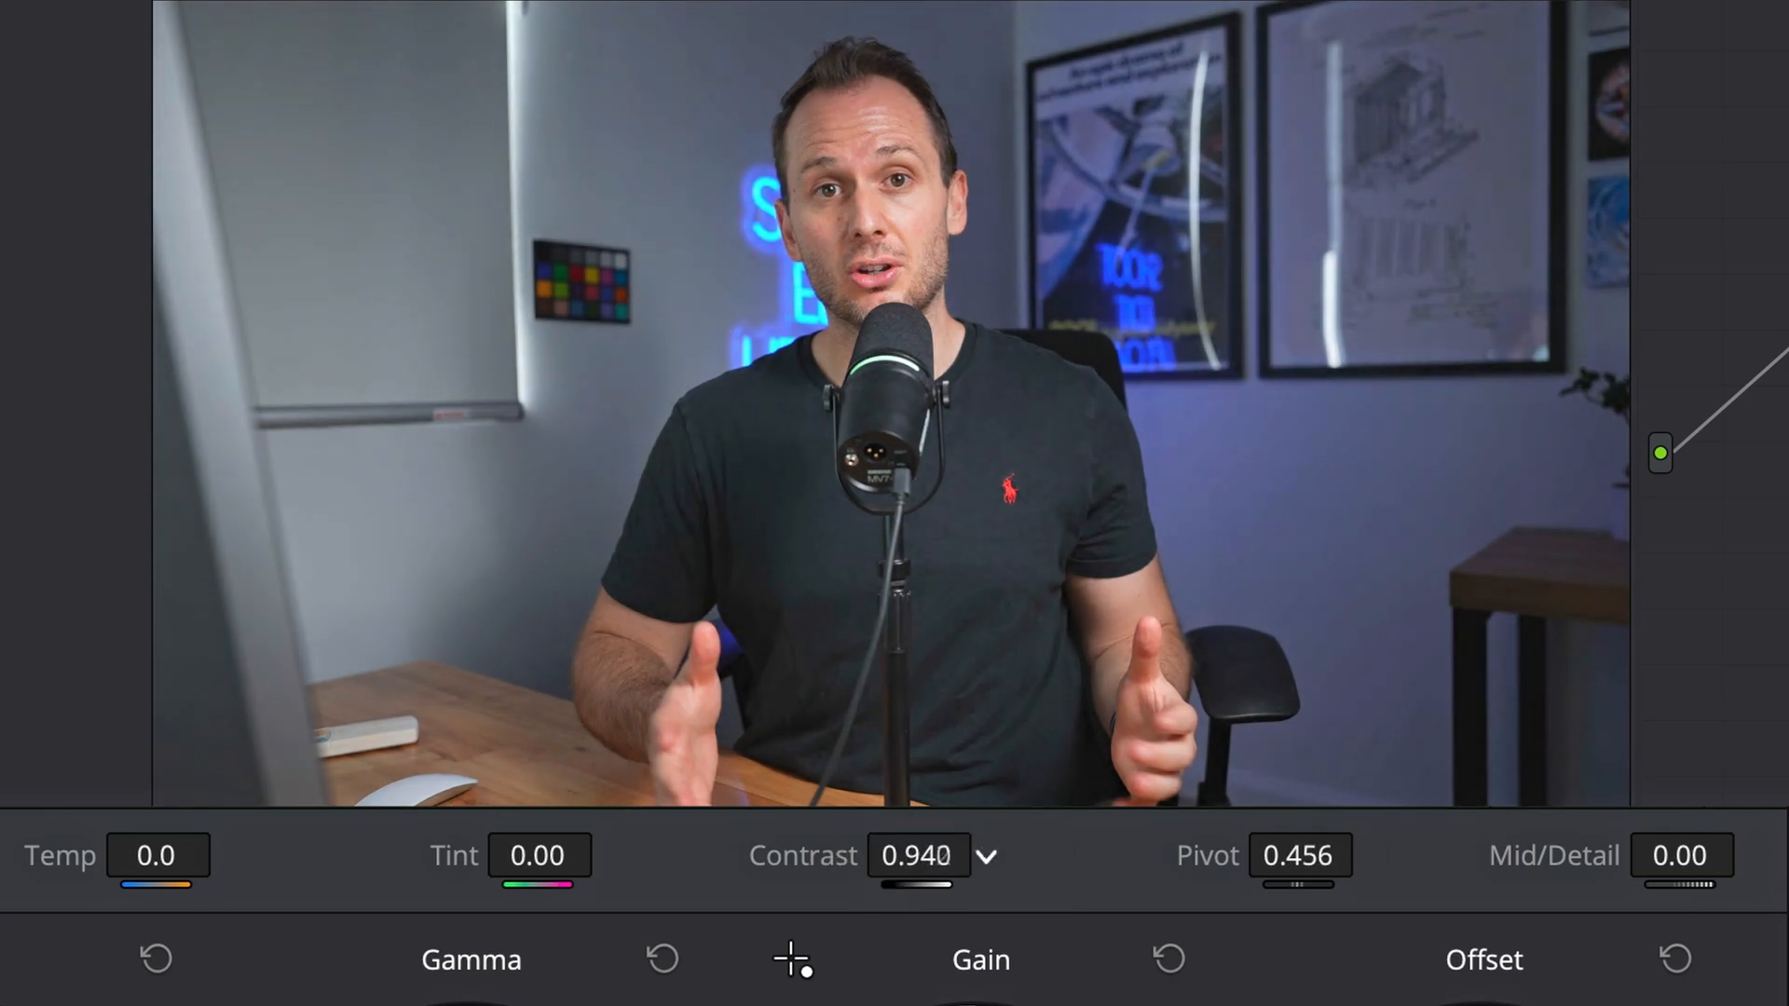
drag(936, 855, 913, 855)
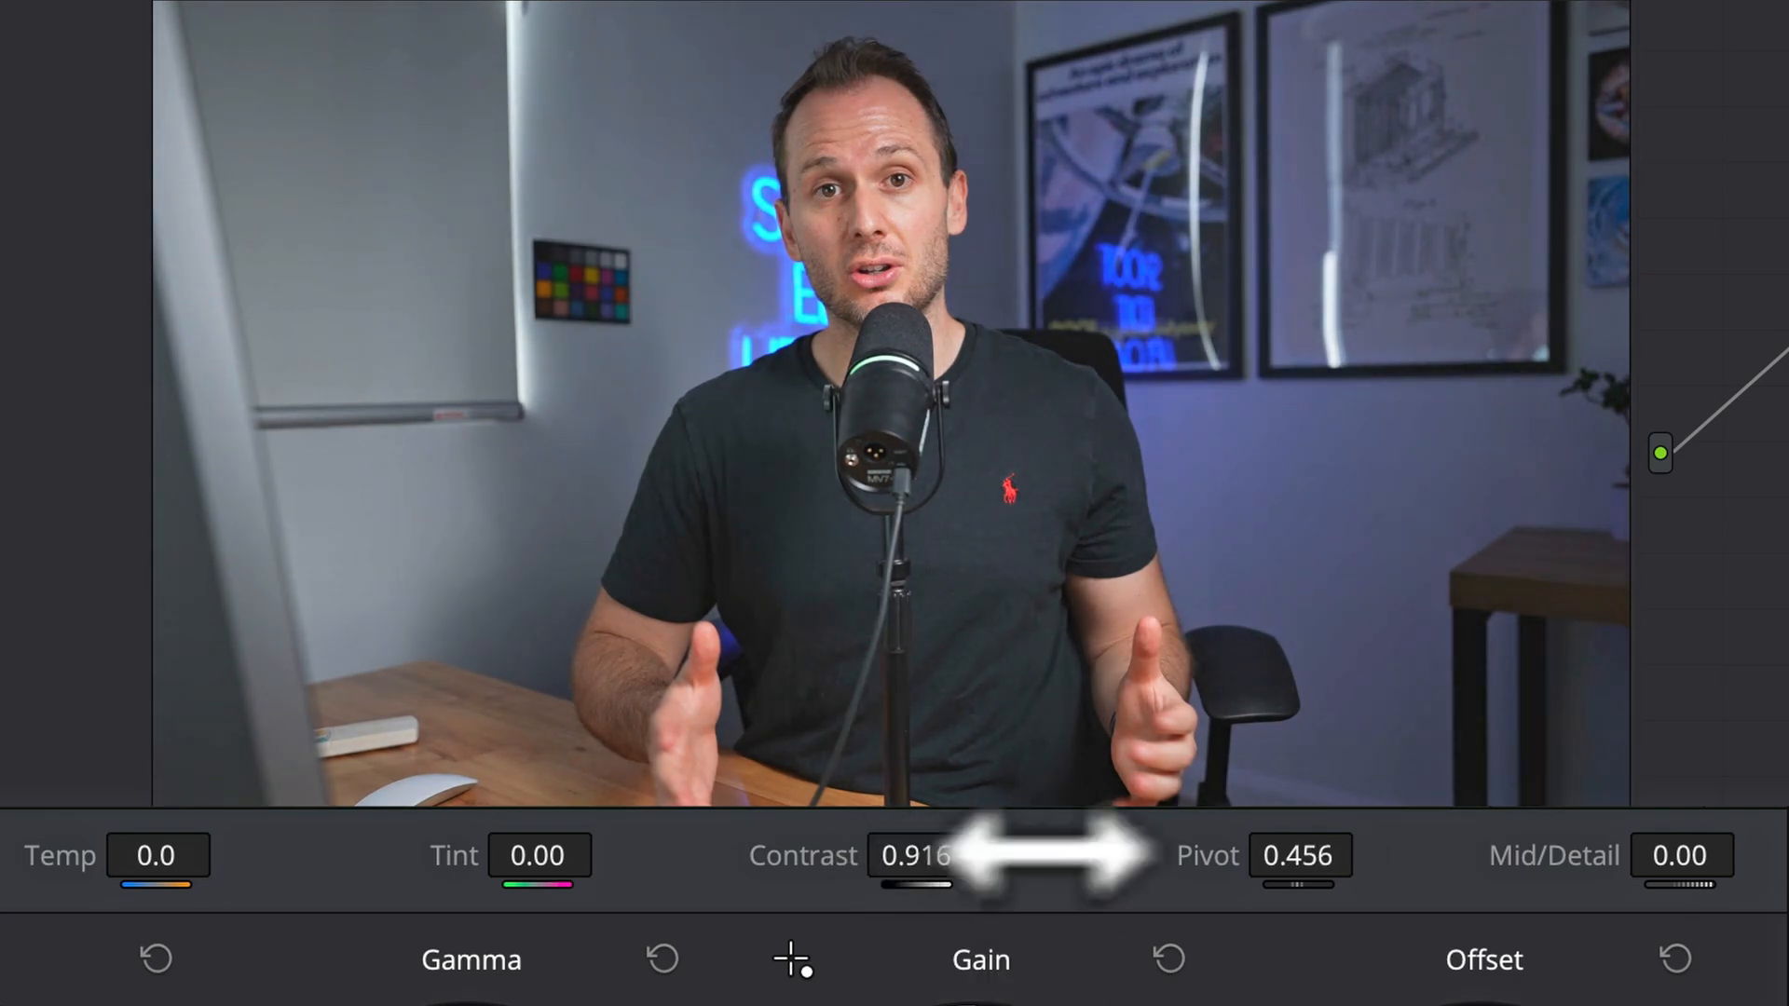
drag(1299, 855, 1254, 856)
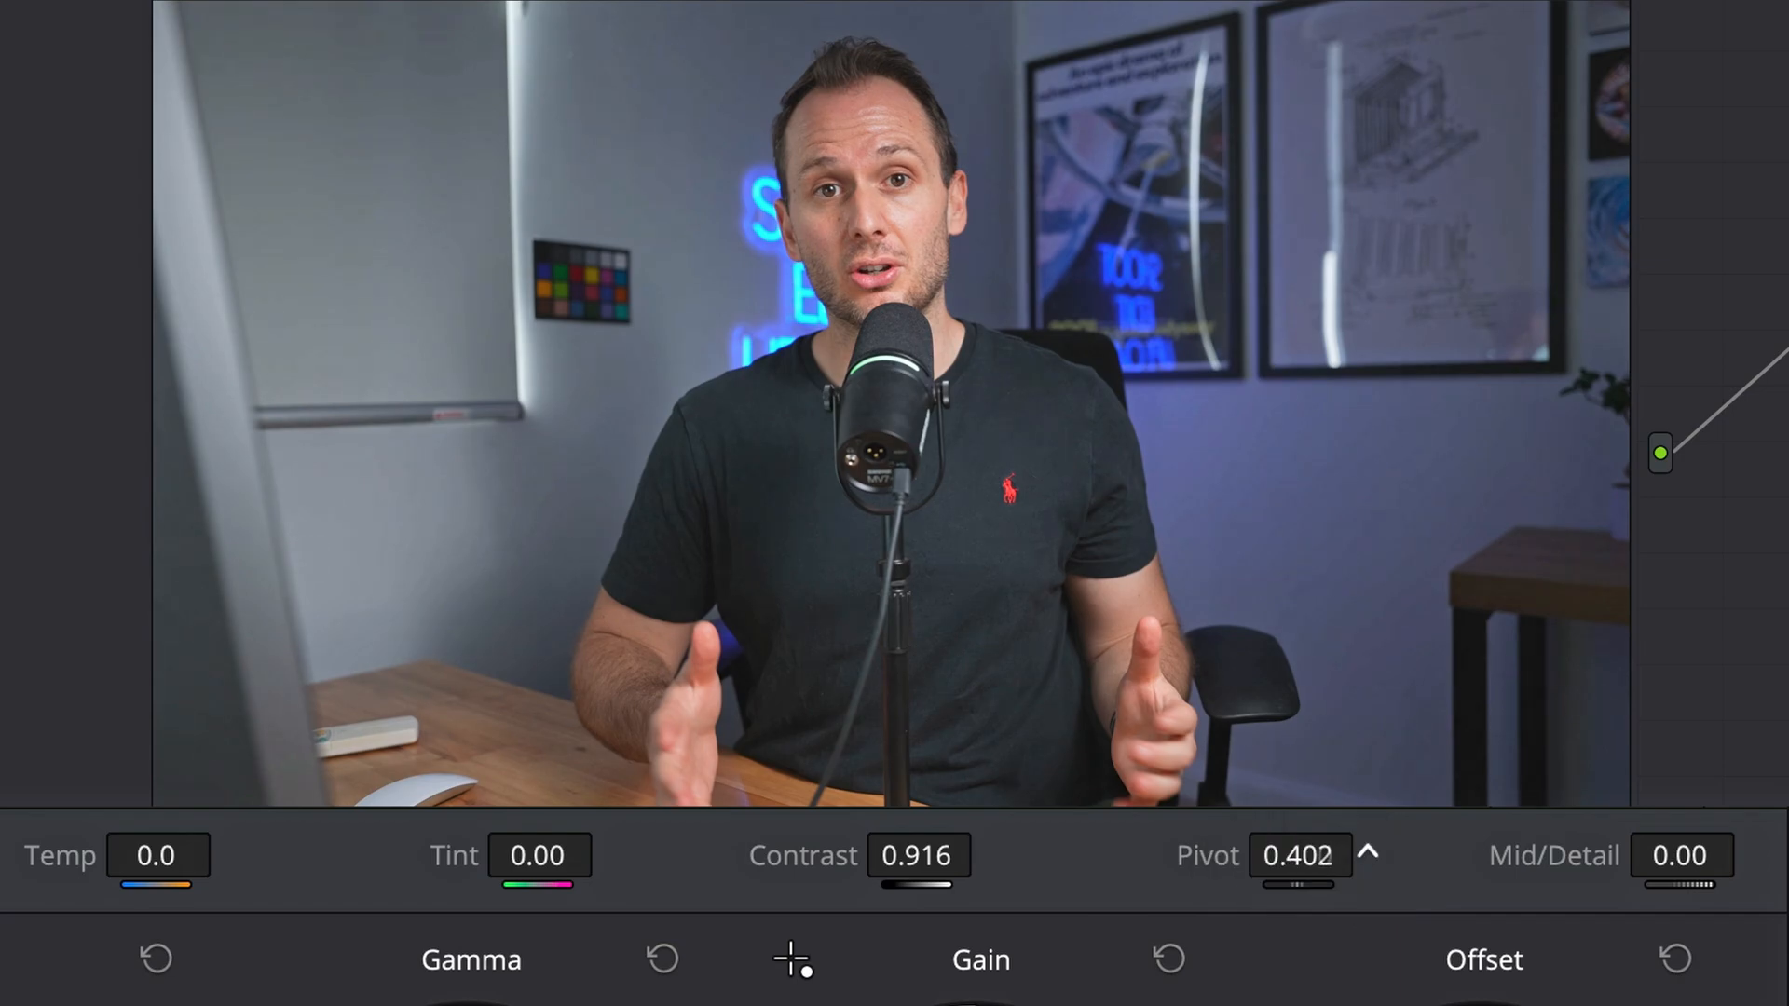
drag(1301, 856, 1323, 856)
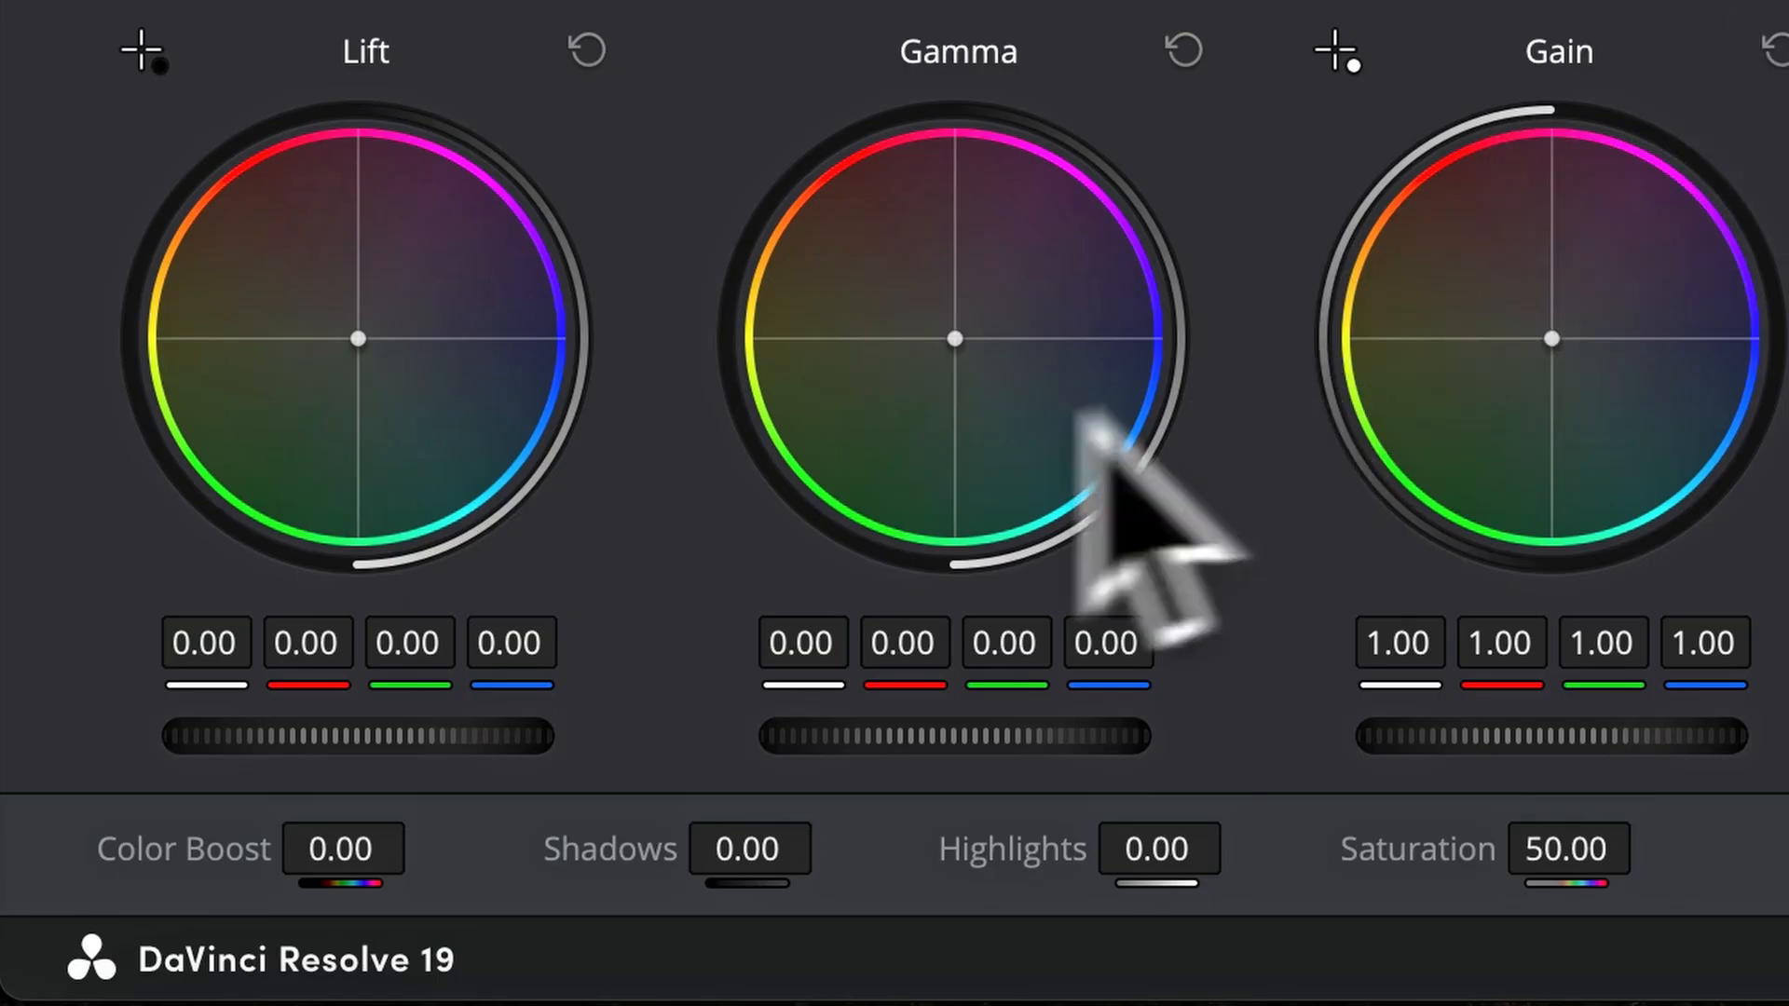
mouse_move(776, 847)
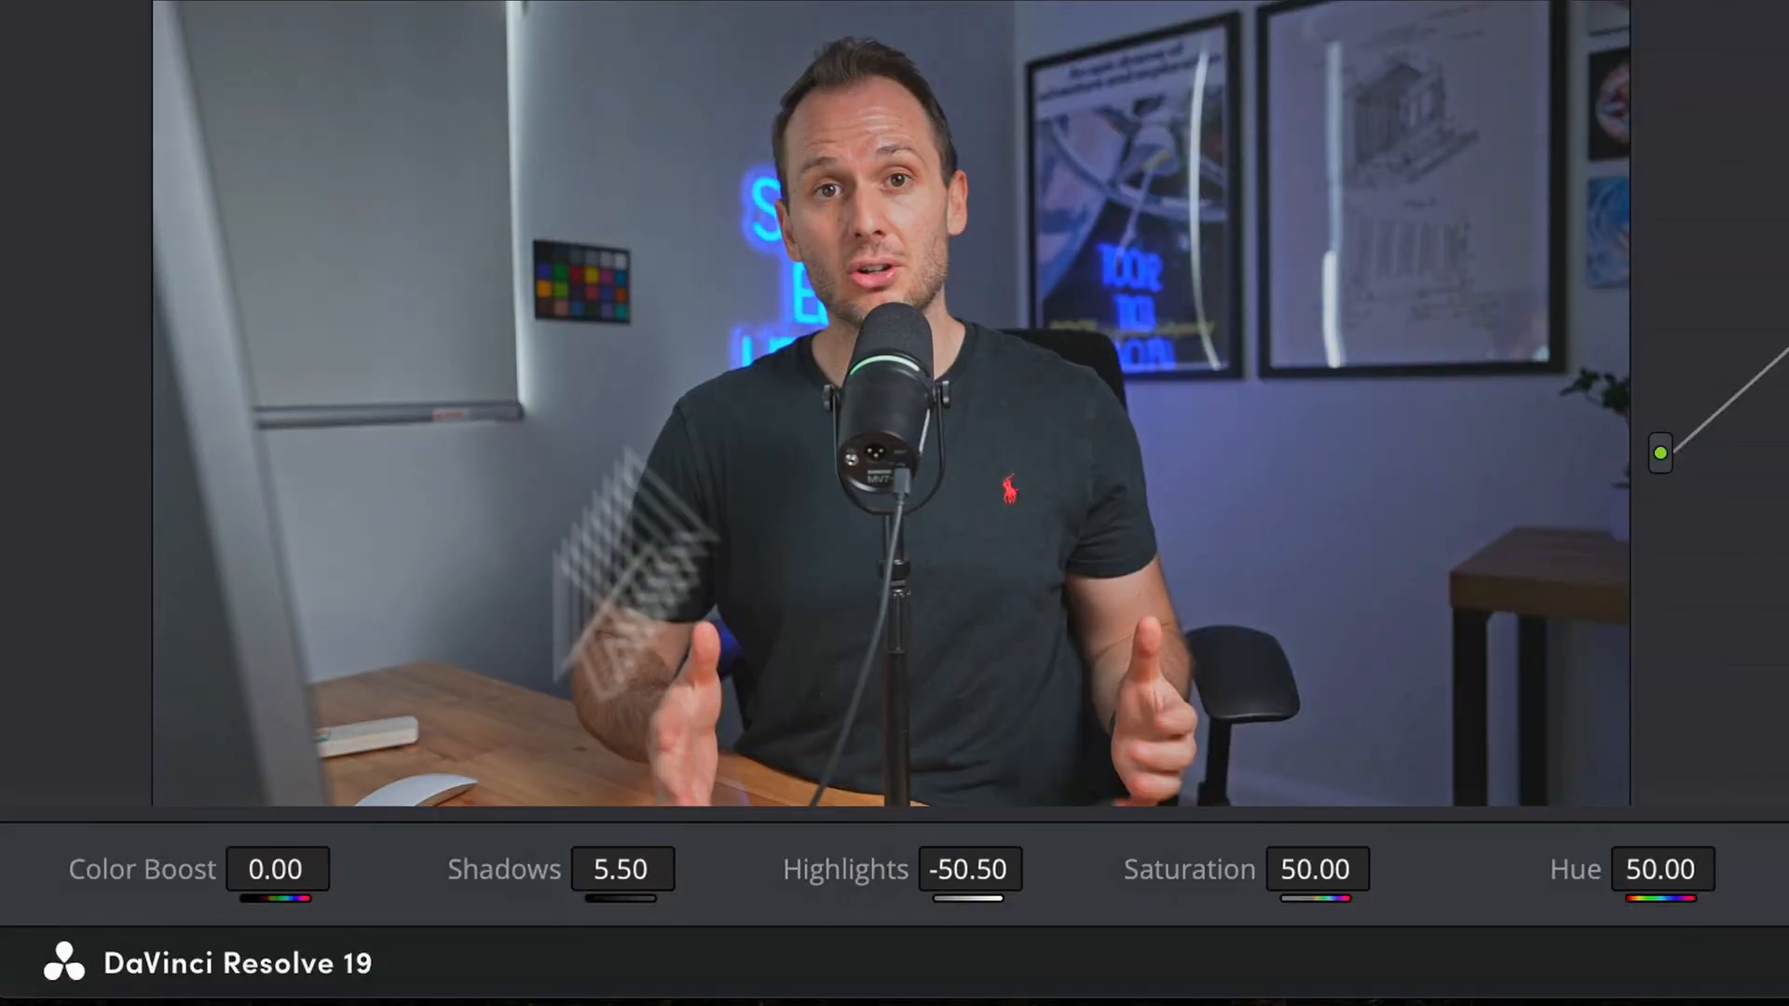
mouse_move(850, 308)
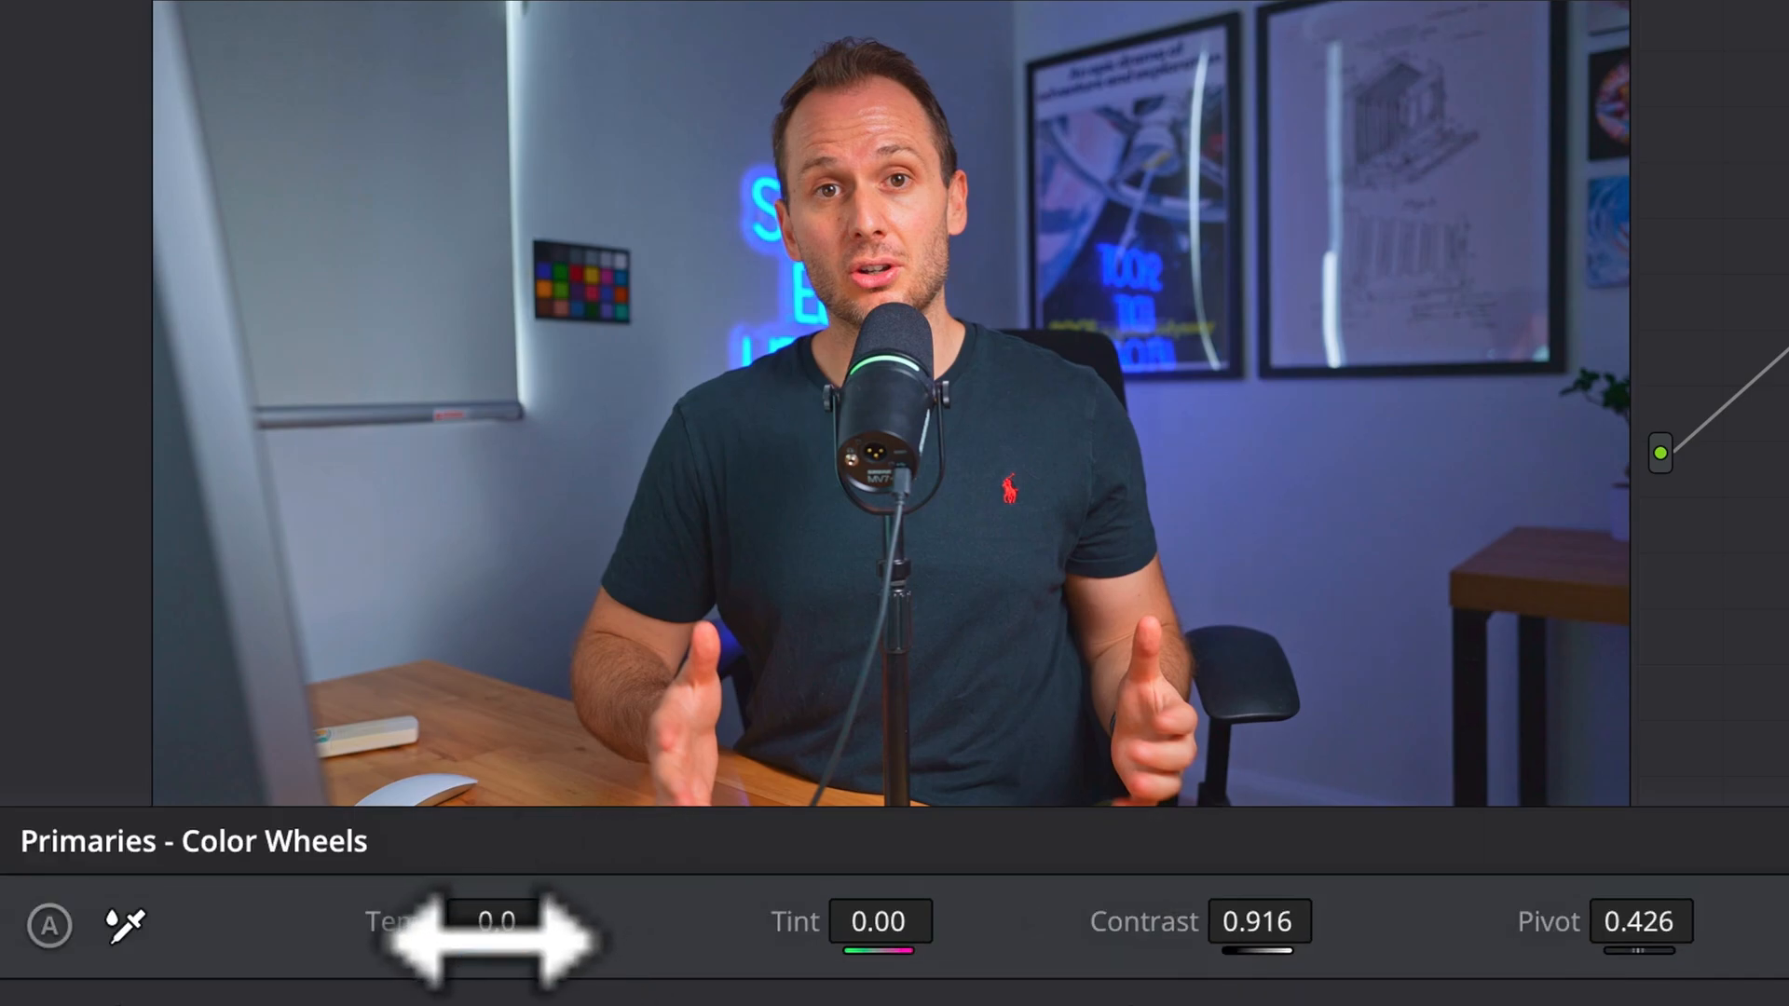
mouse_move(936, 160)
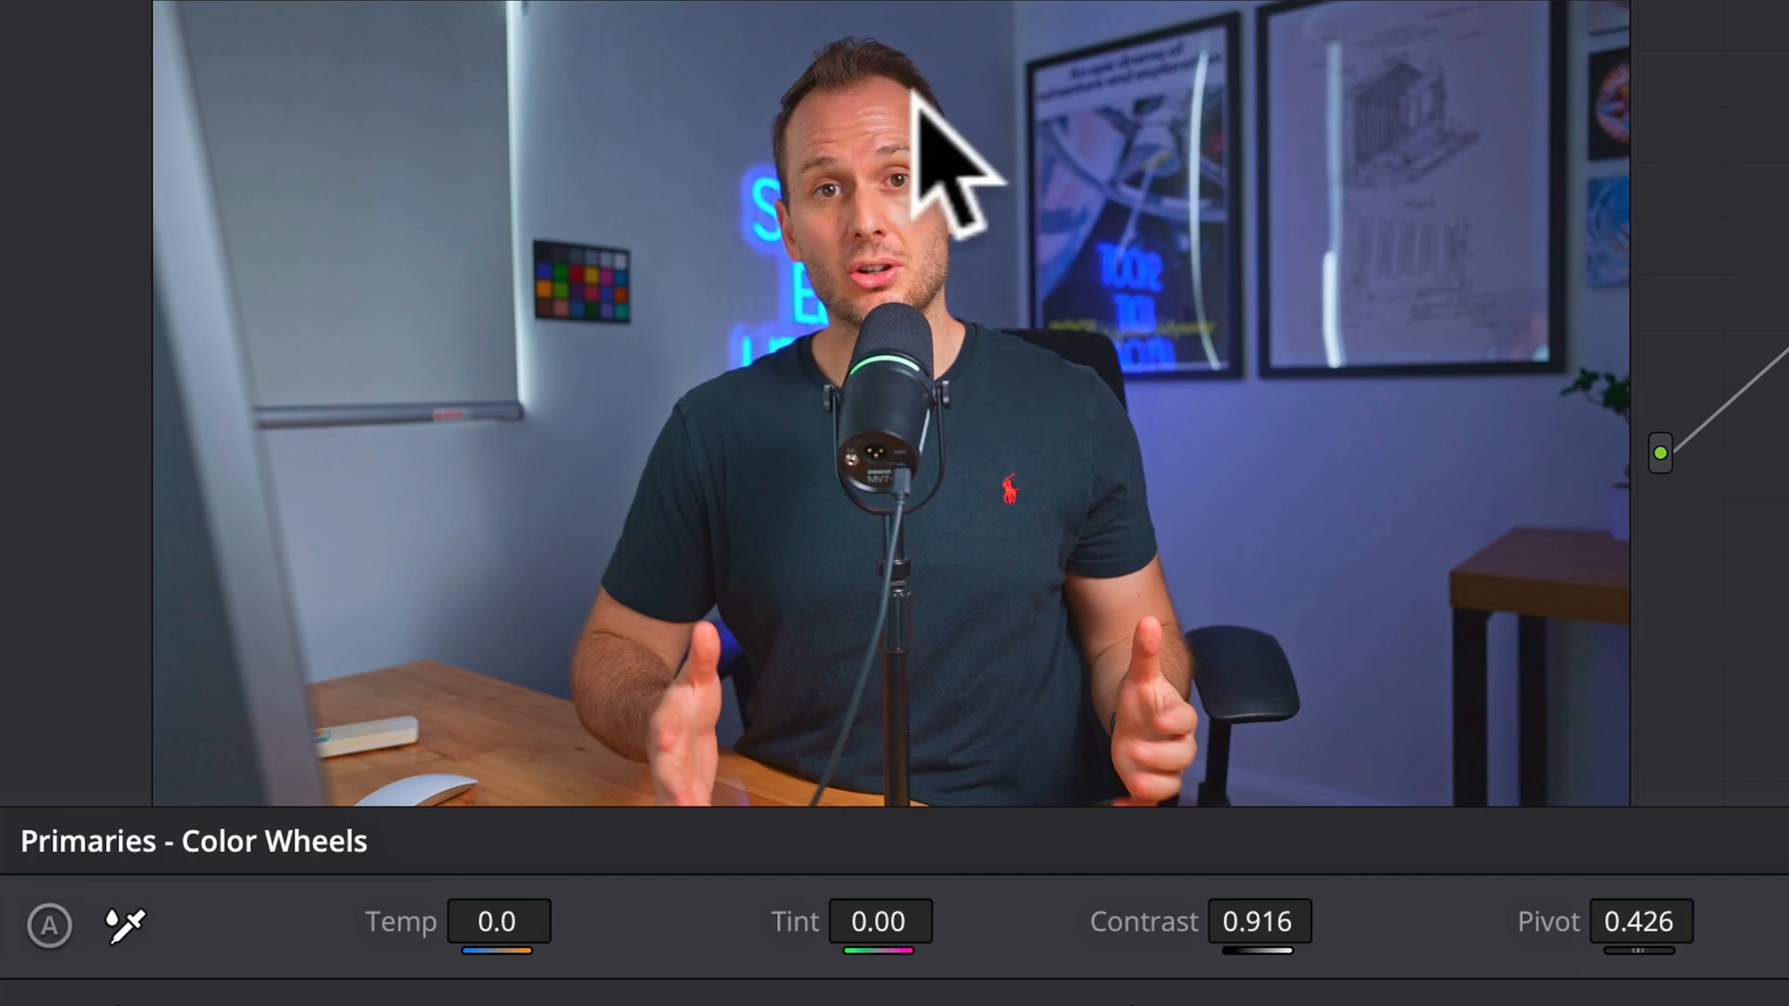
mouse_move(958, 205)
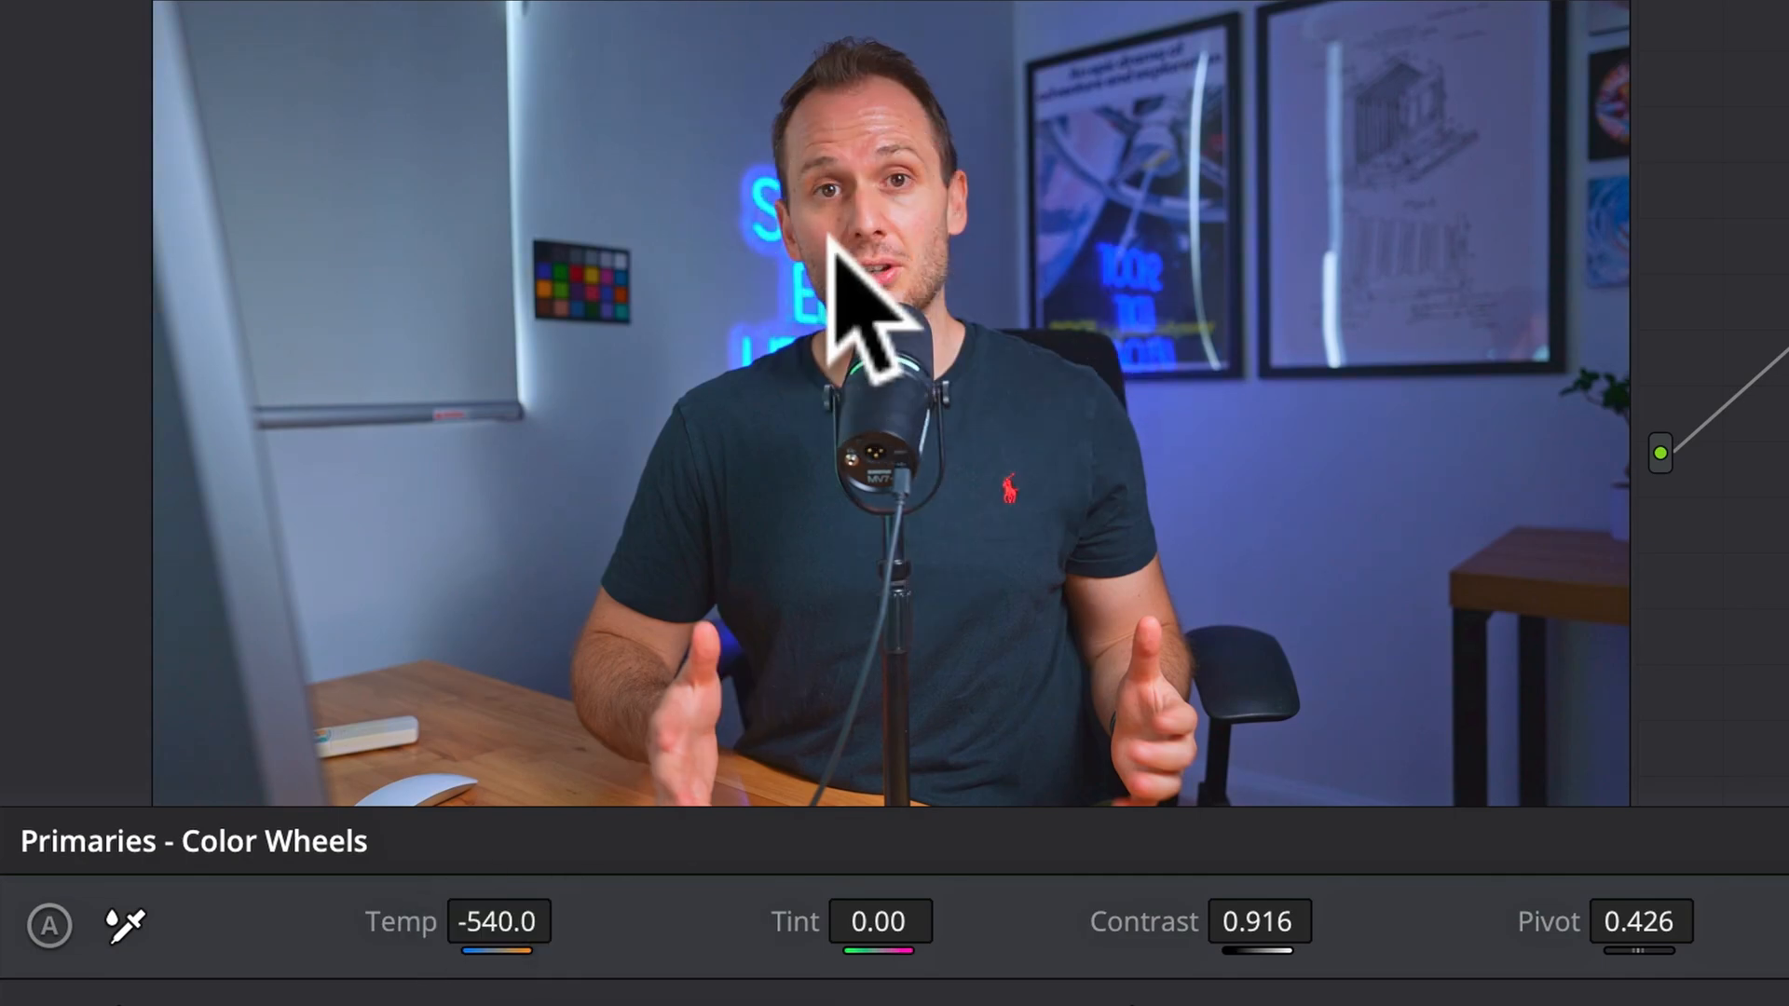
mouse_move(1107, 409)
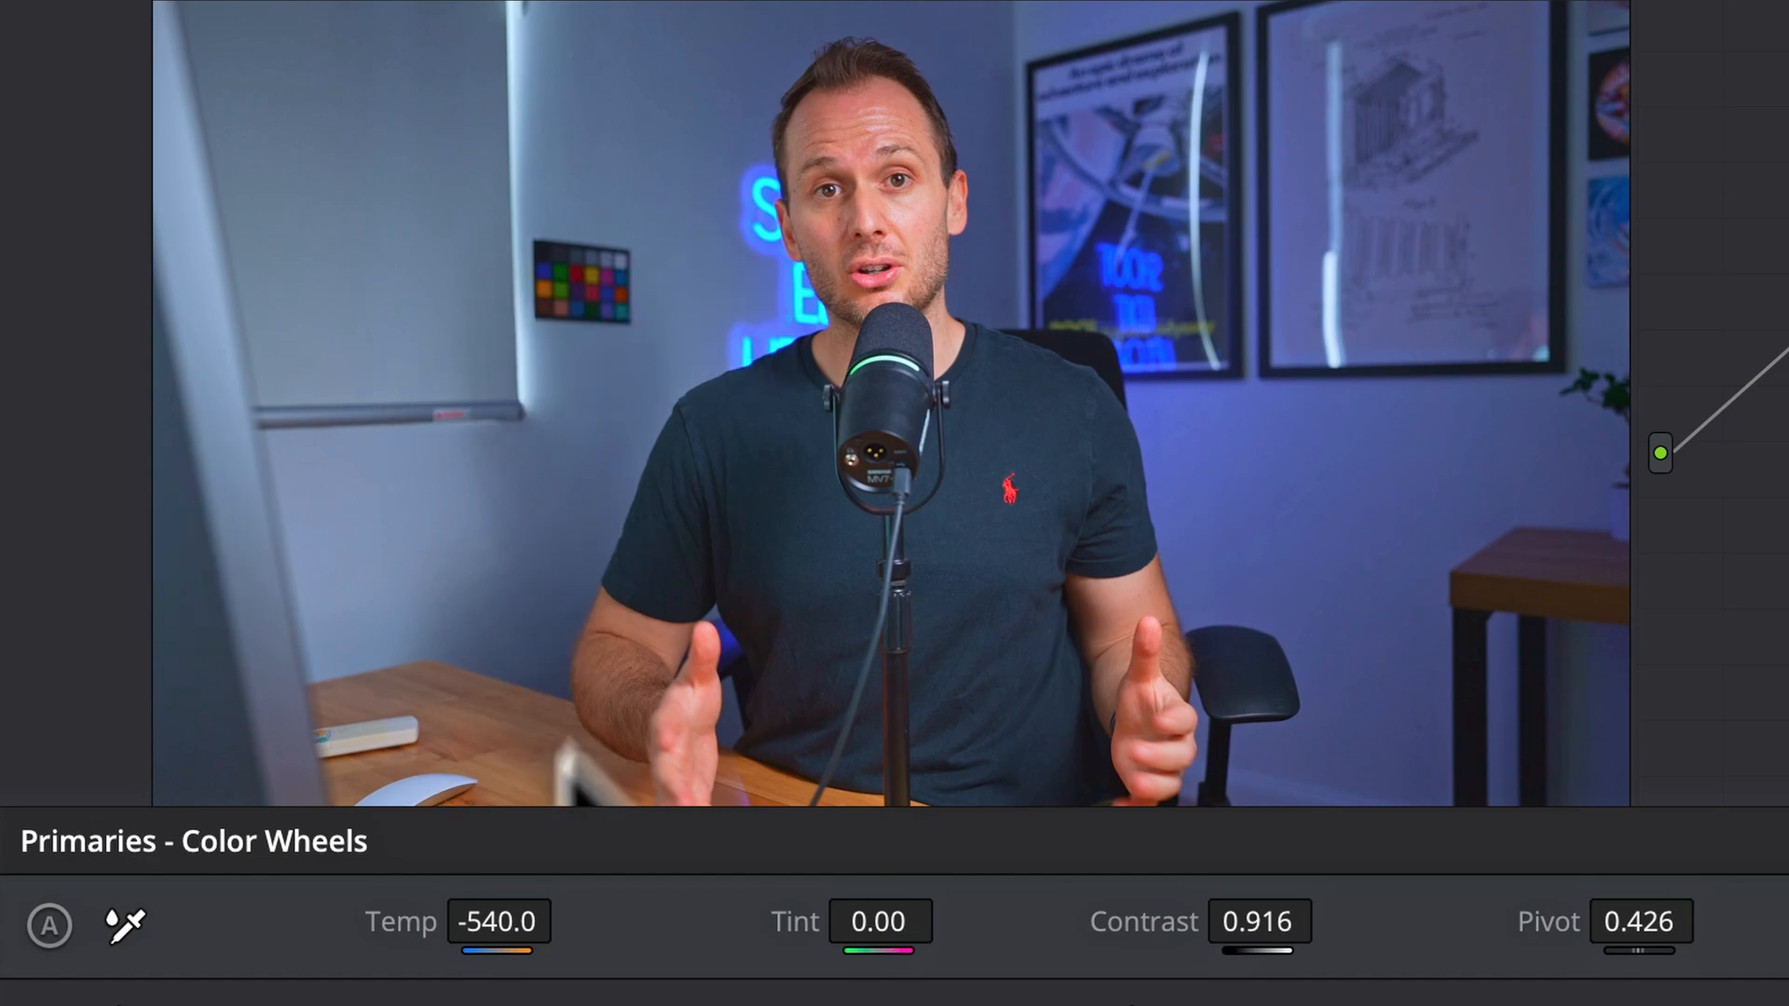
mouse_move(1431, 559)
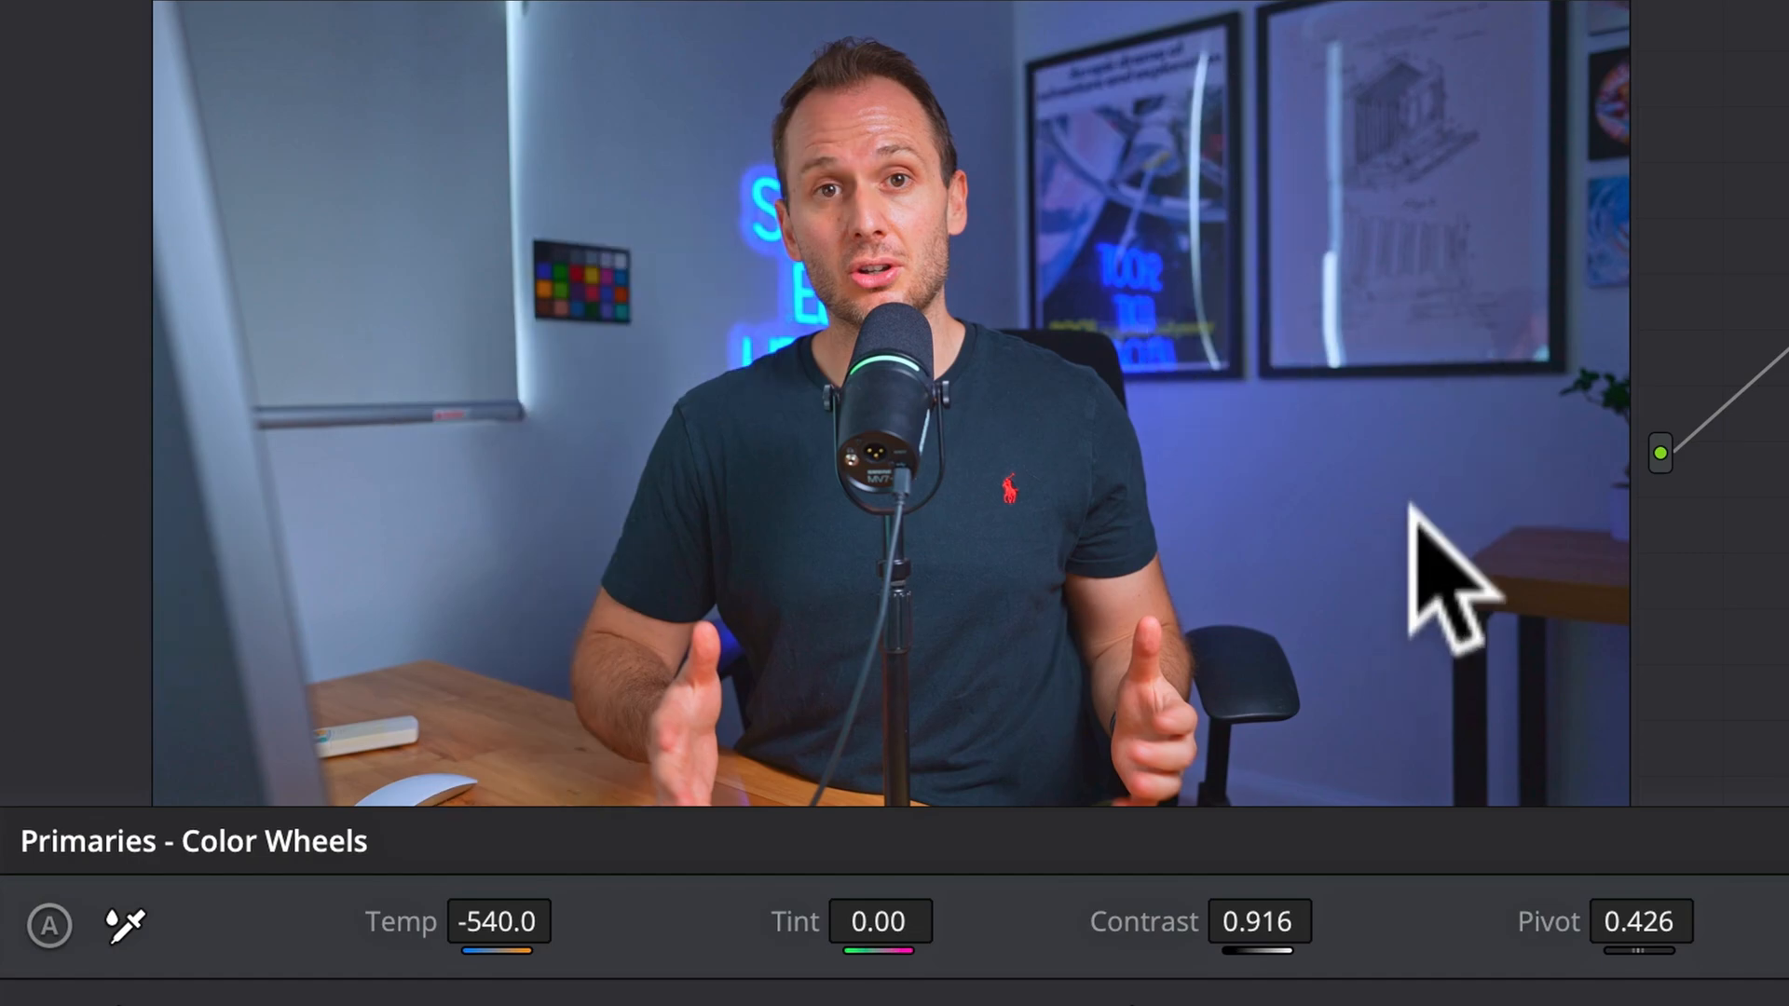
mouse_move(866, 285)
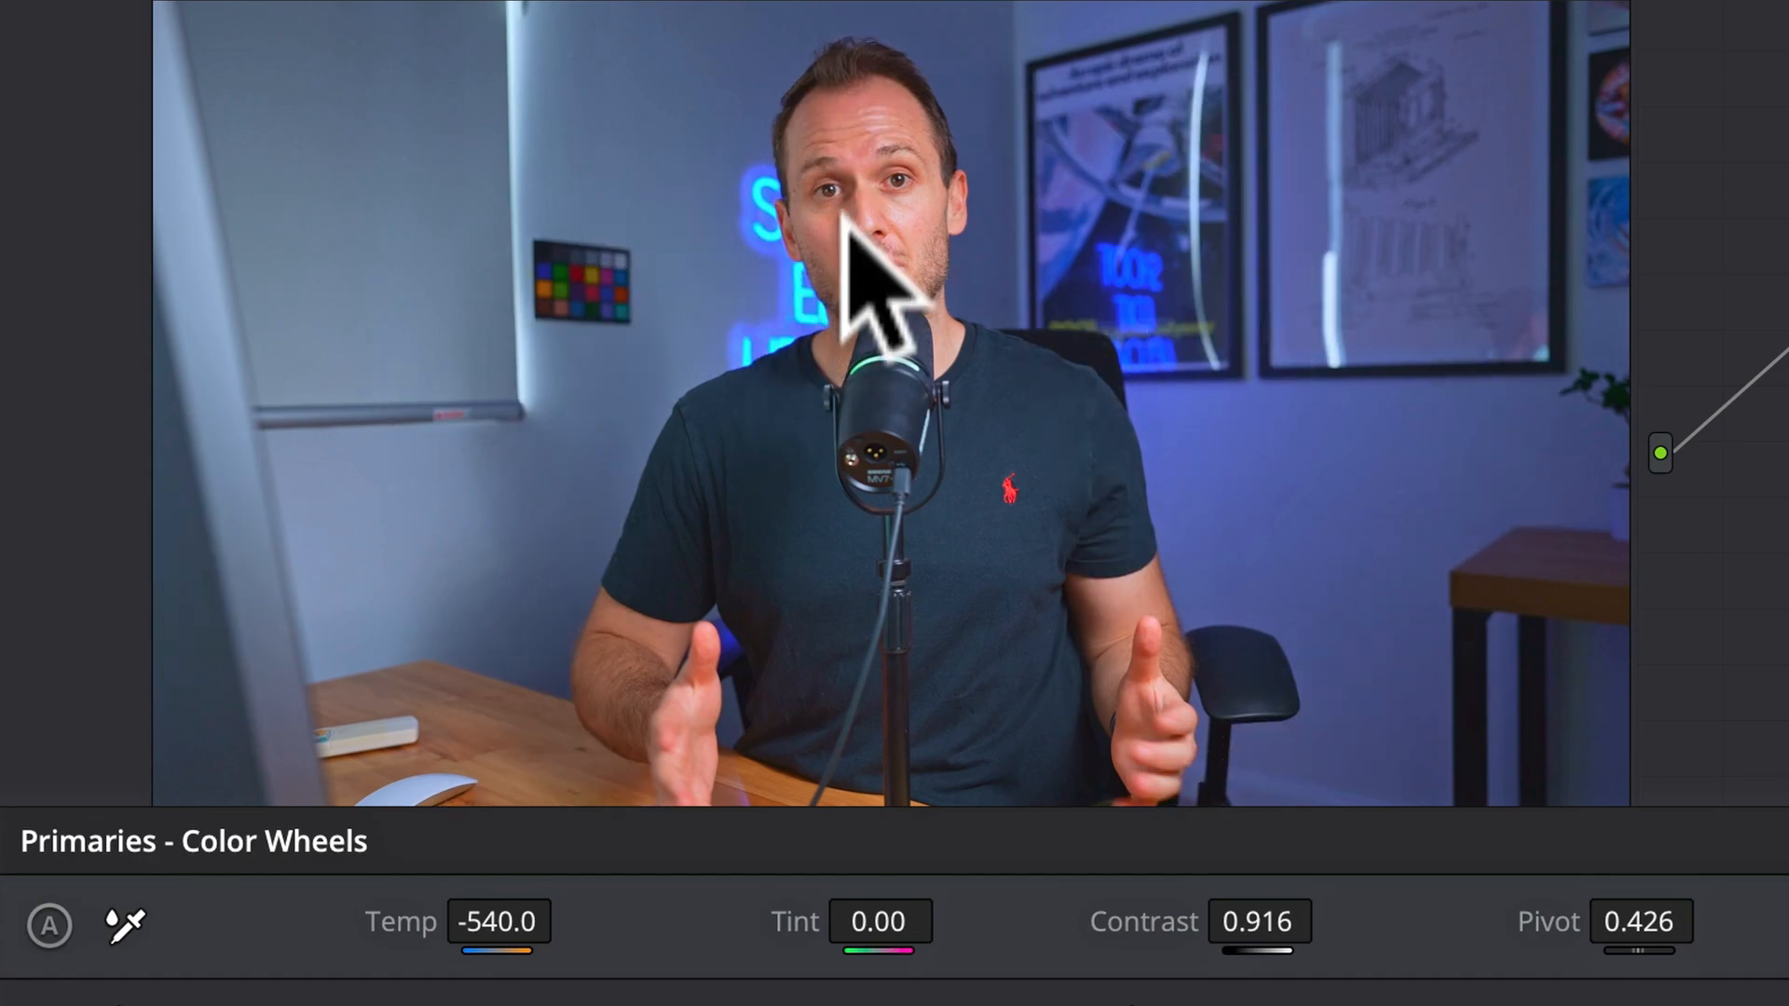
mouse_move(1345, 877)
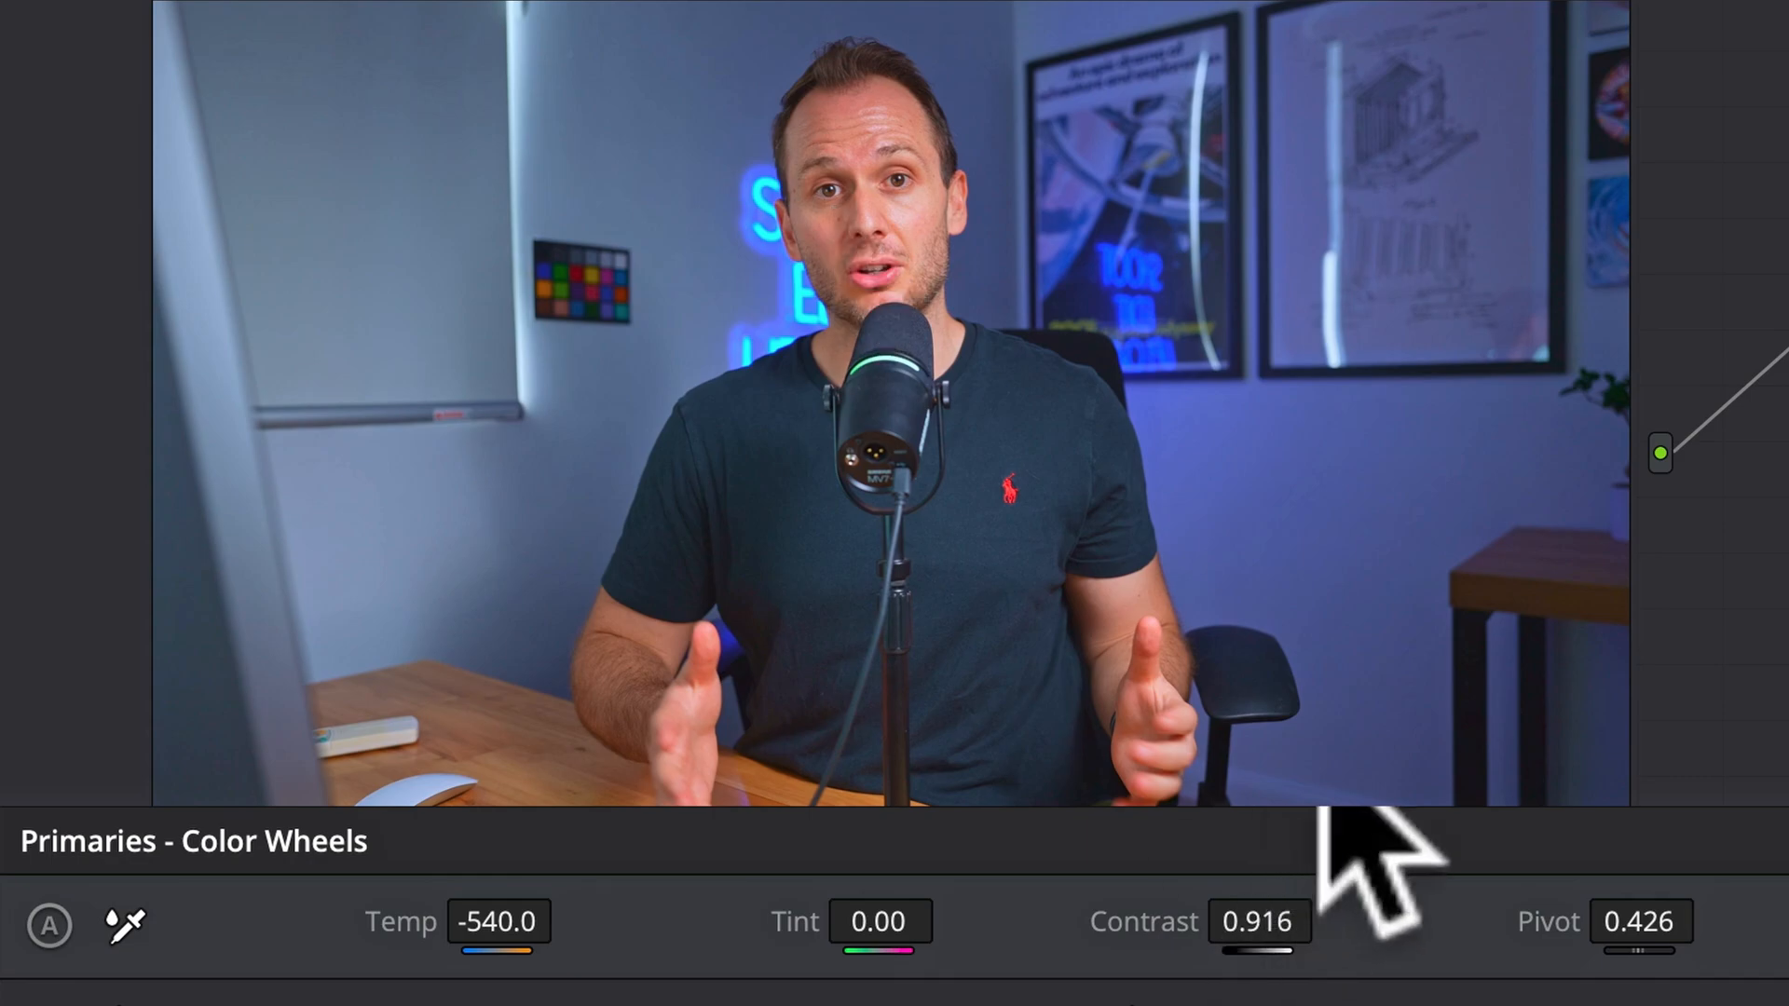
mouse_move(376, 216)
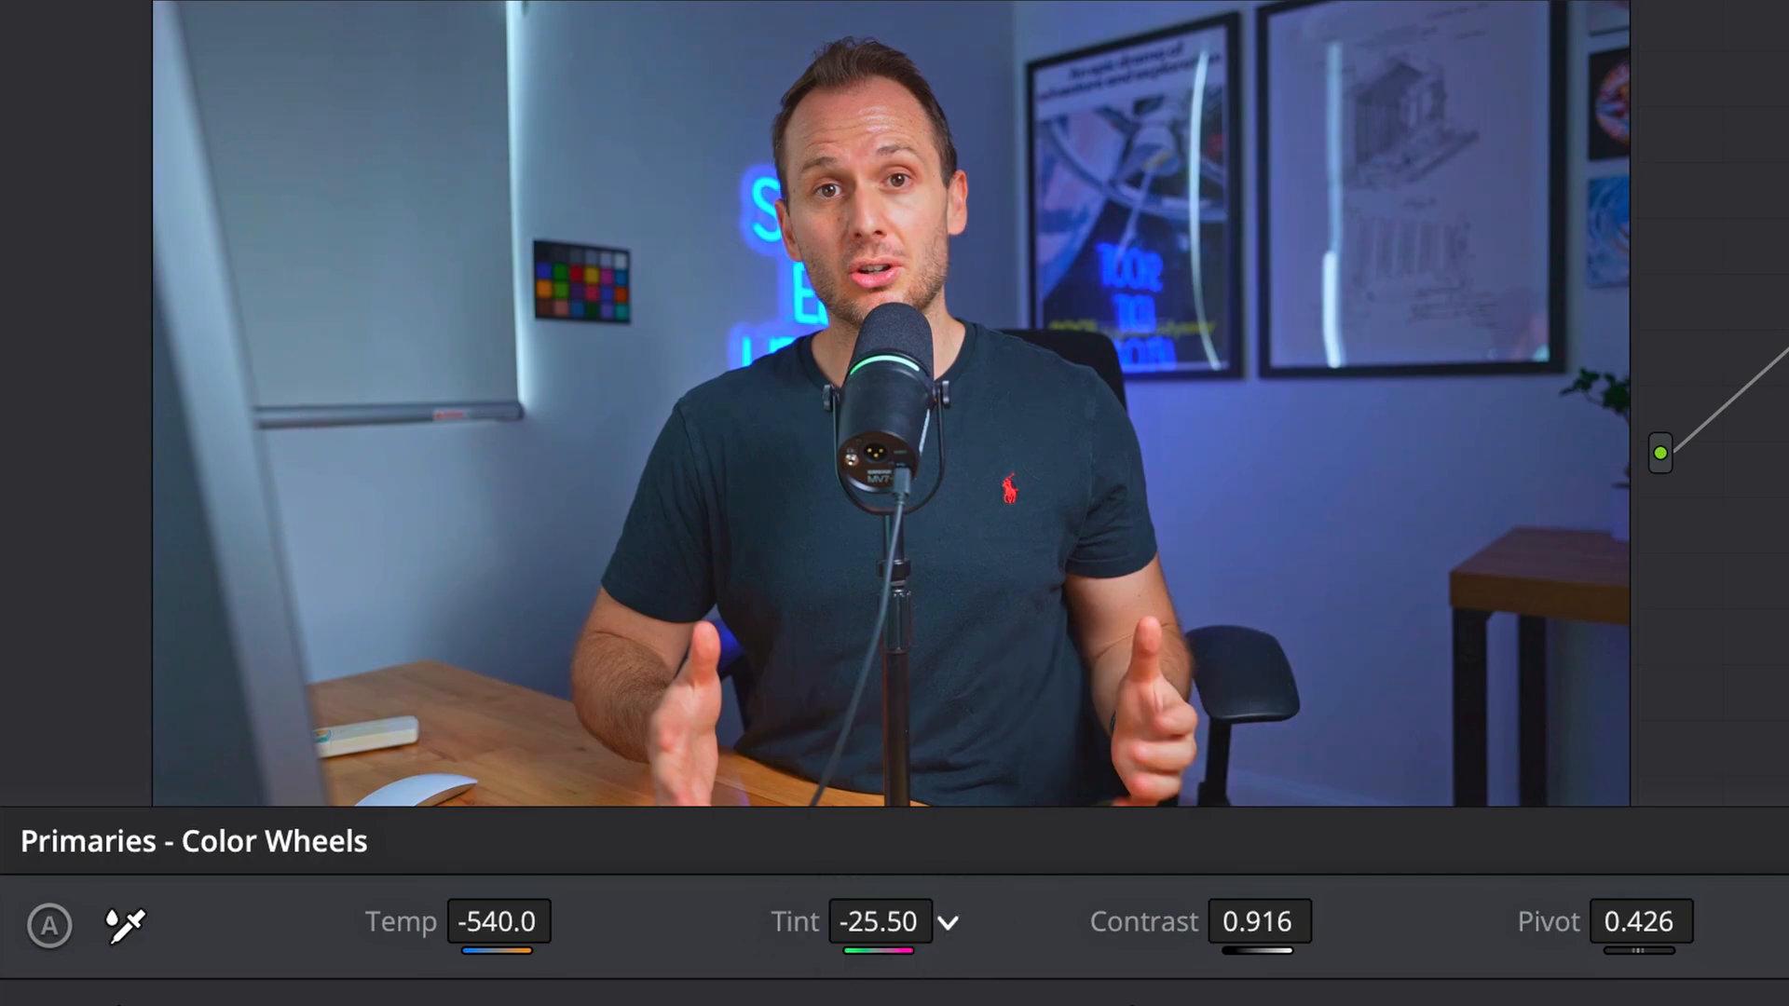
Shift the talking-head clip's Tint to about -25.50, toward green.
drag(880, 921, 880, 935)
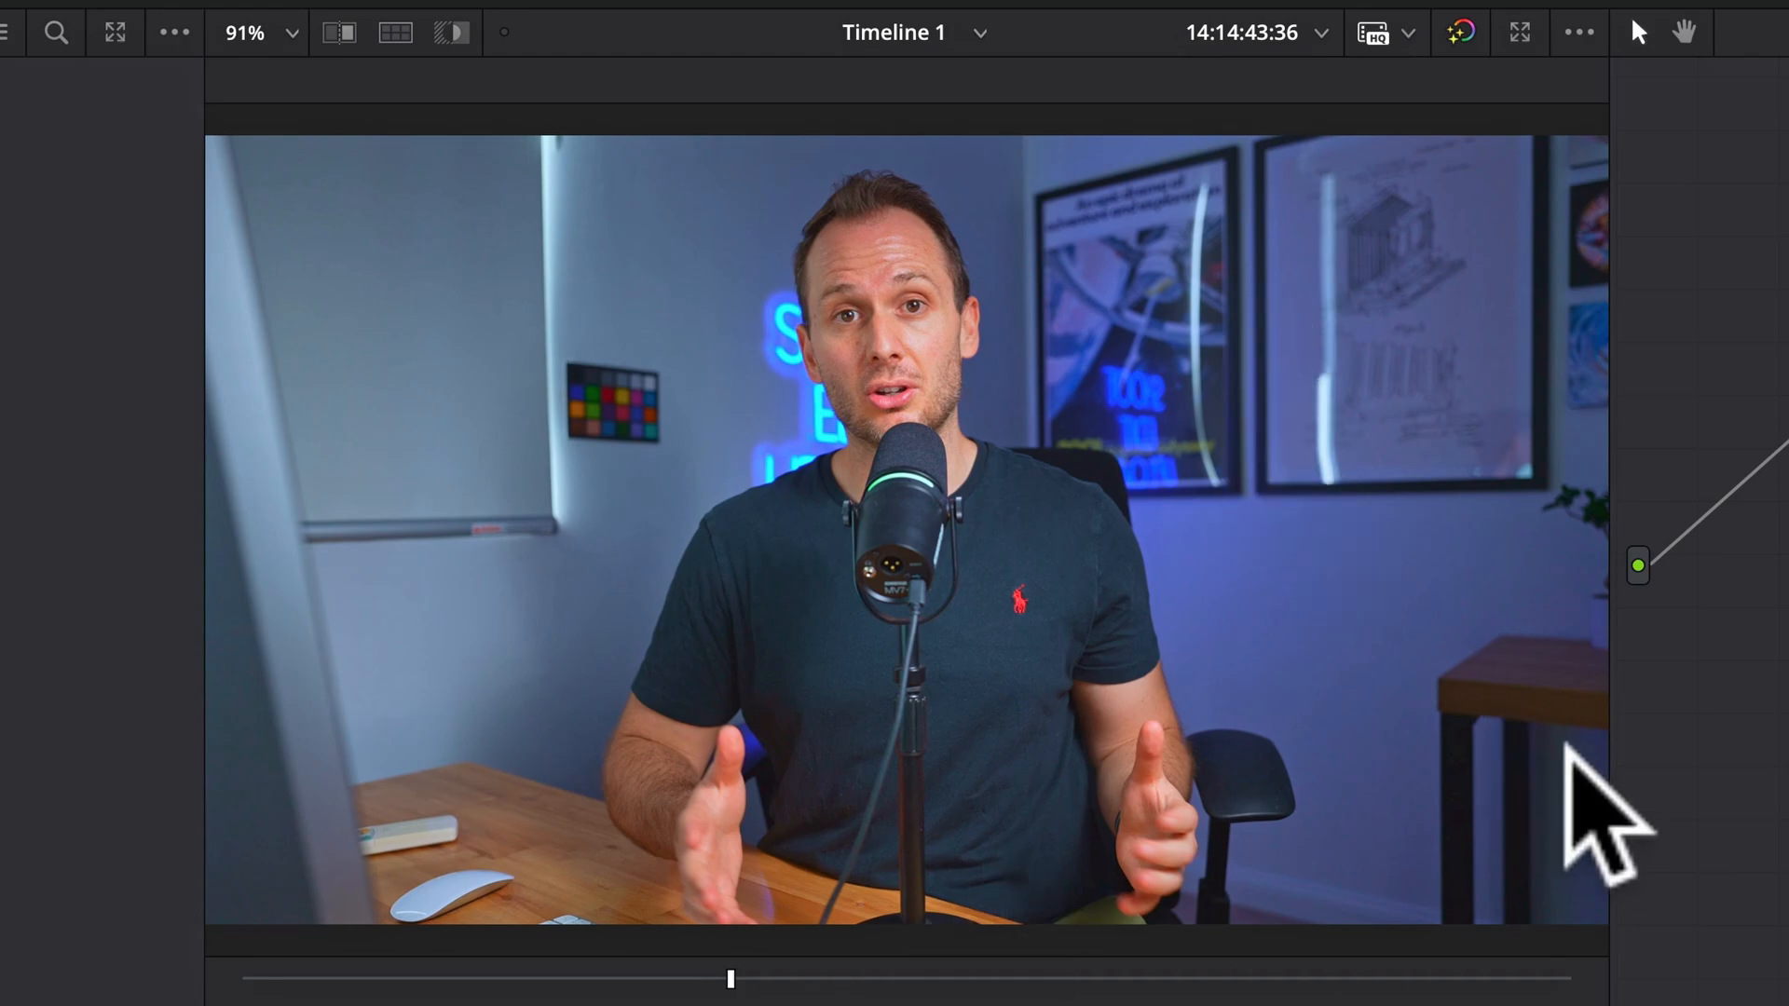
mouse_move(1586, 764)
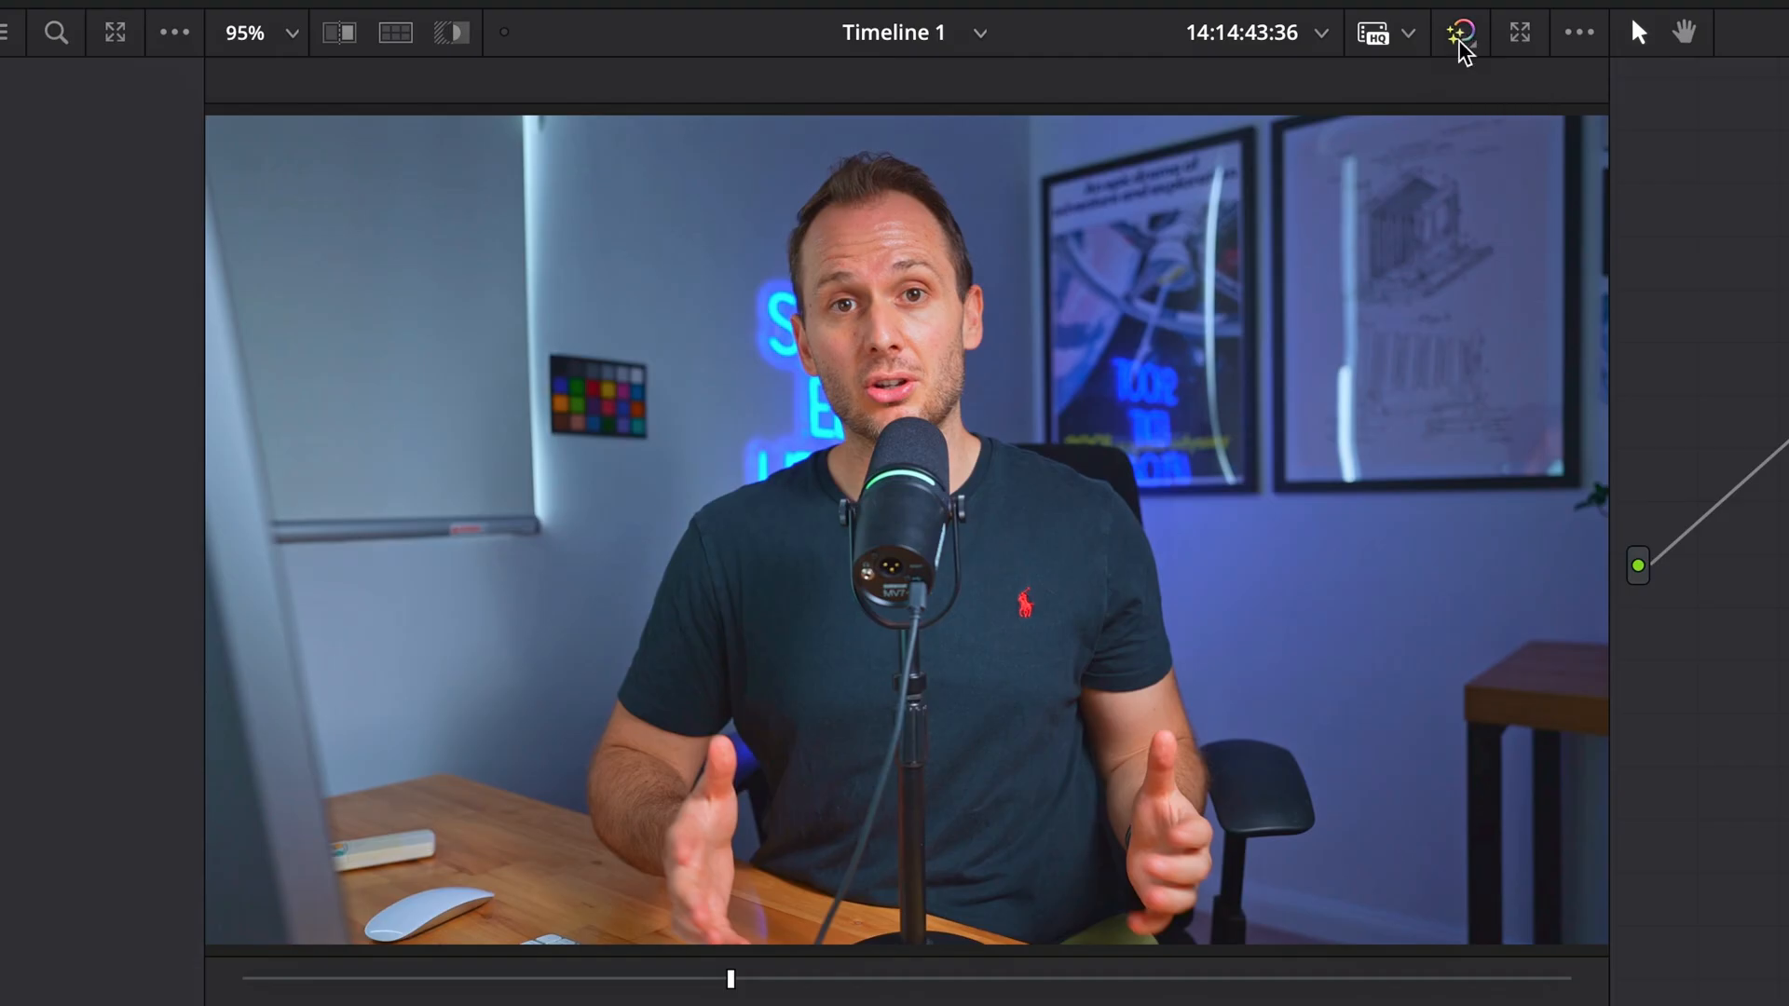
click(1461, 32)
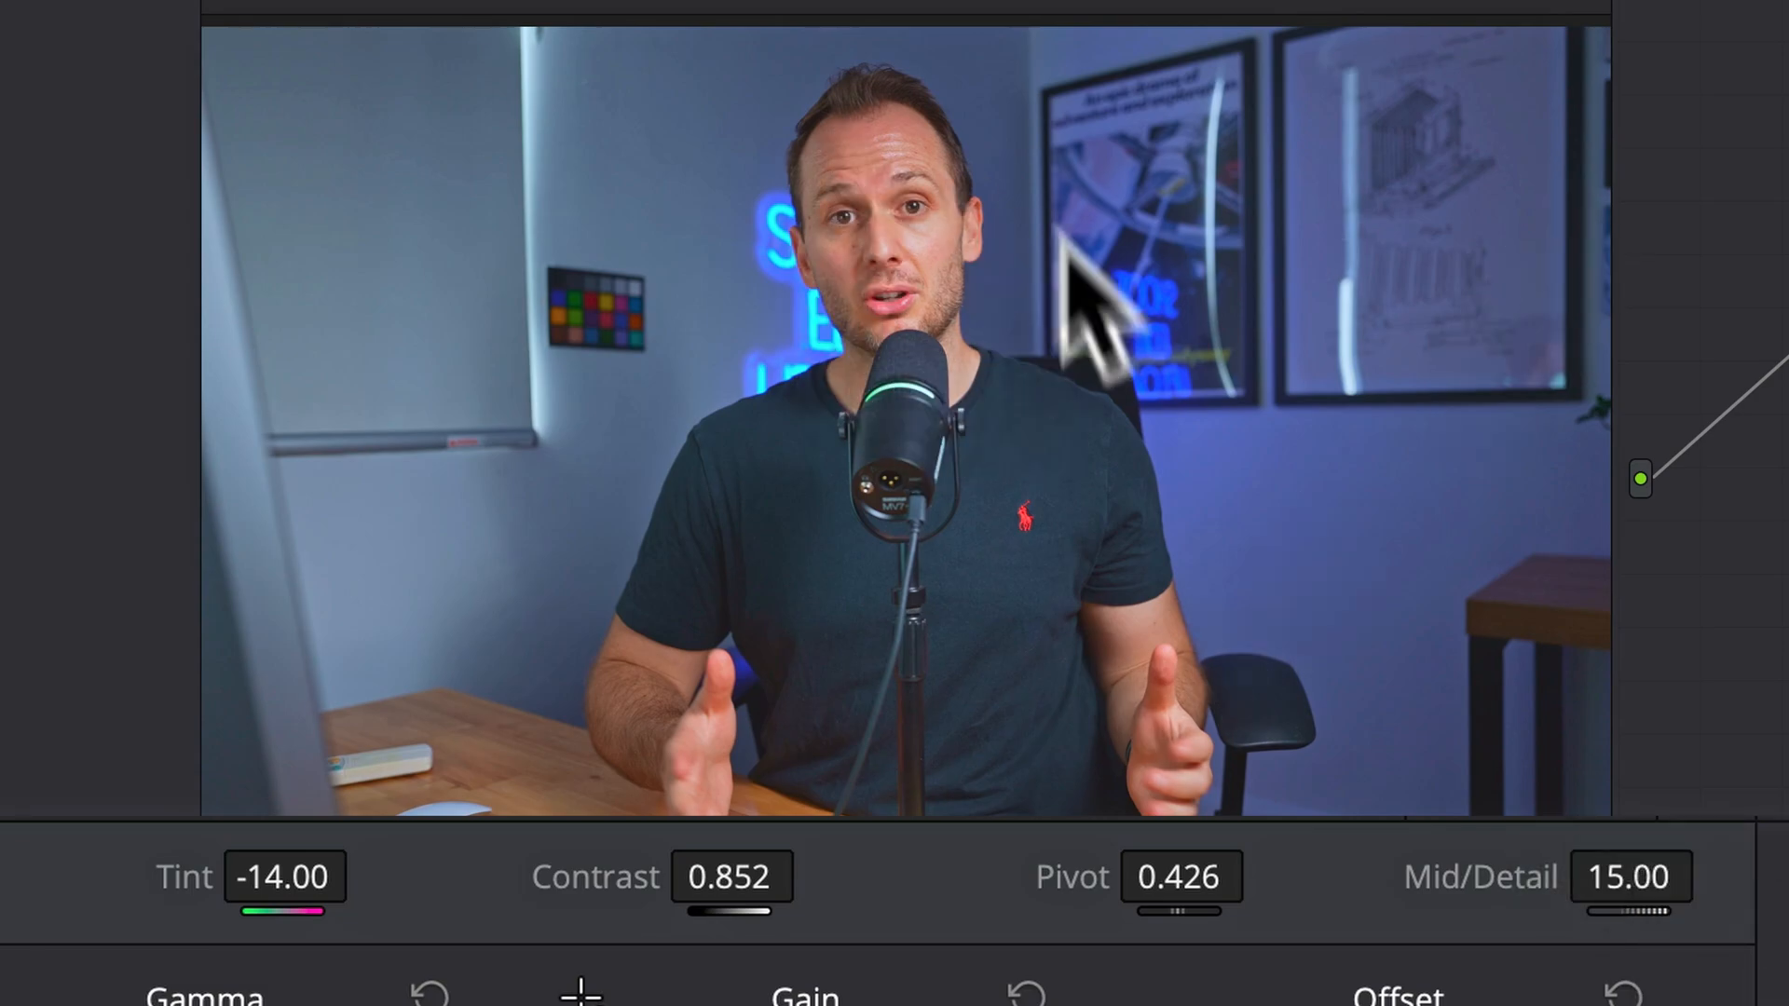
mouse_move(924, 240)
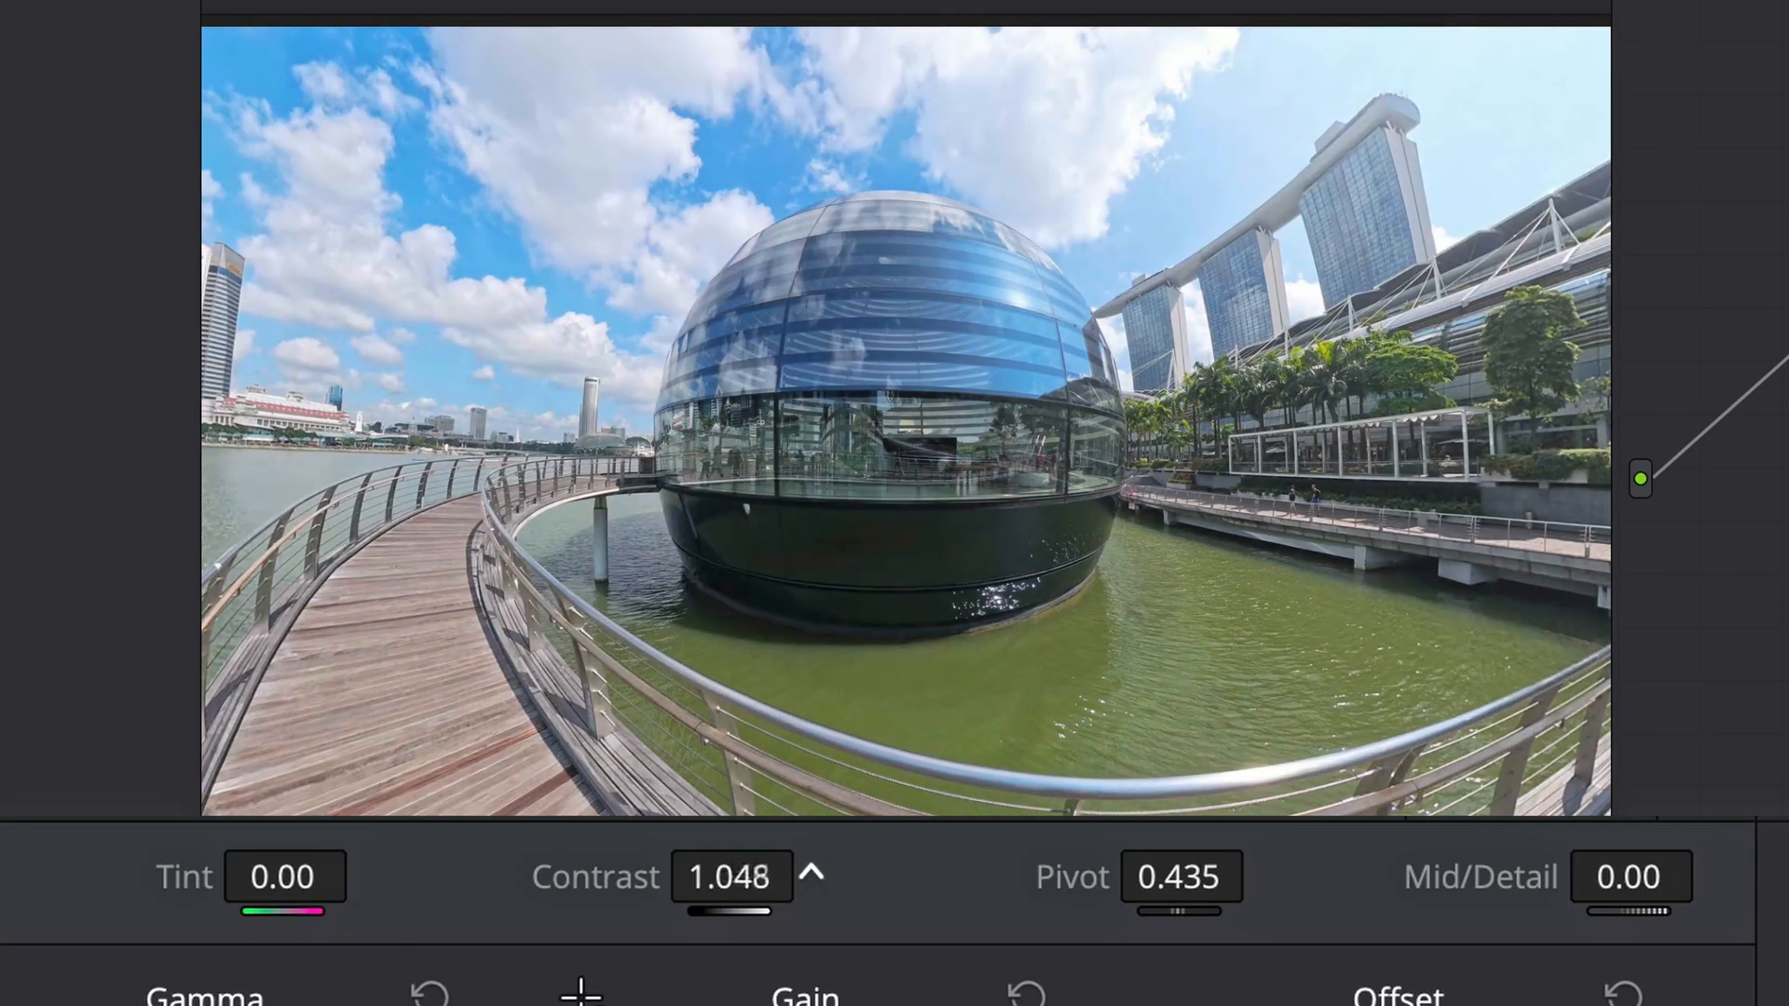
Lower the waterfront clip's Contrast to preview the effect.
drag(731, 875, 639, 876)
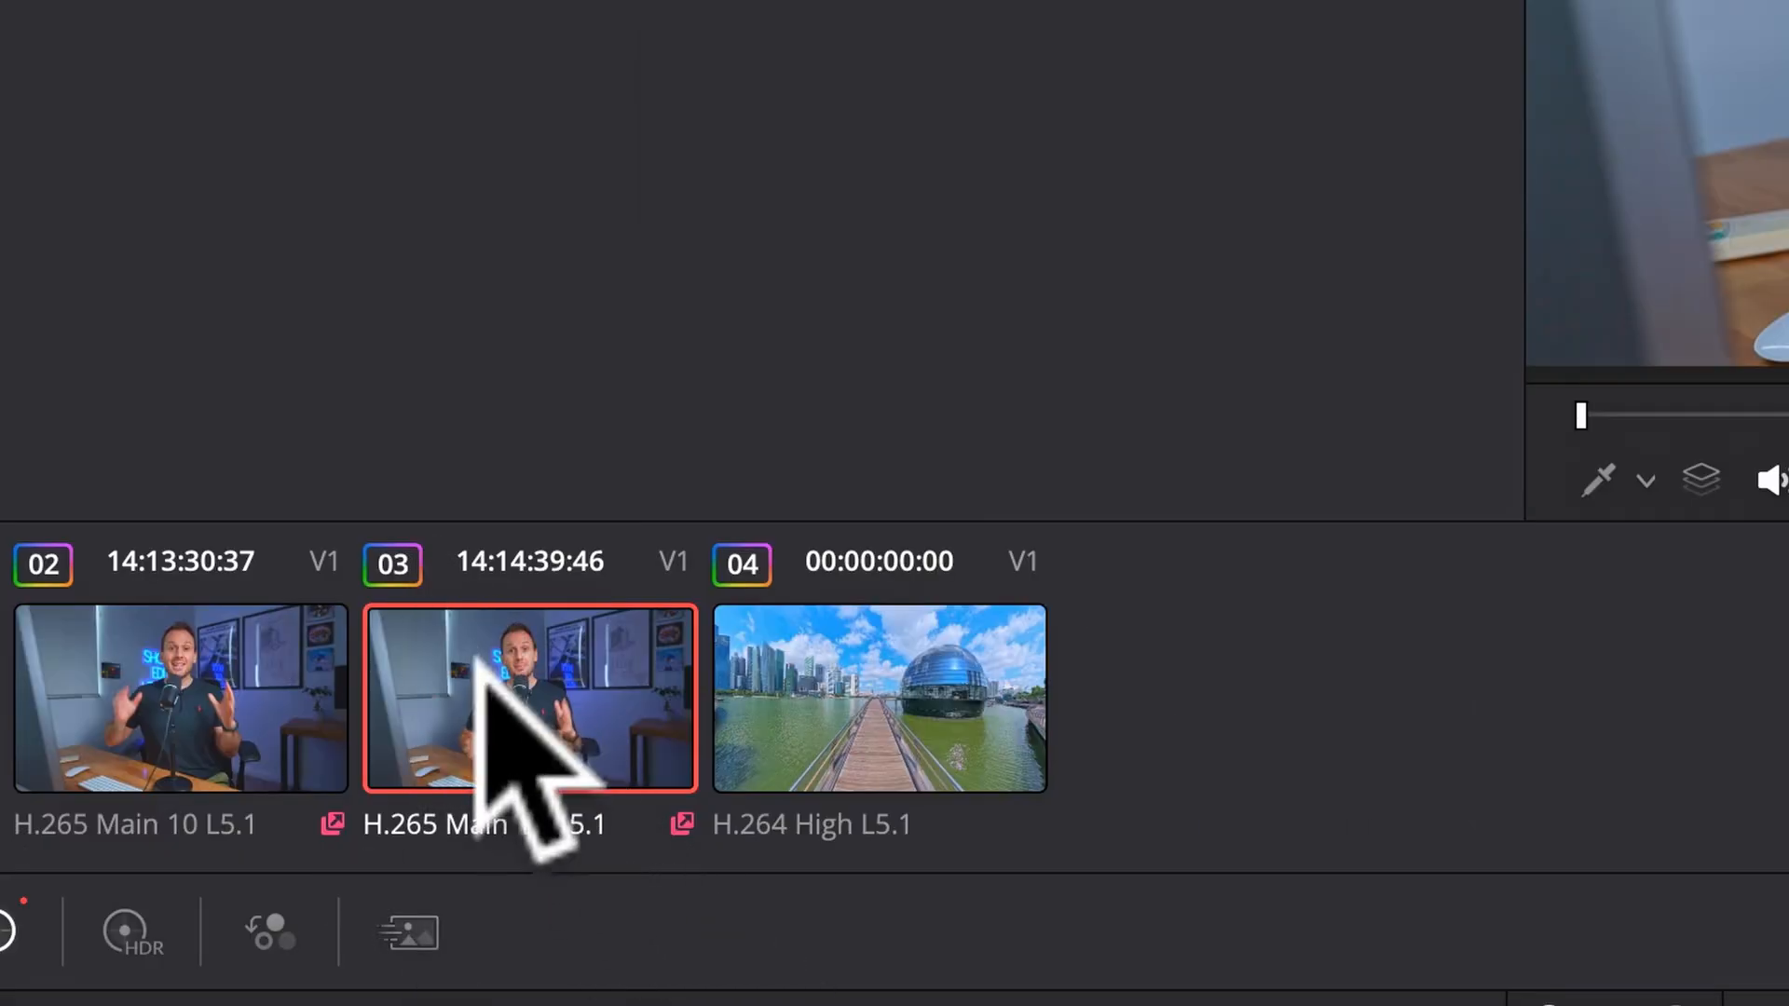
Generate a 33 Point Cube LUT from clip 03's grade and save it to the Desktop.
right_click(527, 699)
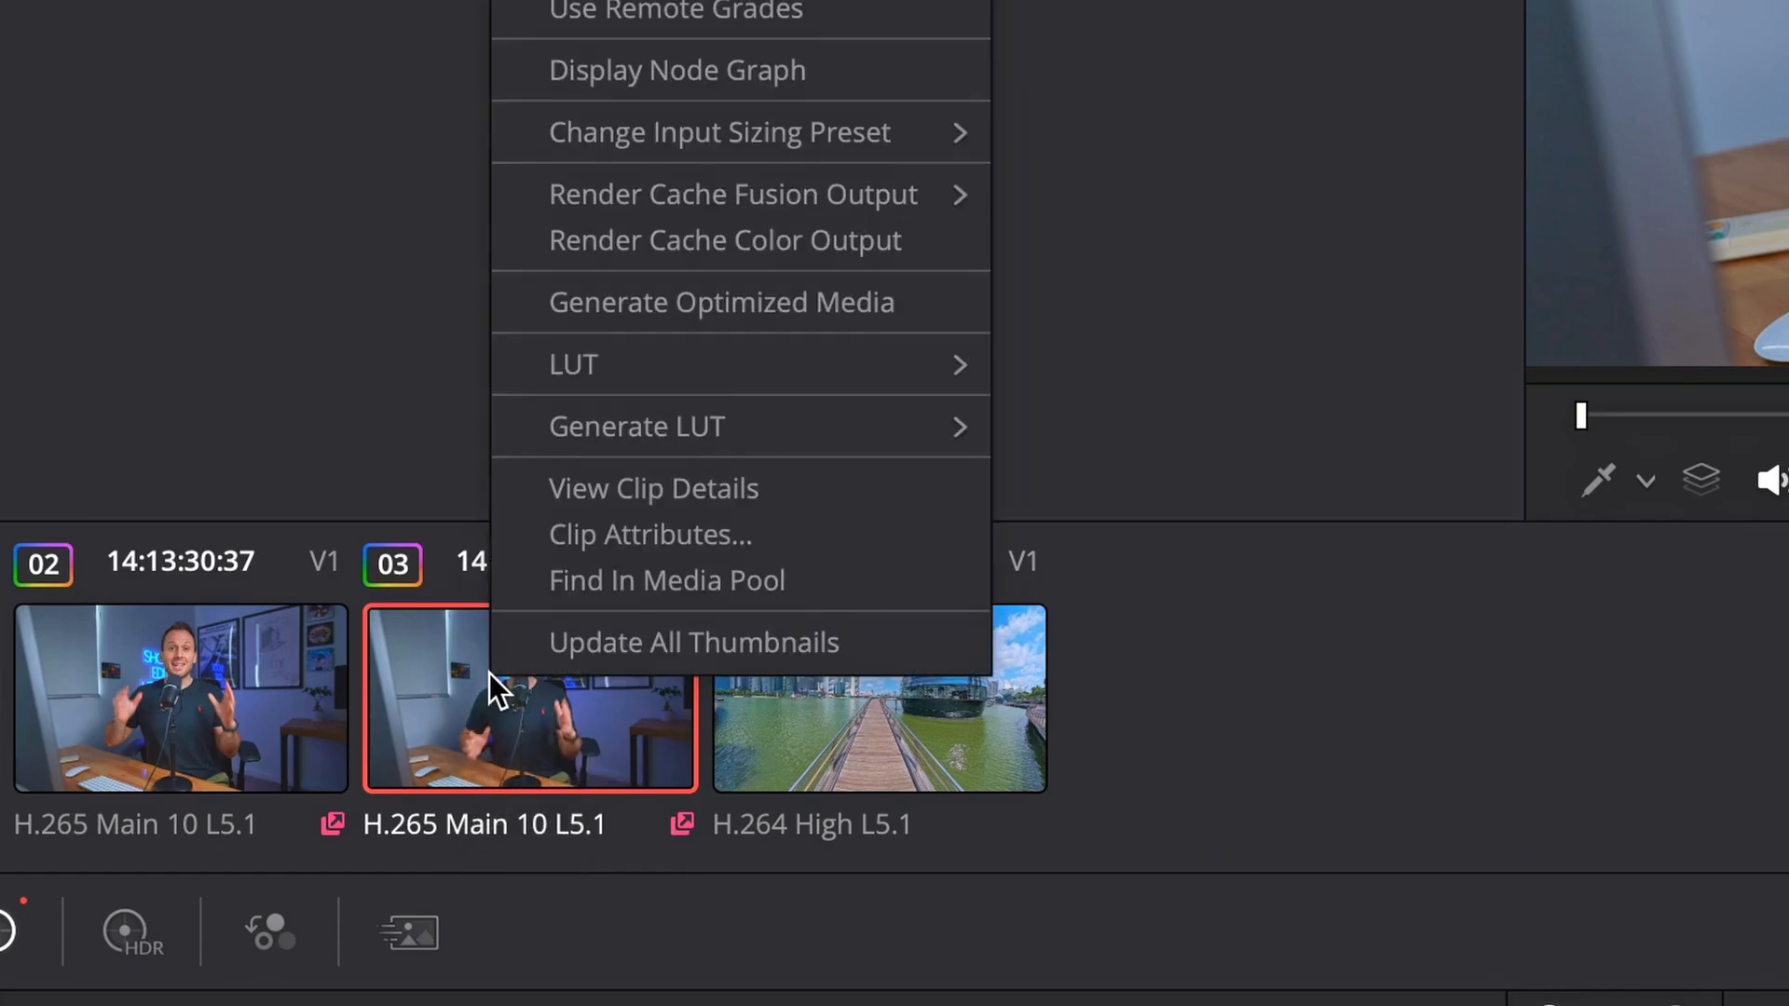
mouse_move(638, 425)
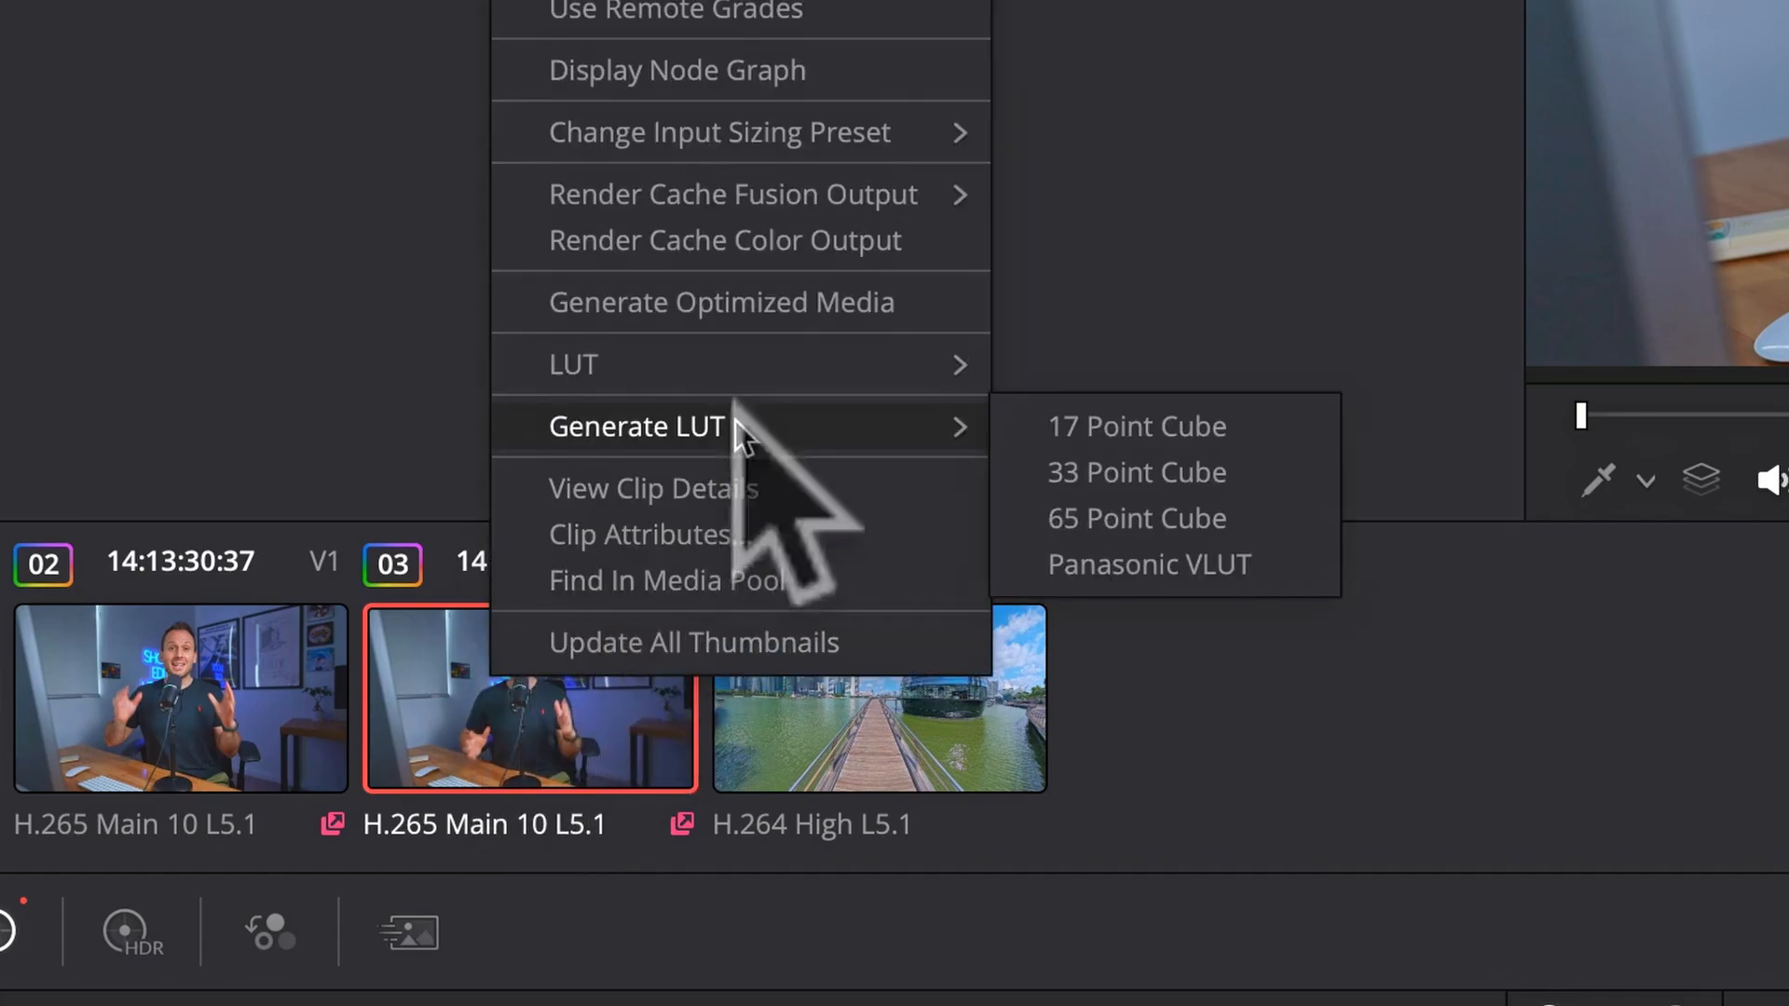
mouse_move(1137, 472)
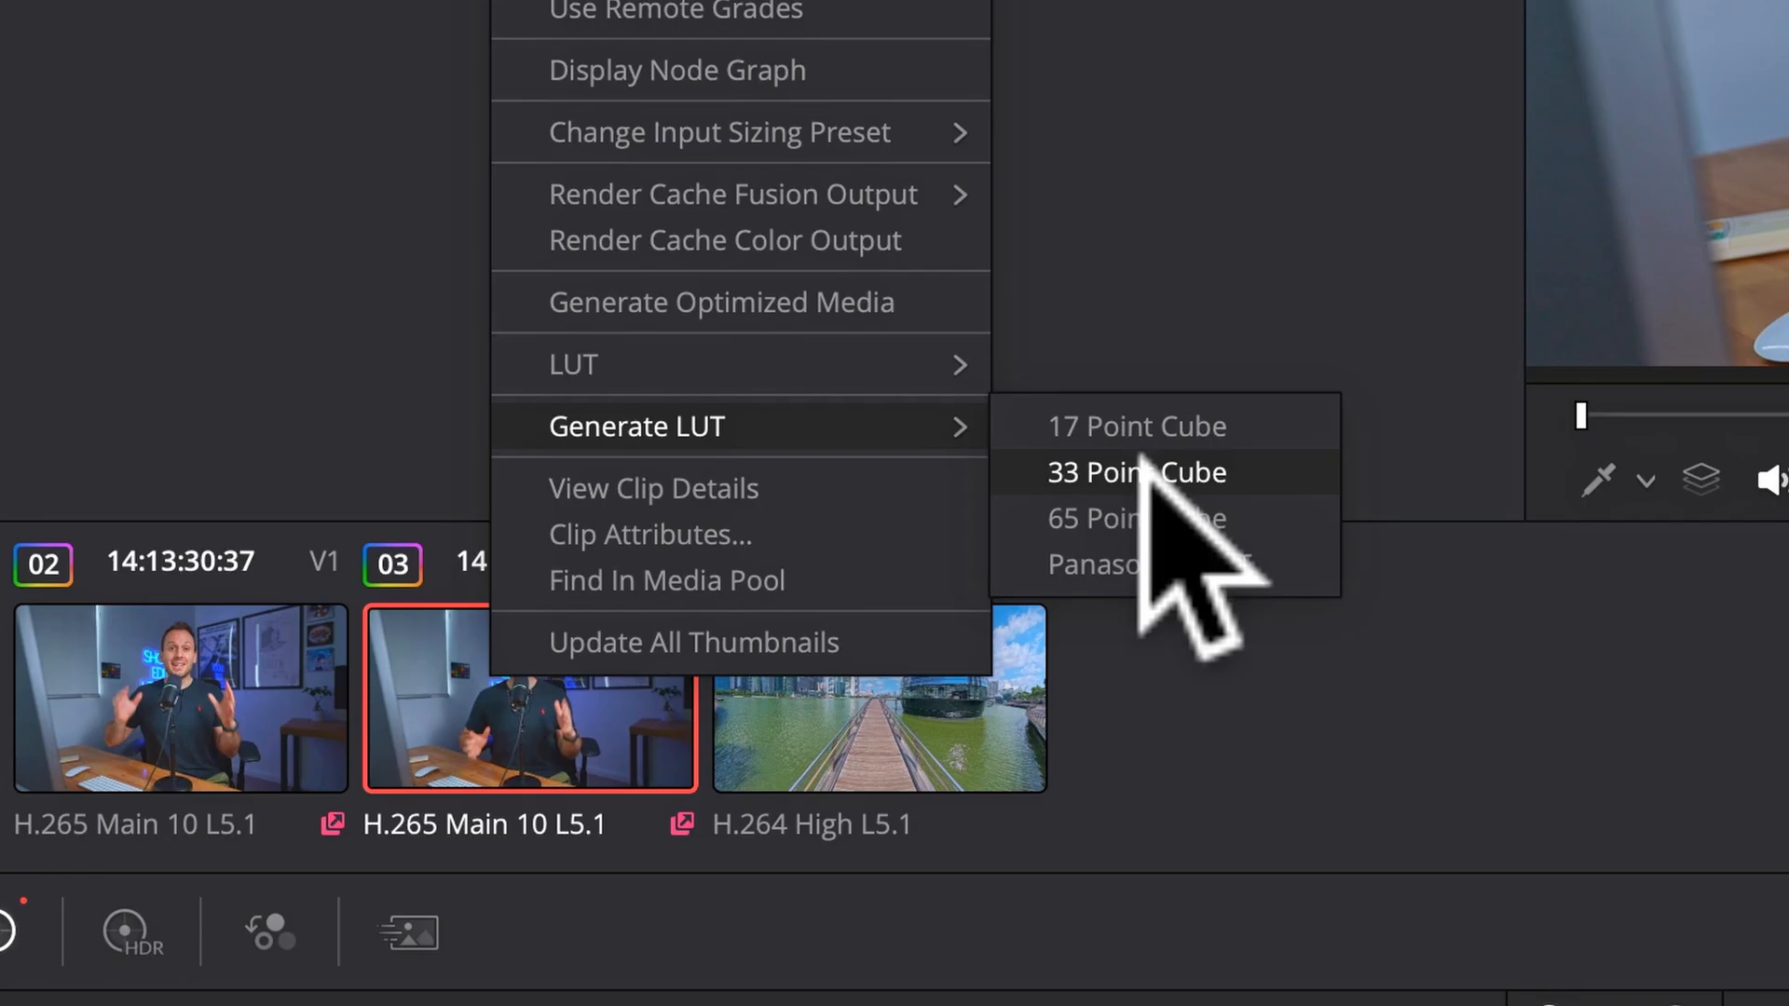
click(1137, 471)
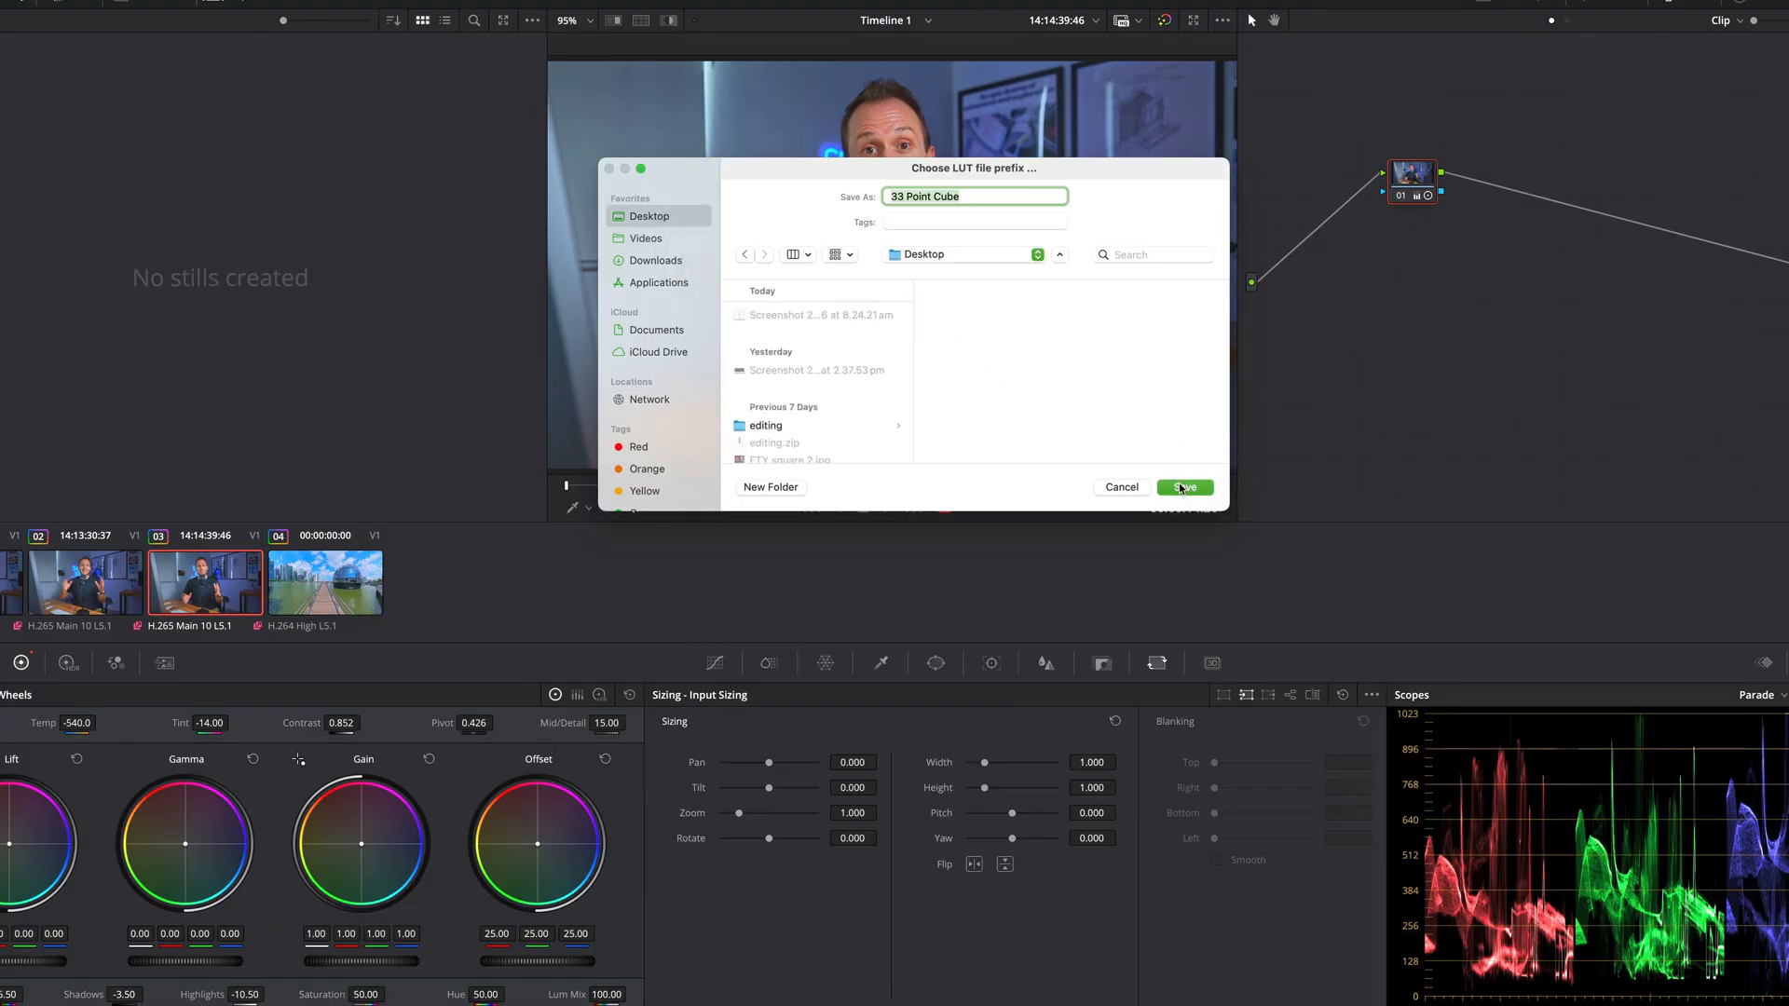
click(1185, 486)
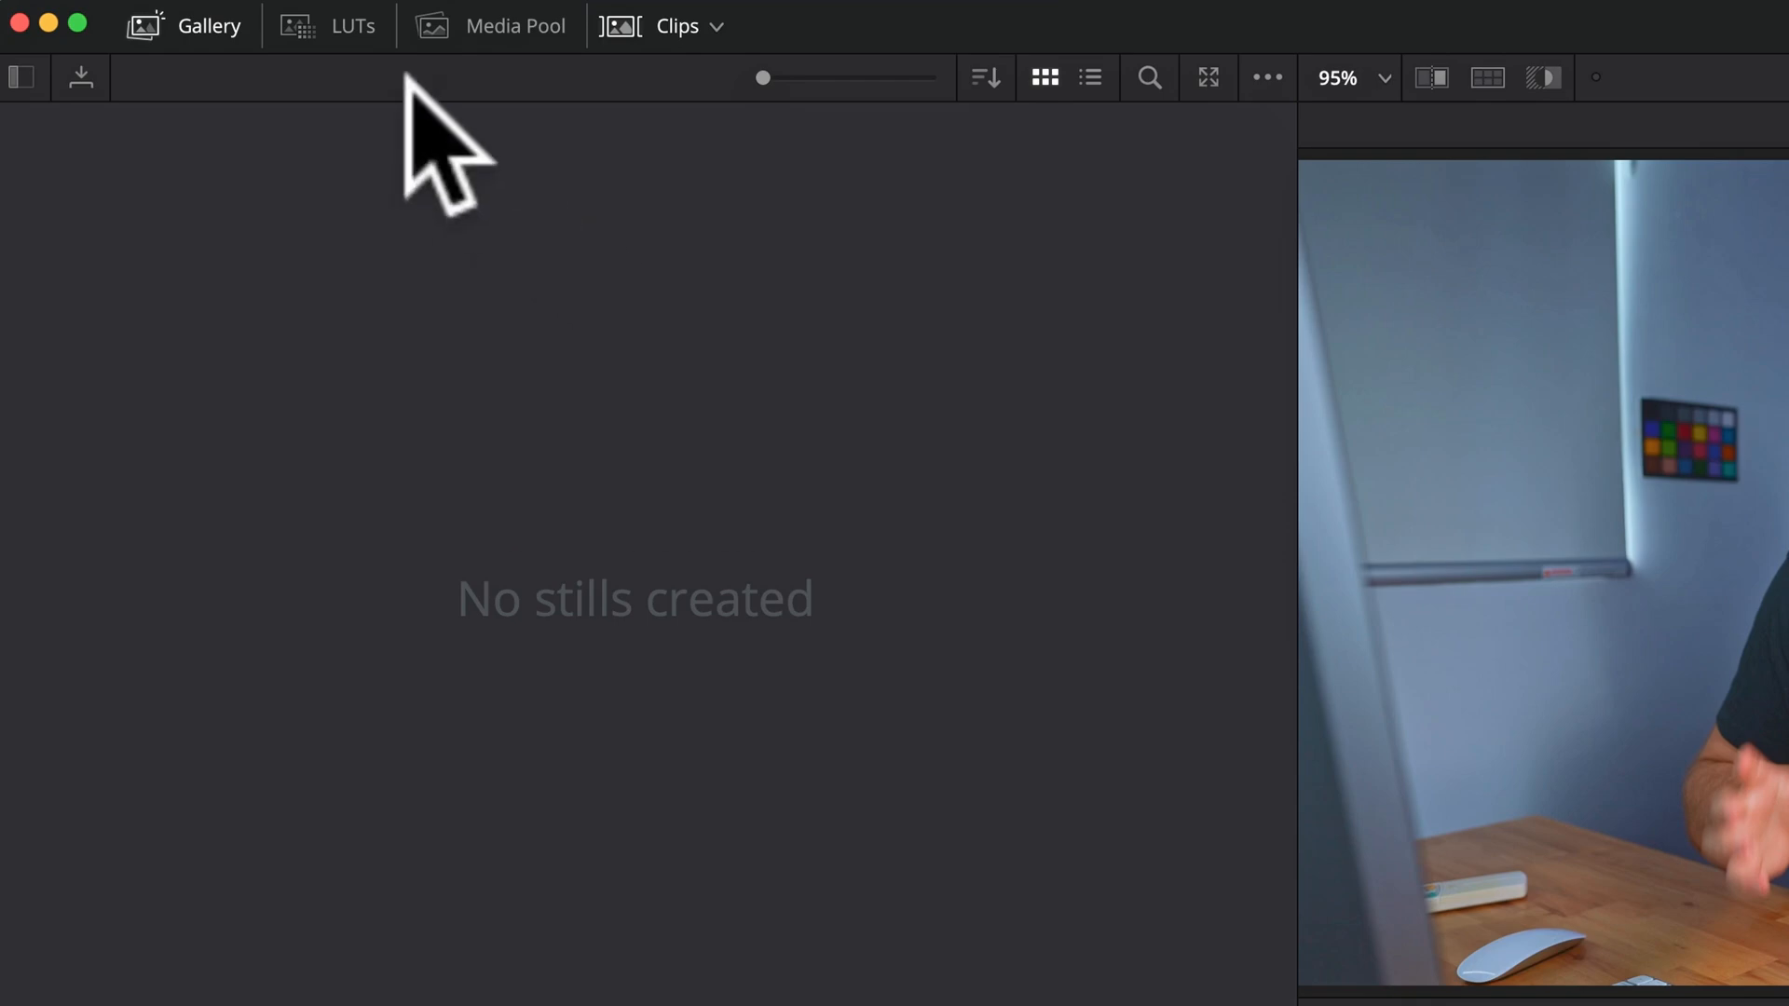
Reveal Resolve's top-level LUTs folder in Finder from the LUT library sidebar.
click(328, 24)
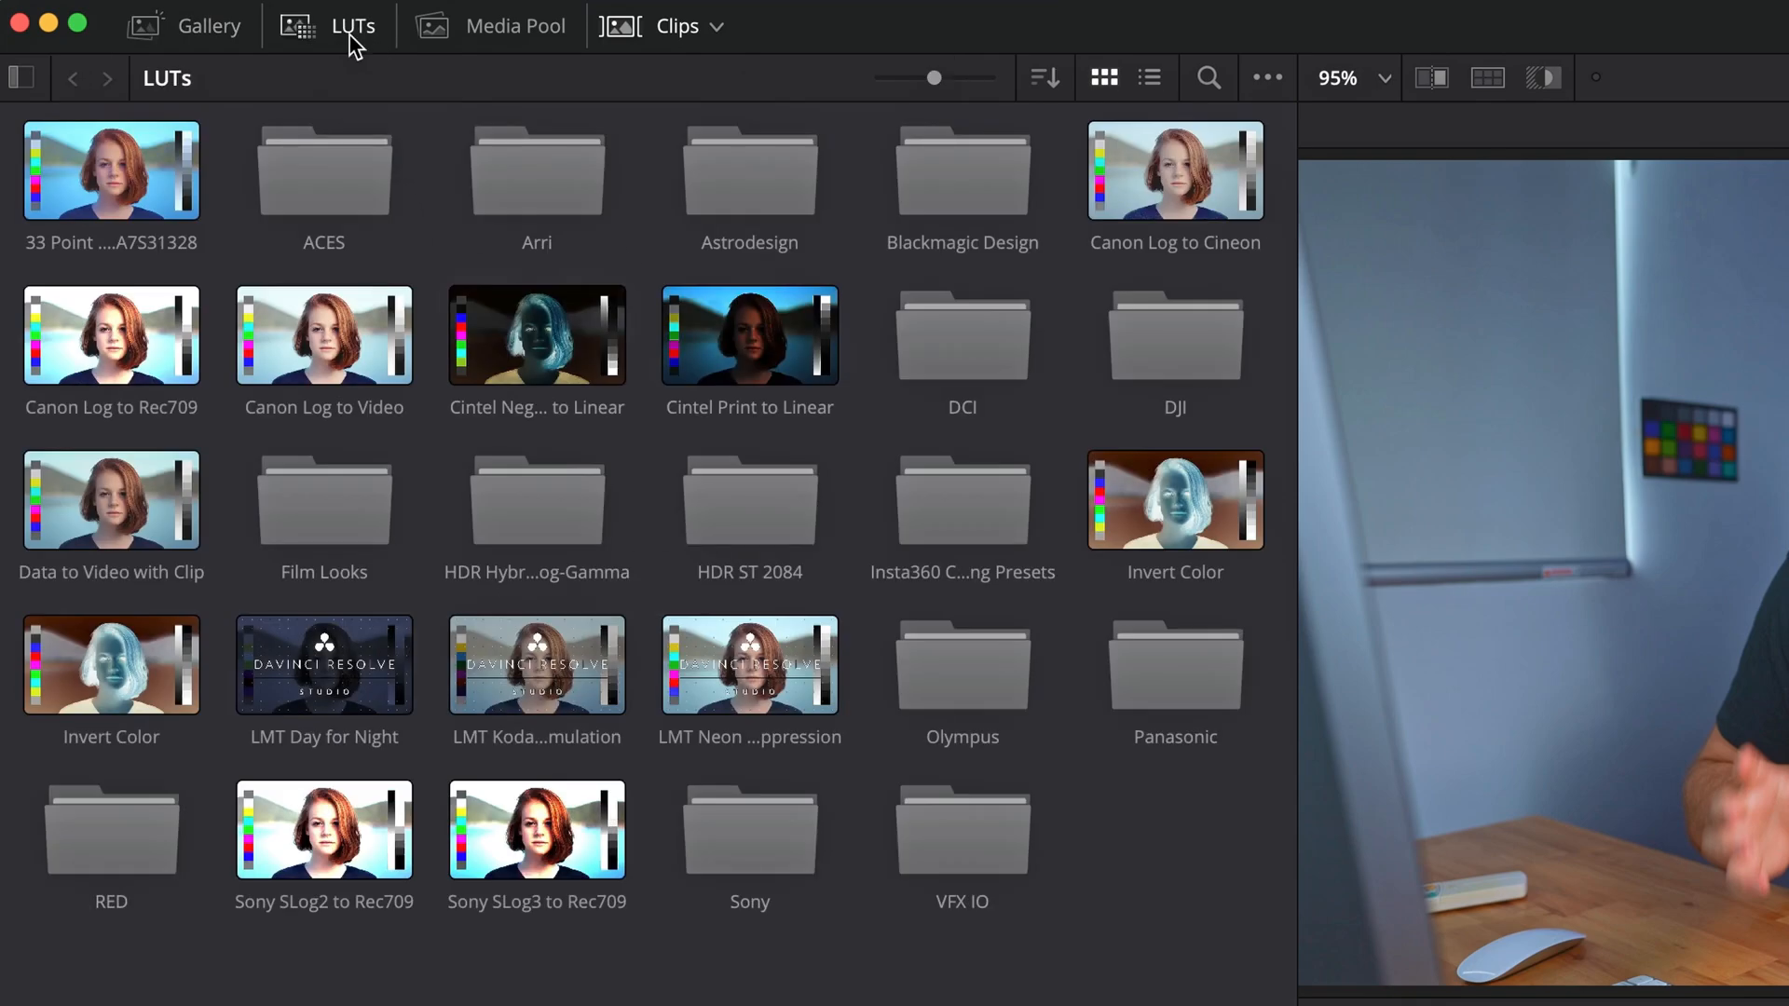
click(23, 79)
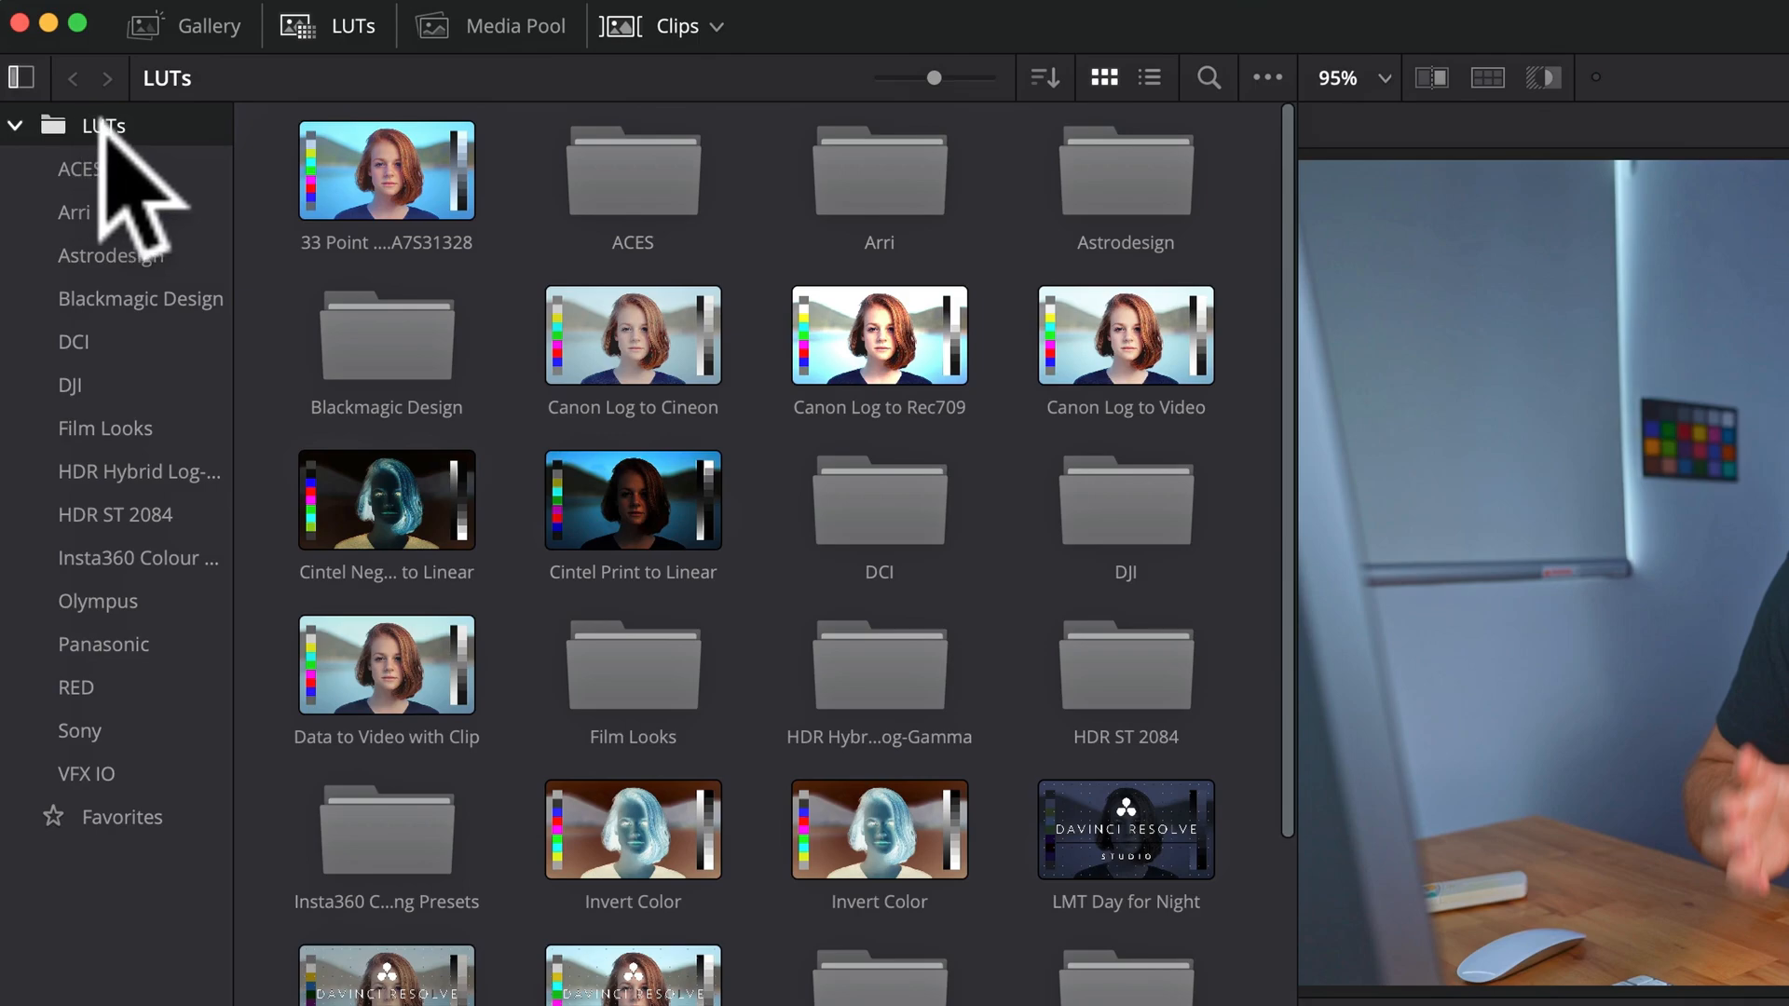
right_click(102, 125)
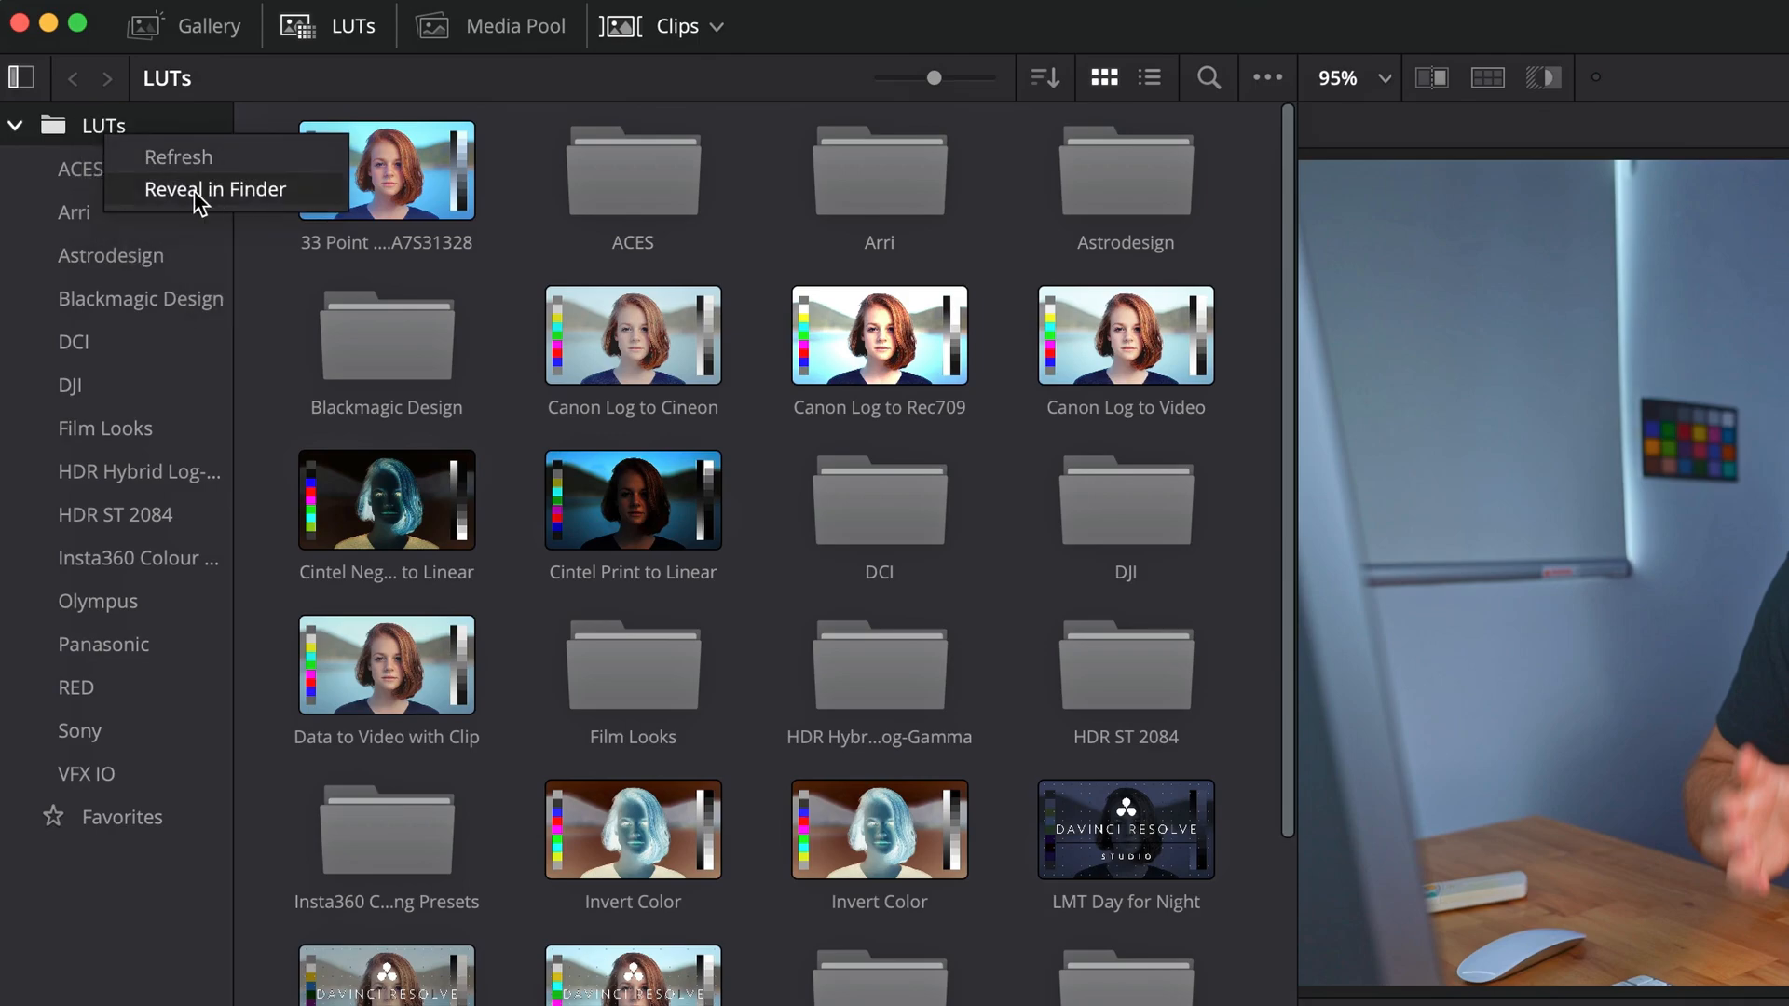
click(216, 188)
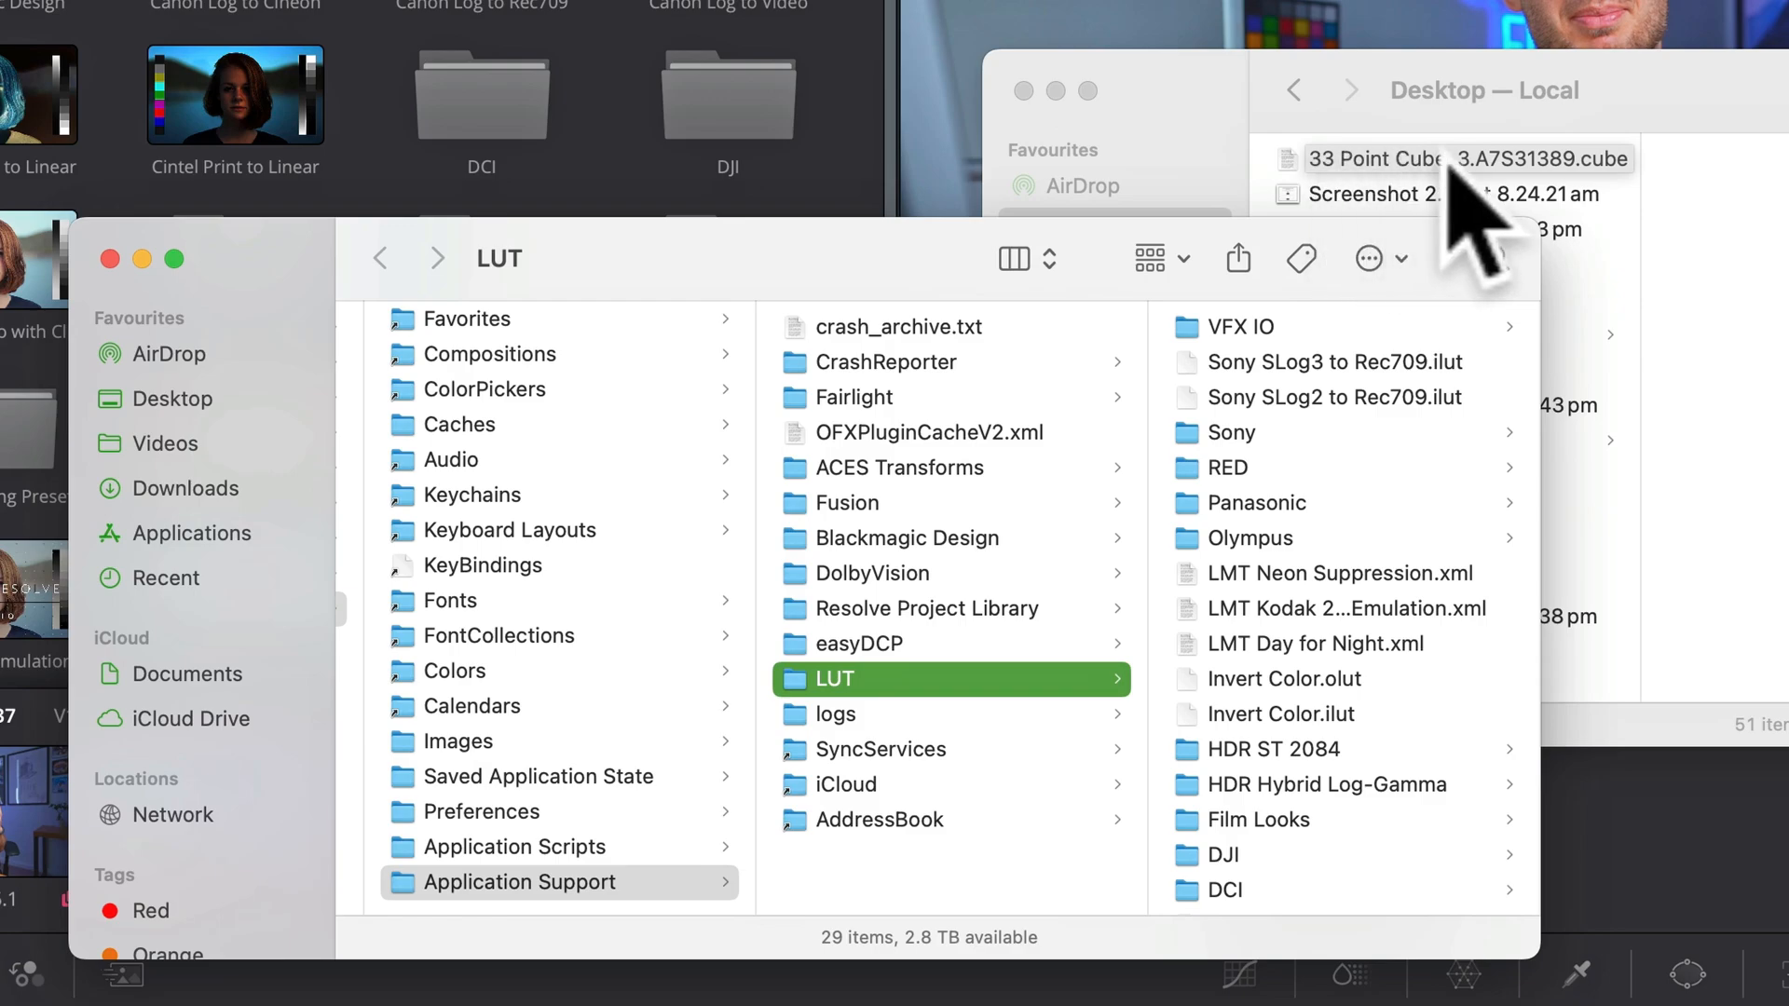
Move the 33 Point cube file into Resolve's LUT folder and rename it.
click(988, 399)
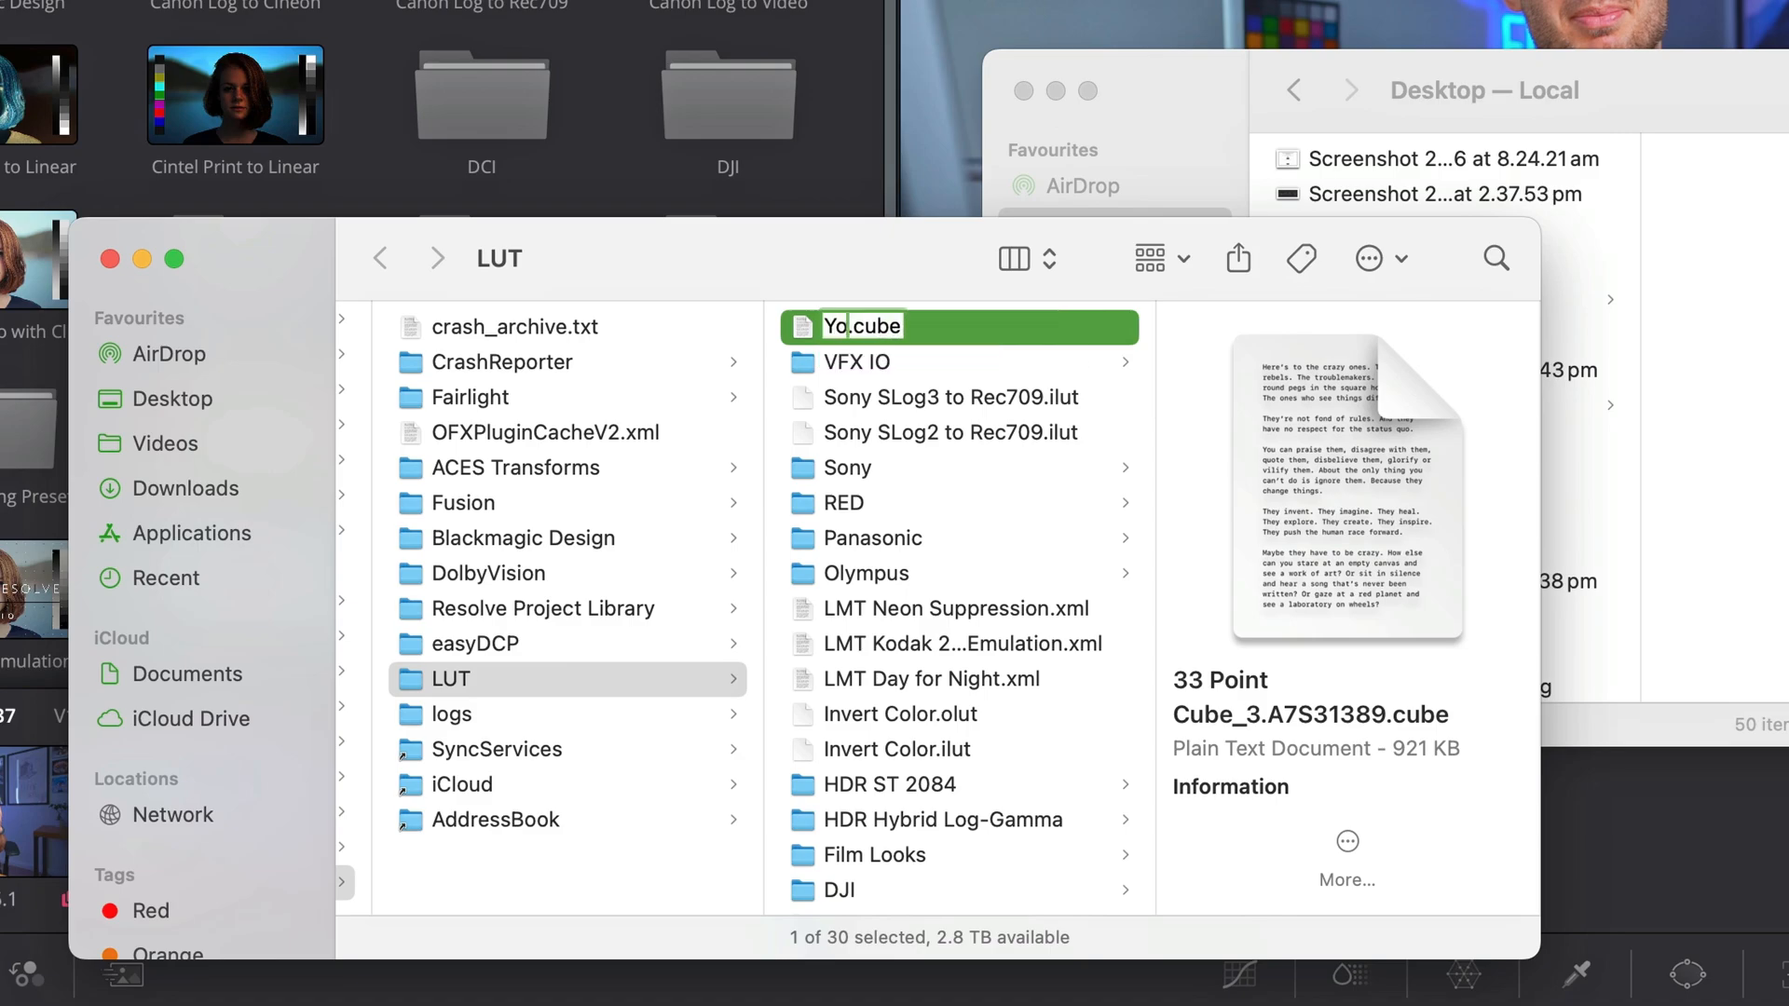
click(951, 397)
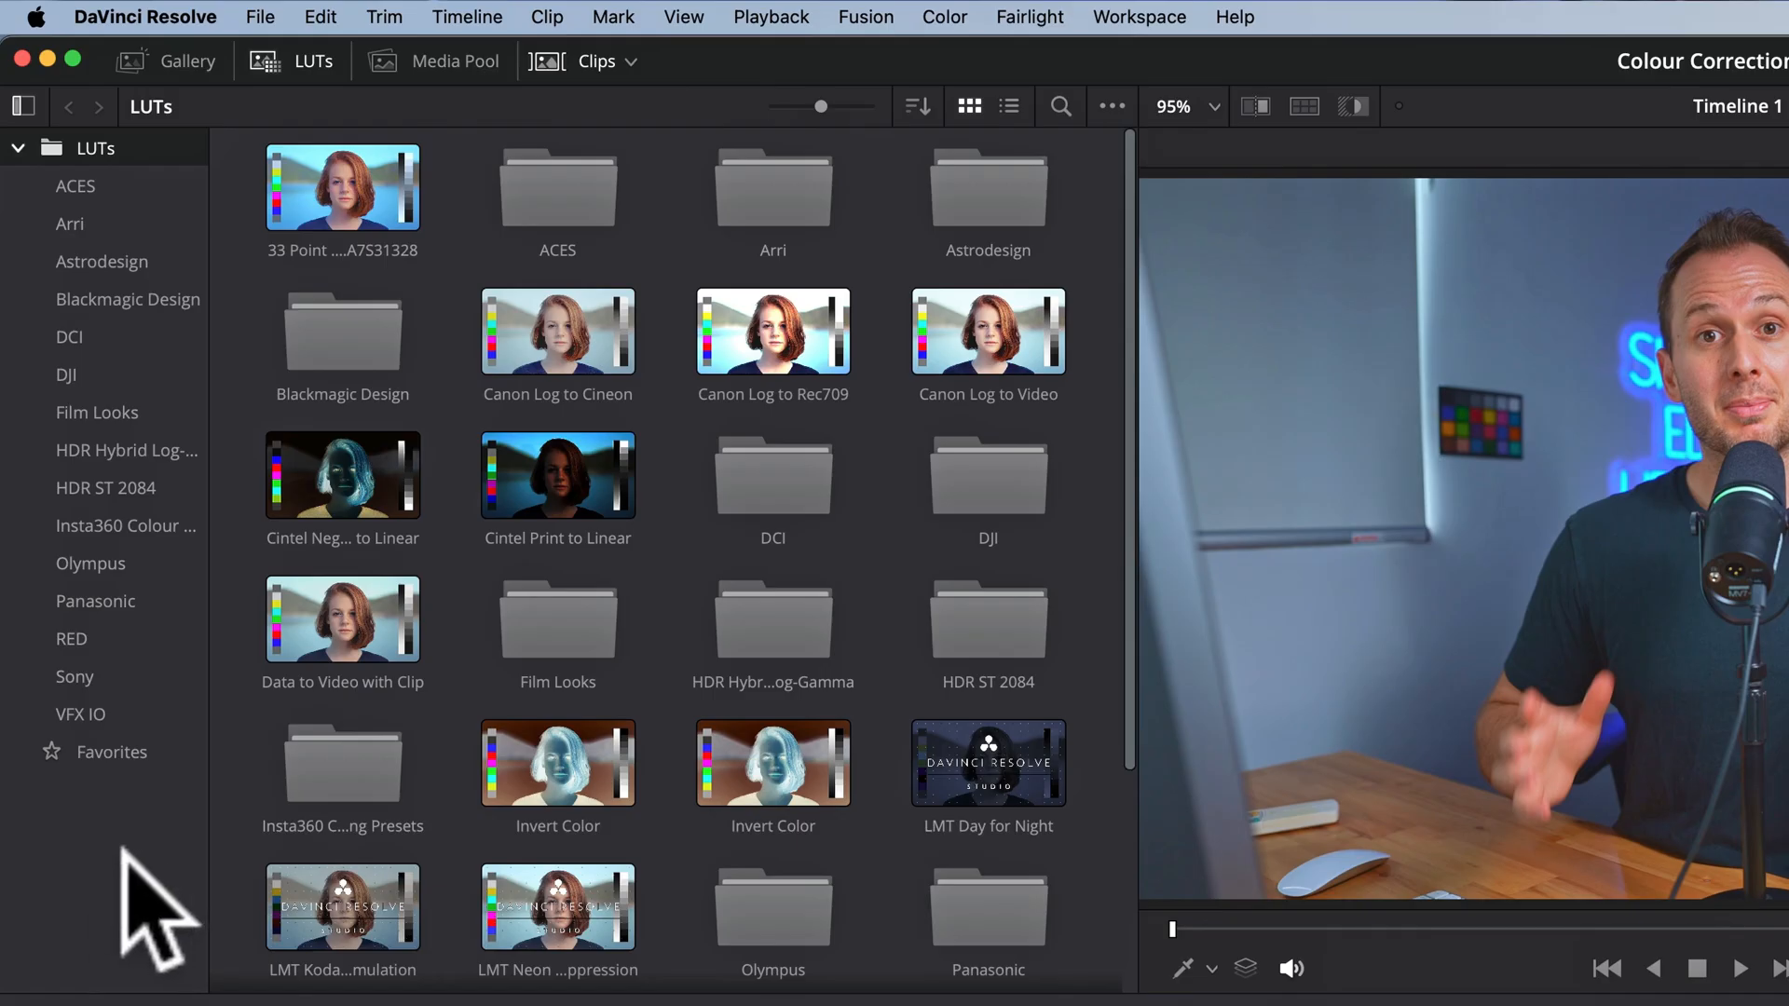
mouse_move(182, 925)
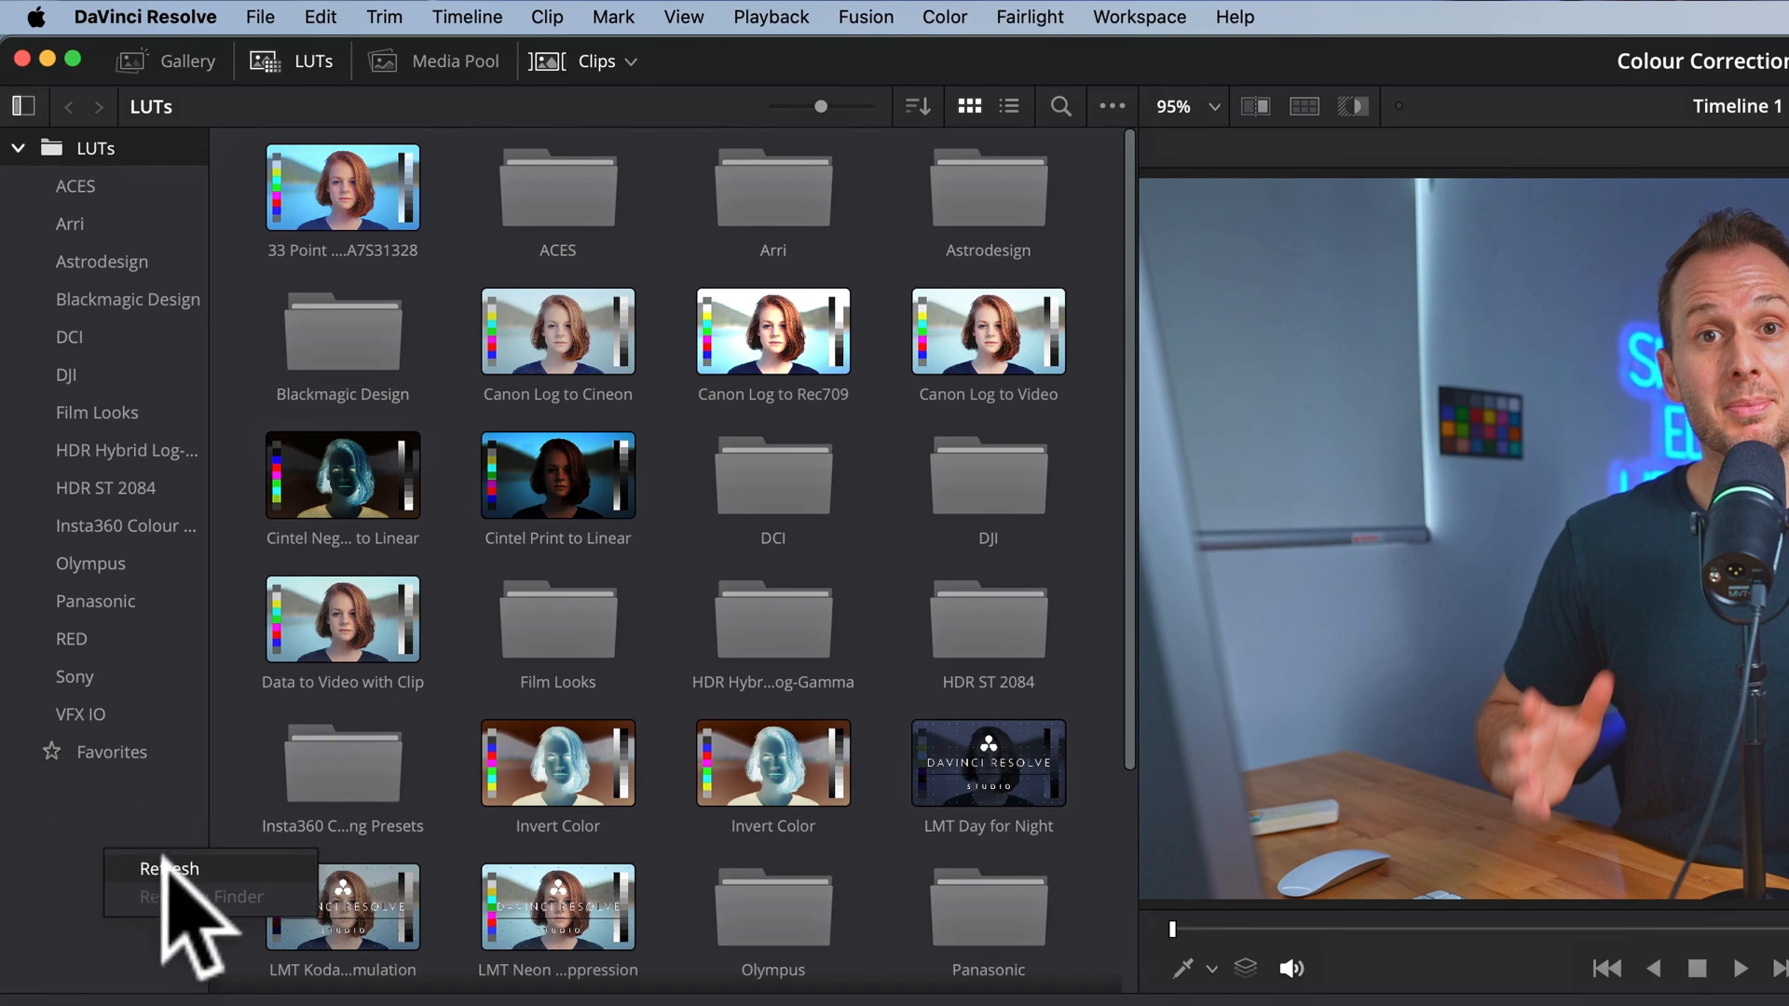
scroll(down, 3)
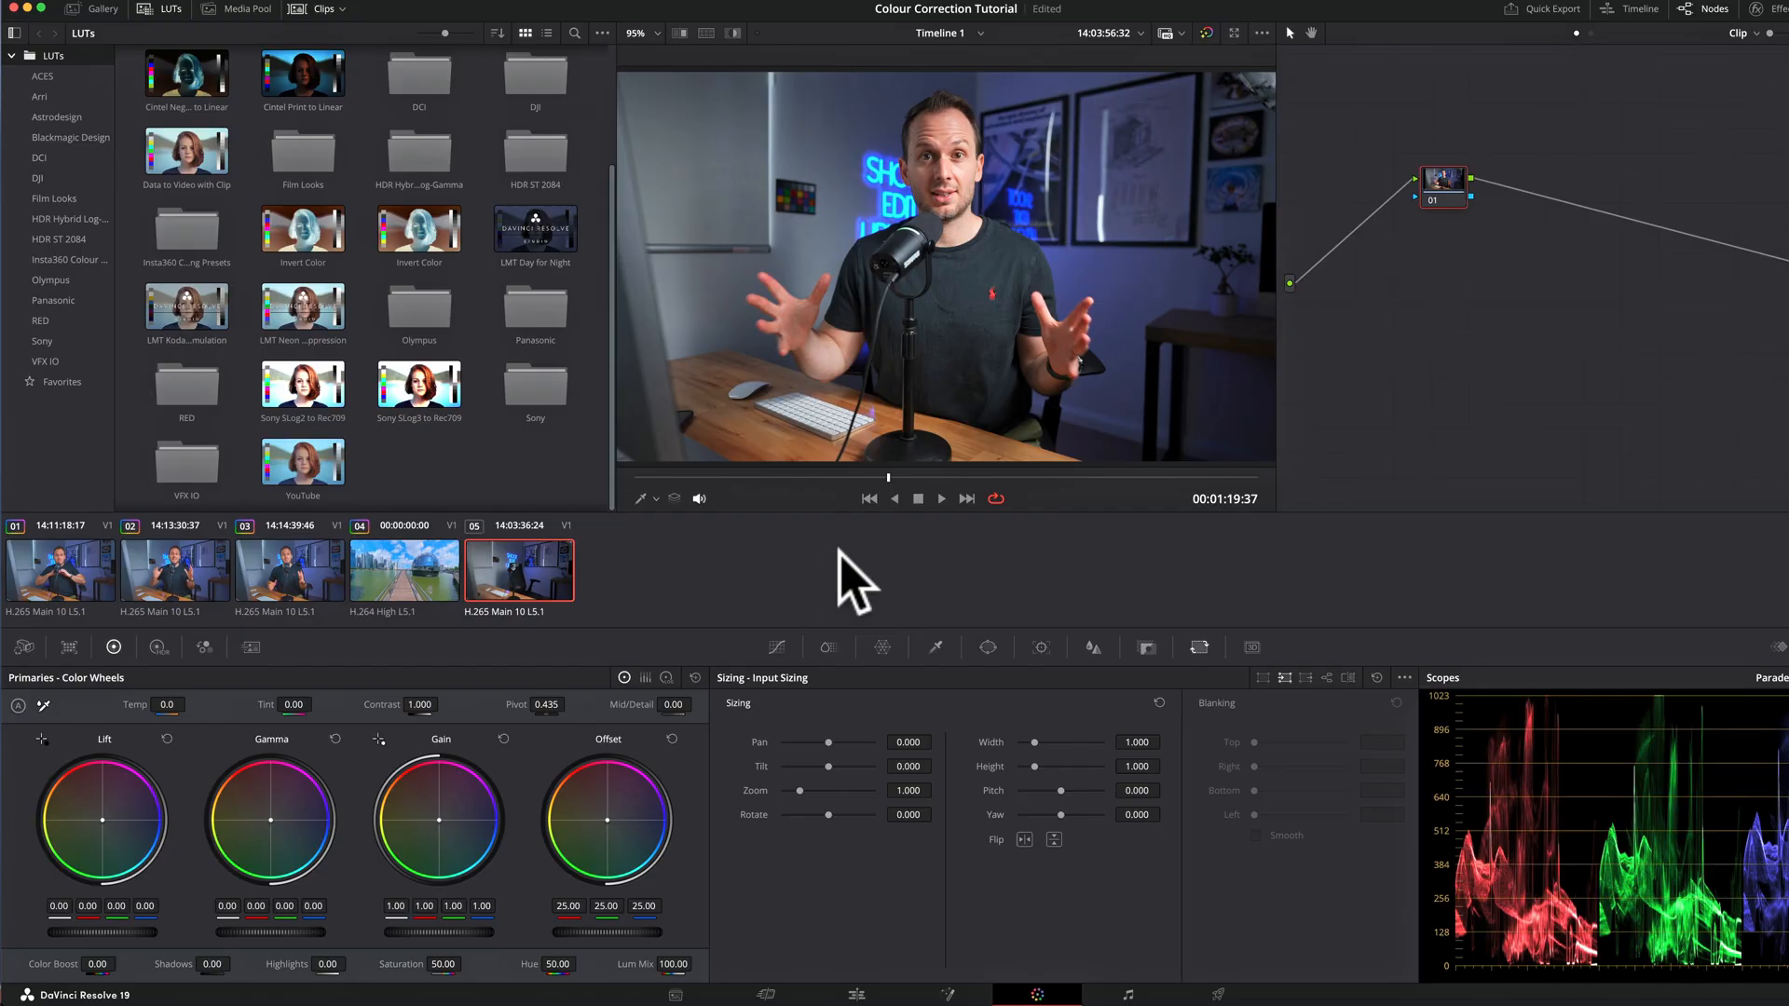
mouse_move(1055, 307)
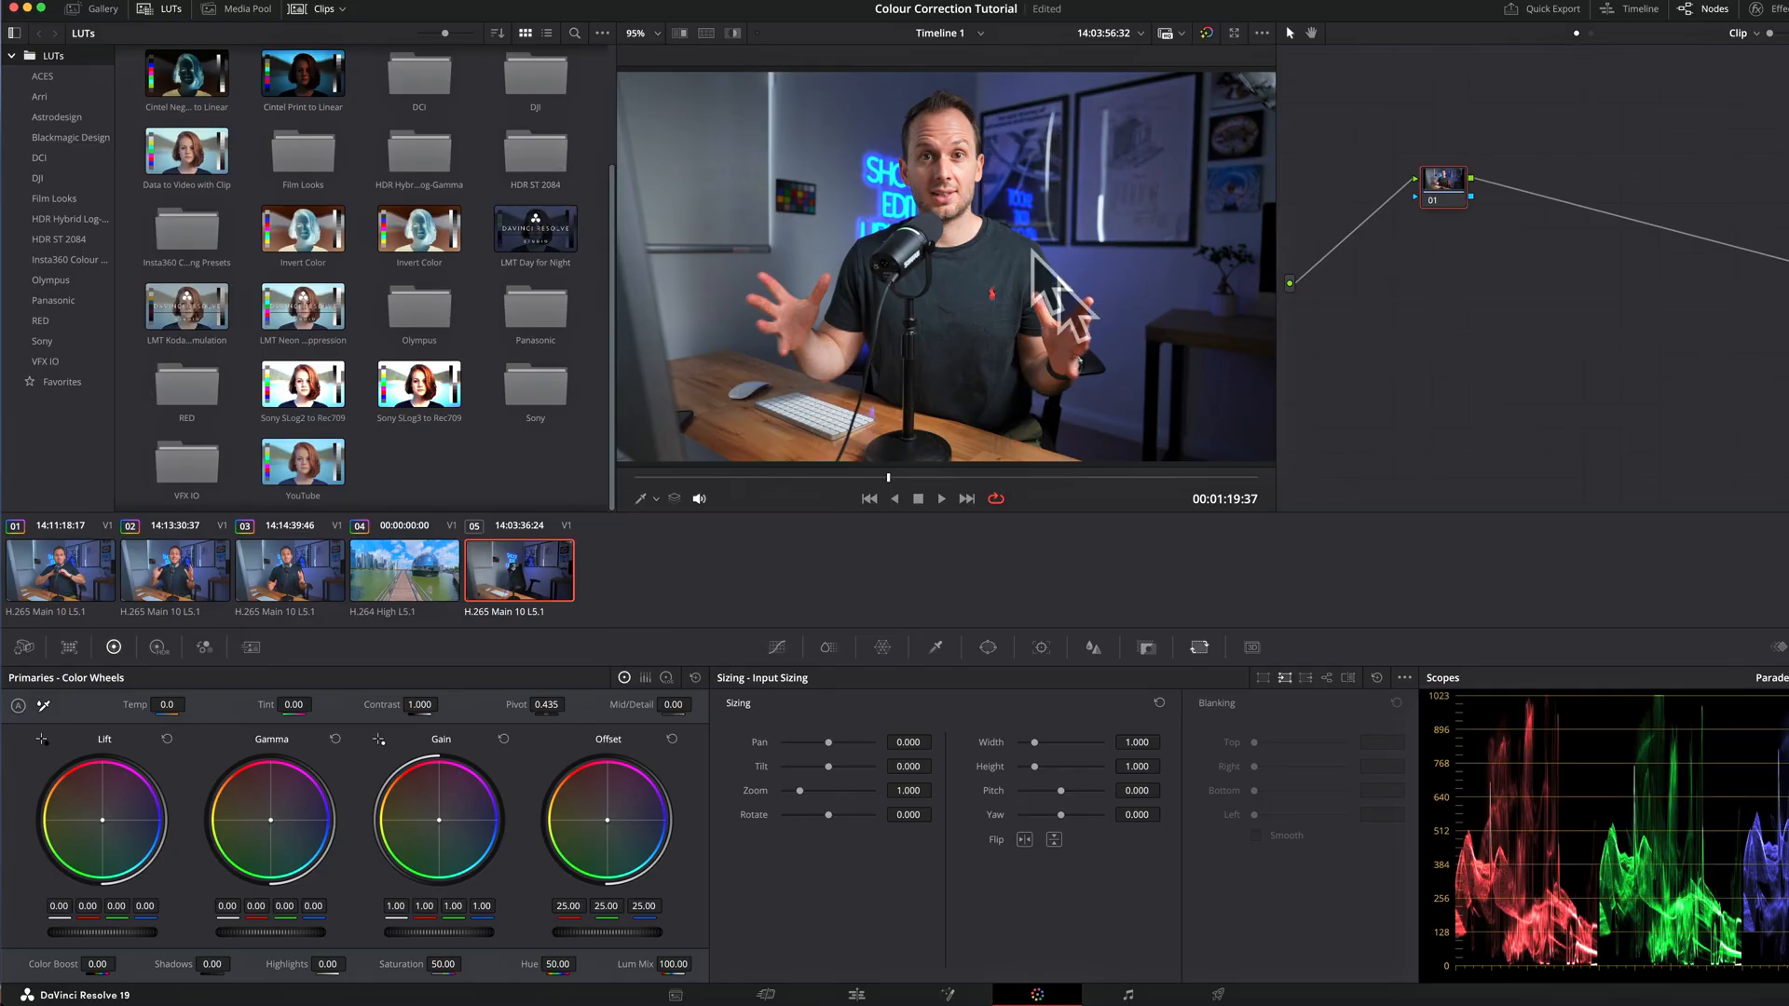